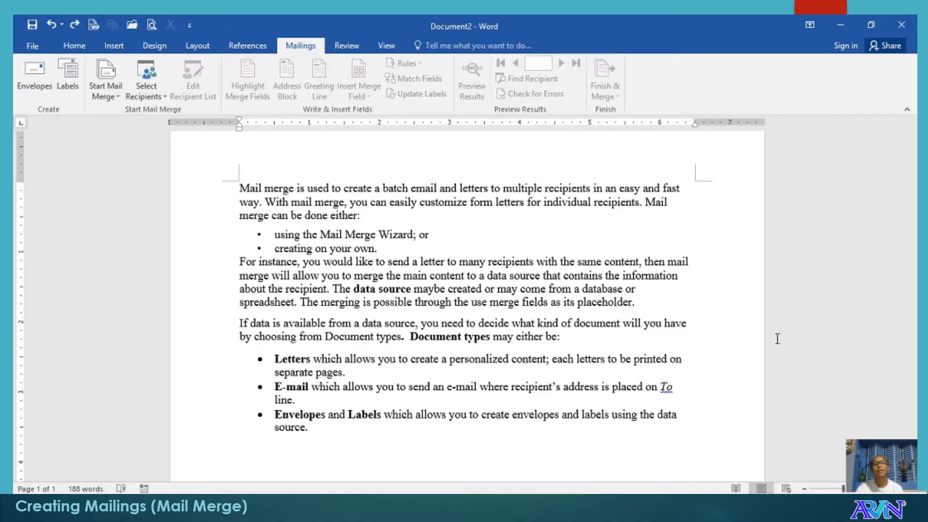
mouse_move(696, 361)
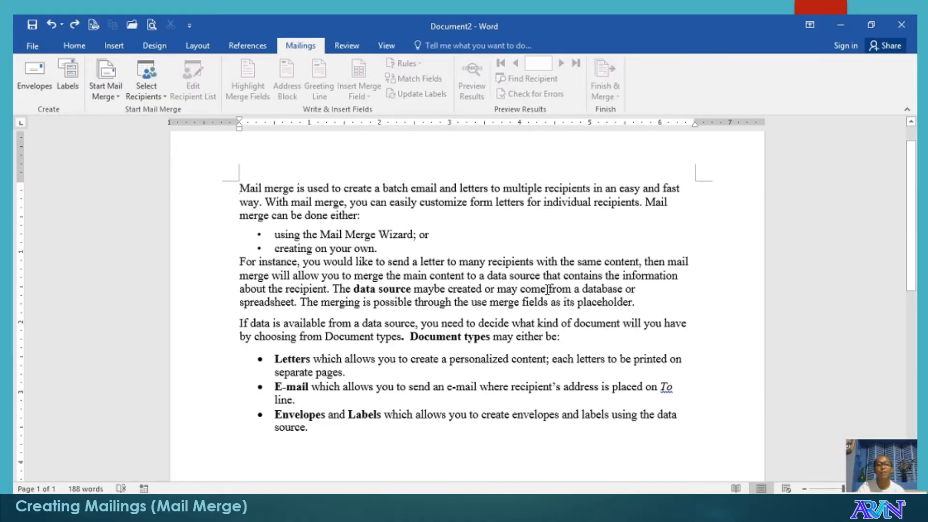
mouse_move(447, 245)
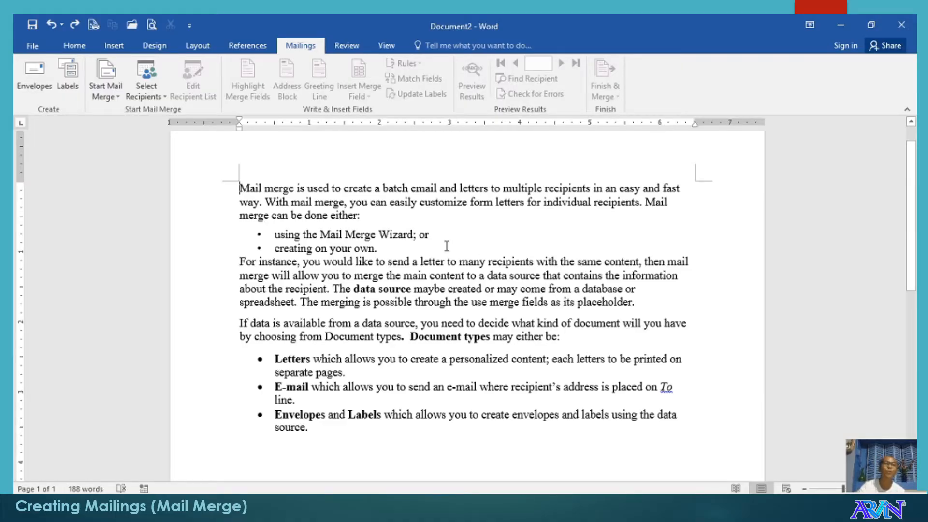
mouse_move(418, 320)
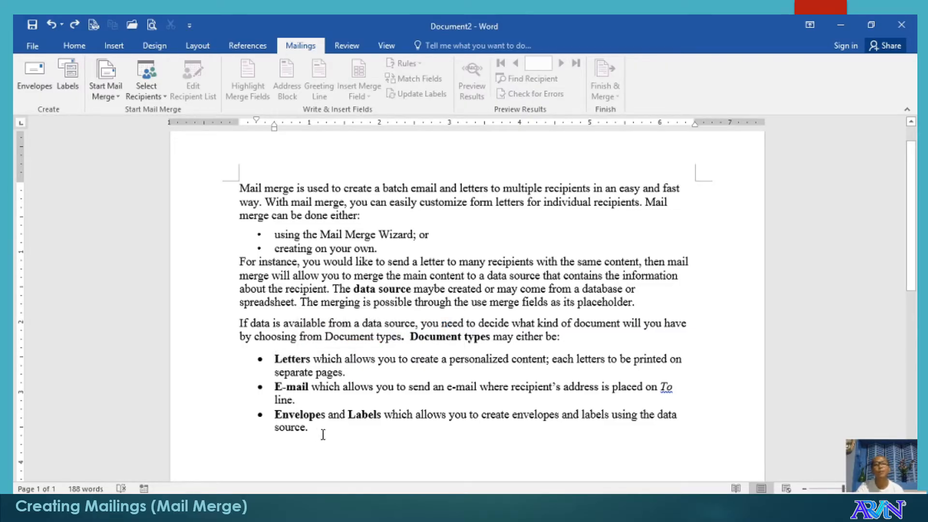
Create a blank document and open the Mailings tab's Start Mail Merge document-type list
click(308, 428)
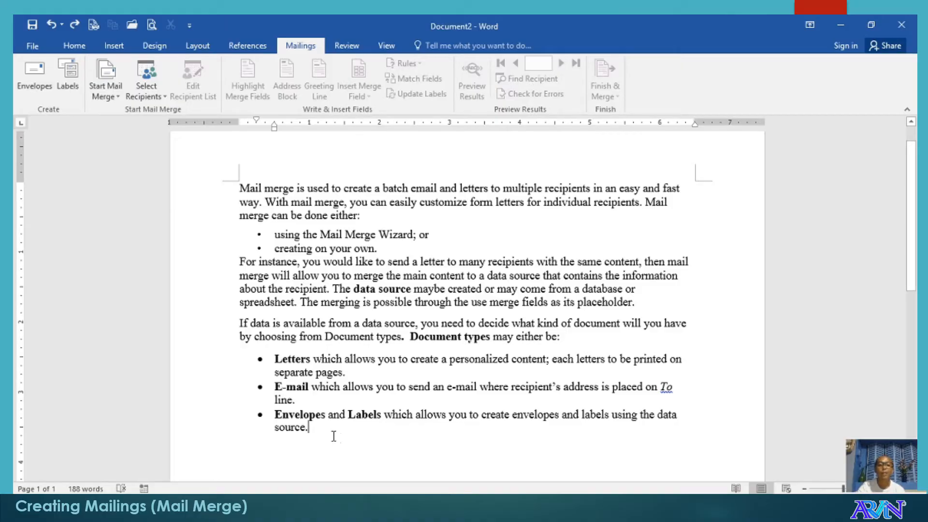
mouse_move(340, 442)
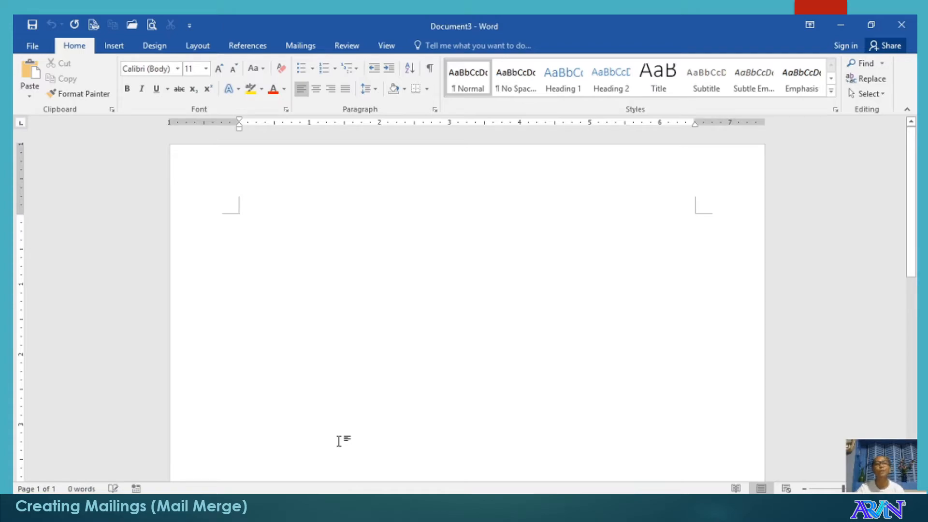
mouse_move(328, 346)
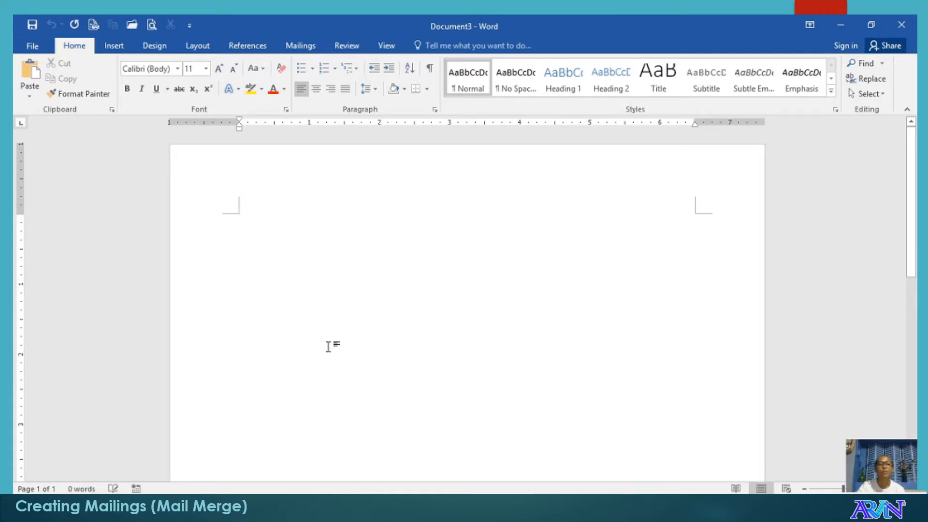
click(300, 45)
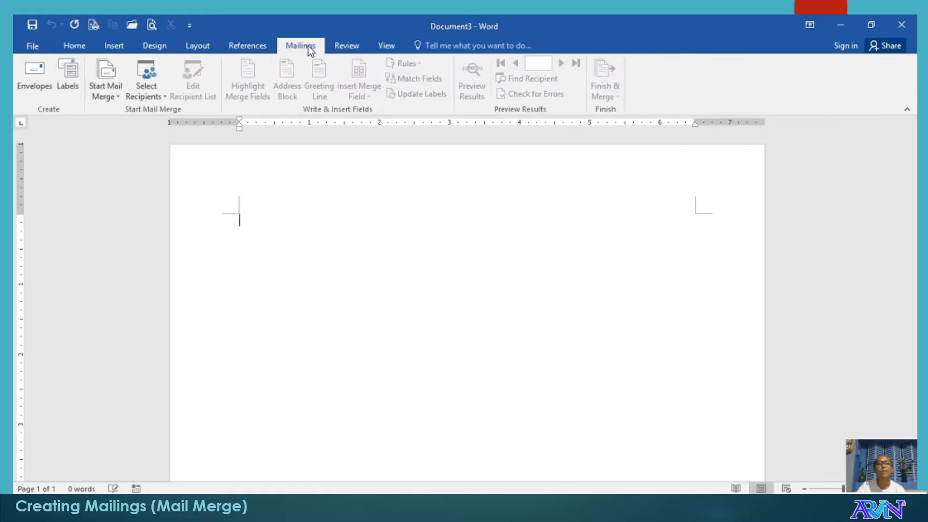
mouse_move(140, 84)
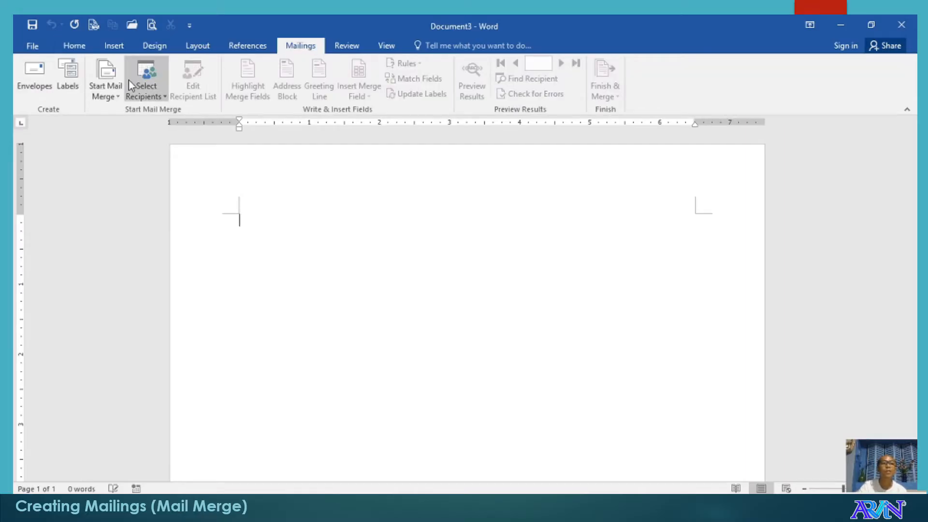
mouse_move(102, 82)
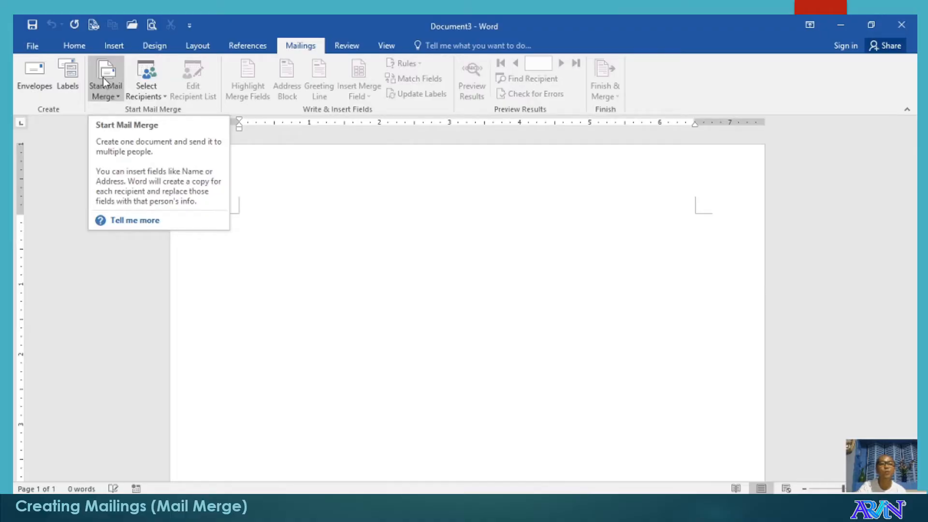
click(103, 78)
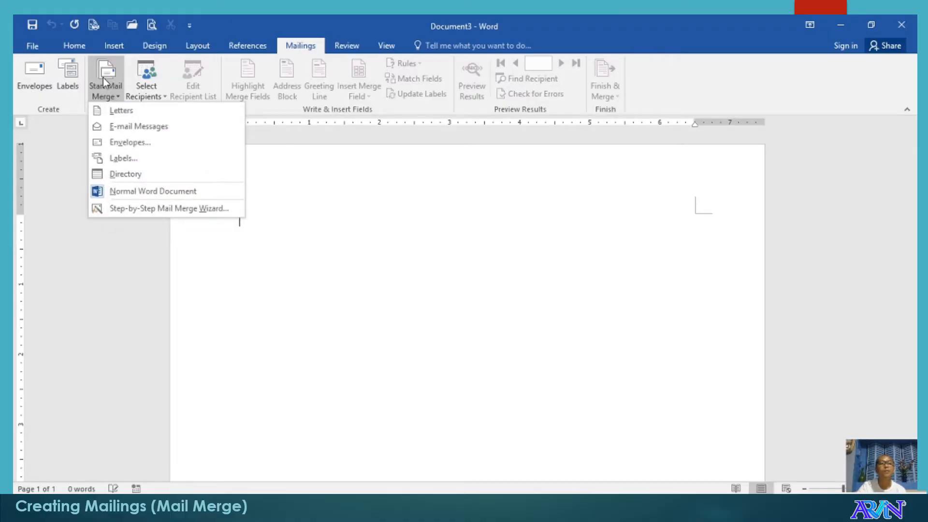
mouse_move(167, 216)
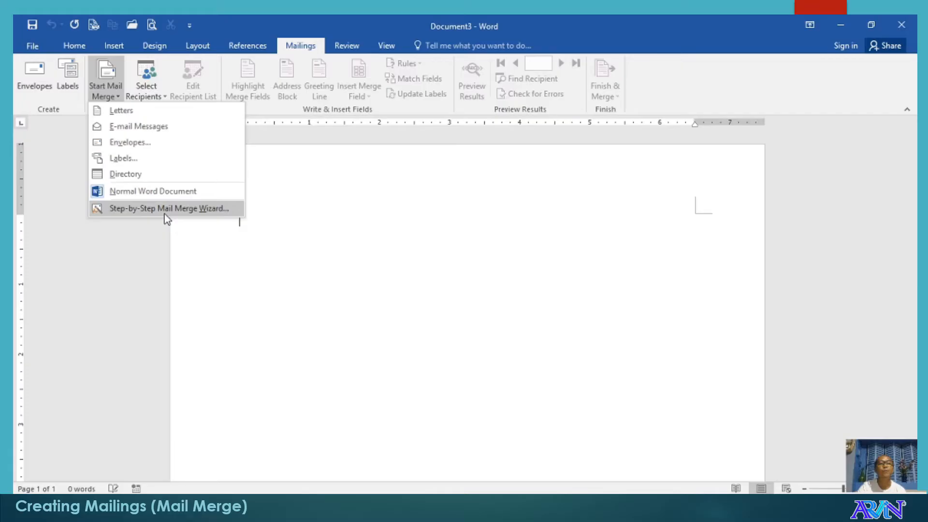
mouse_move(166, 213)
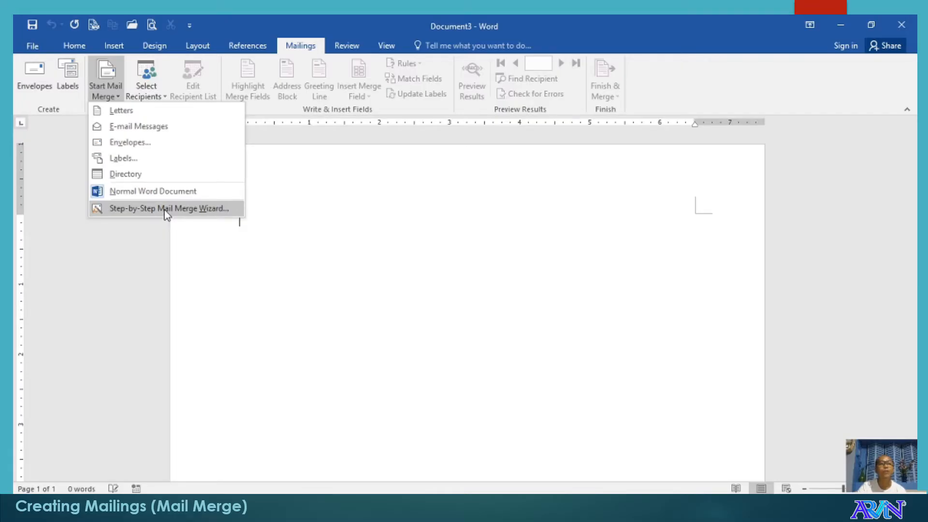
mouse_move(168, 165)
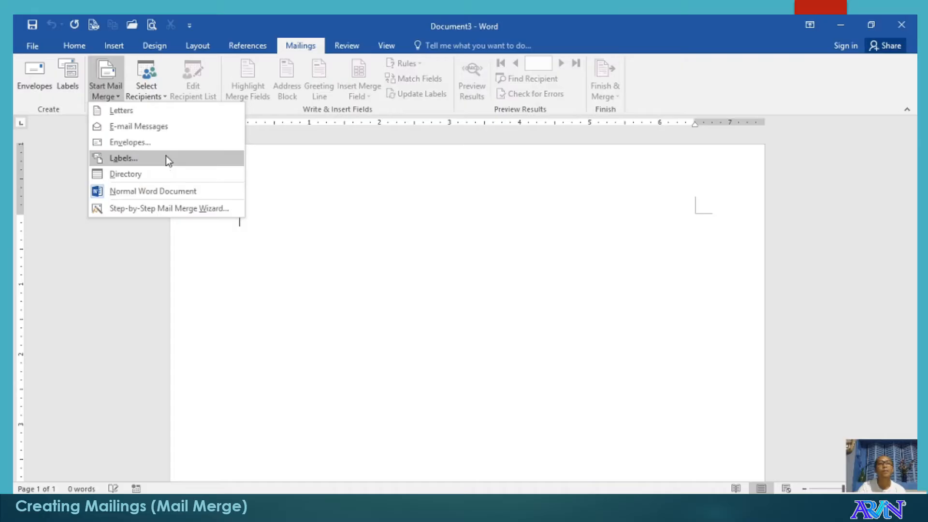
mouse_move(123, 115)
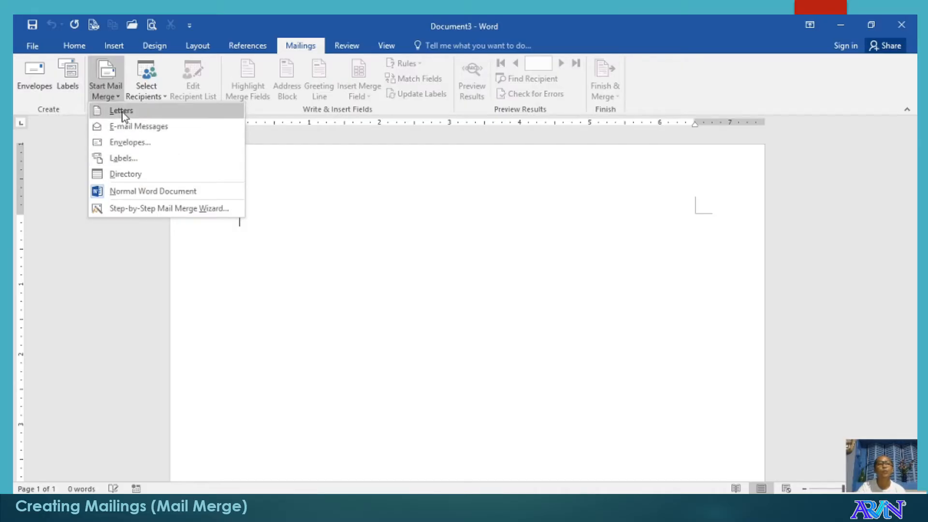
mouse_move(127, 127)
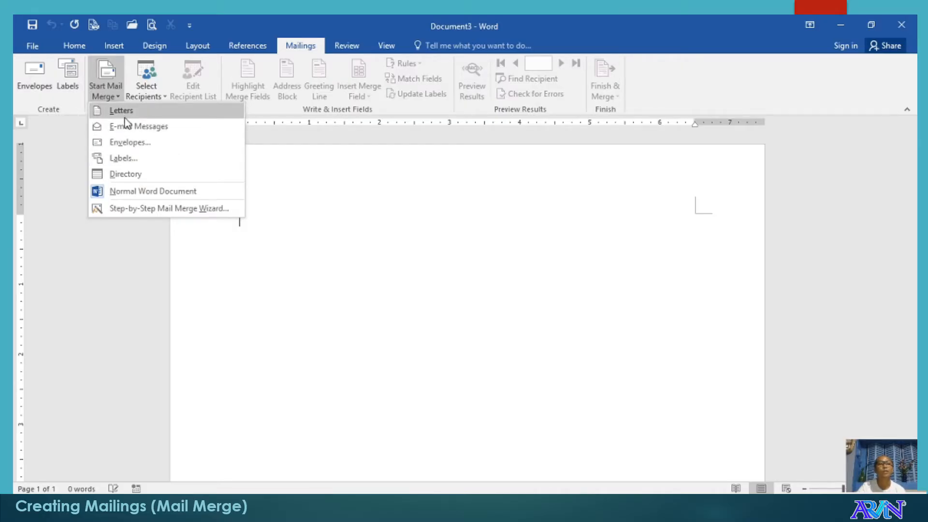
mouse_move(124, 158)
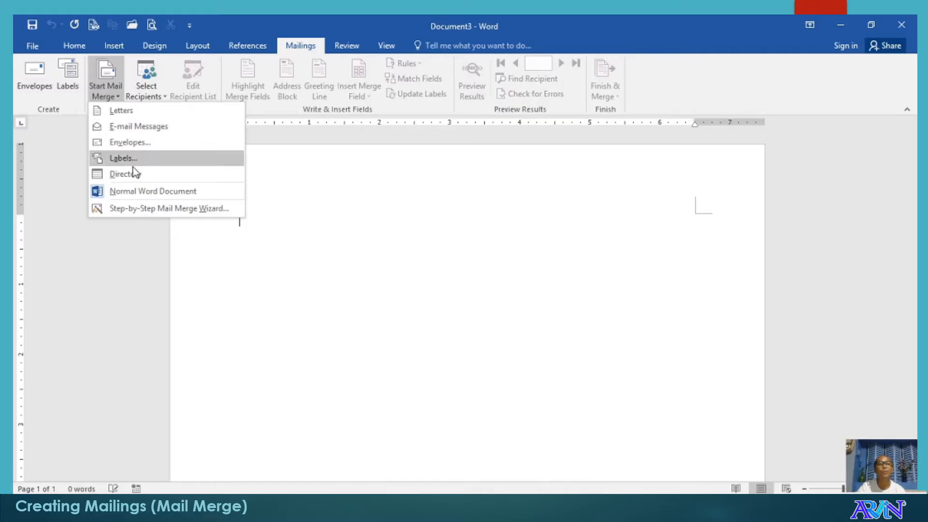
mouse_move(160, 216)
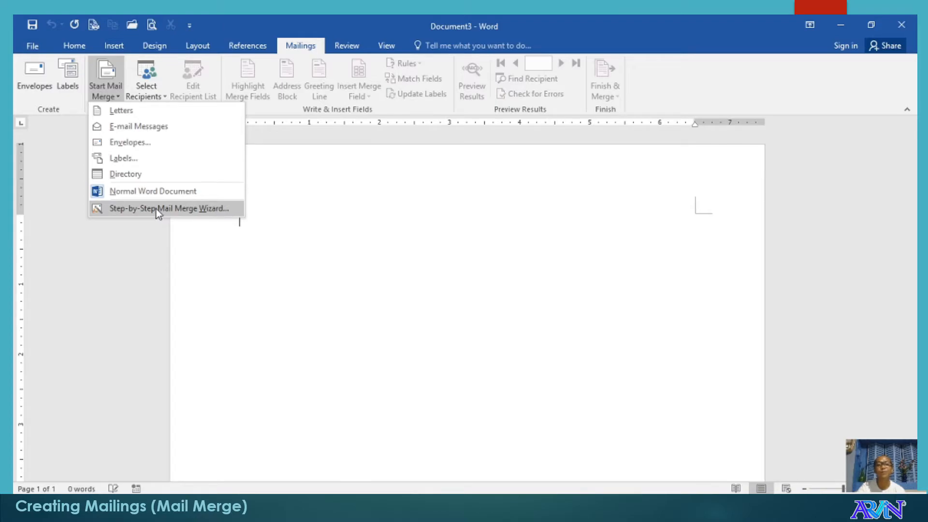
Launch the Step-by-Step Mail Merge Wizard, keeping Letters as the document type
click(164, 208)
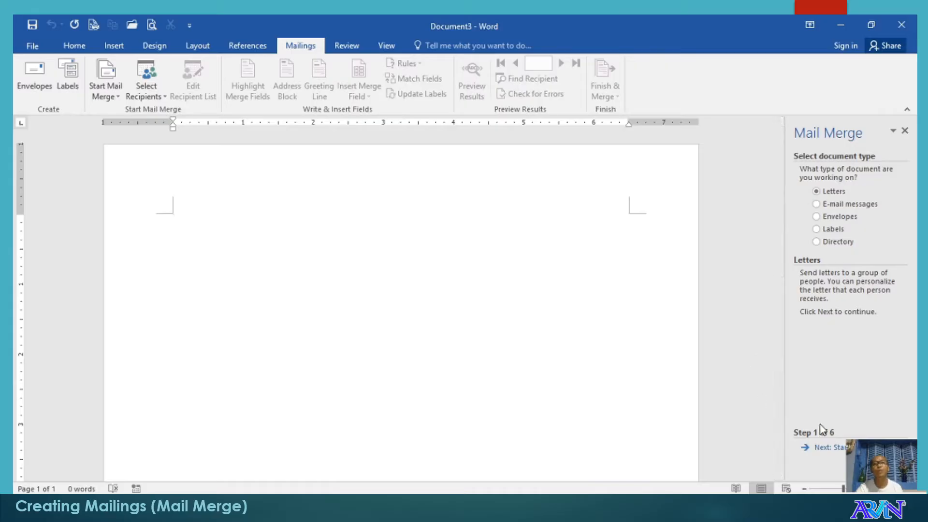
mouse_move(819, 177)
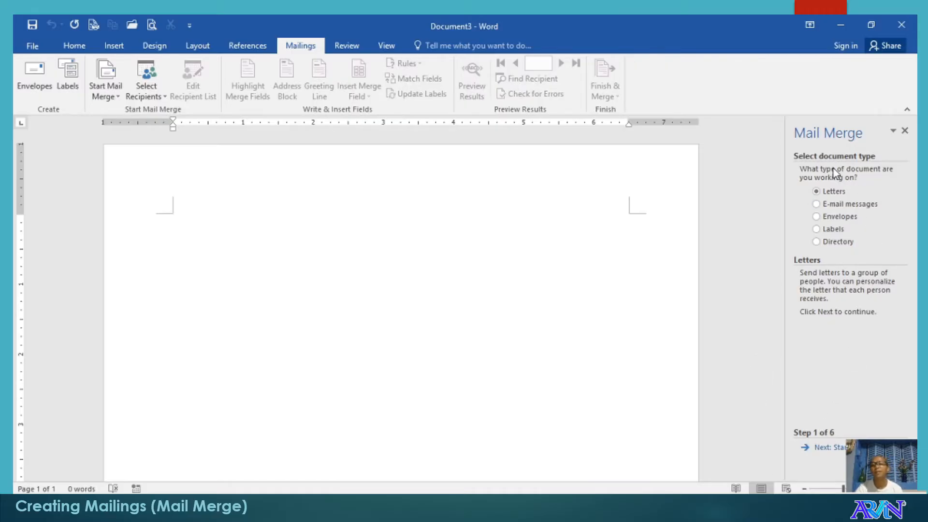
mouse_move(847, 158)
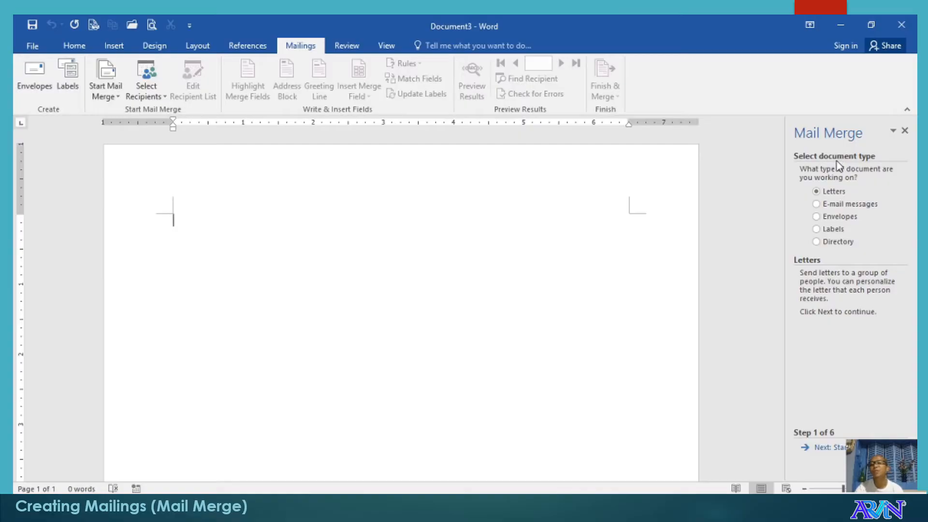
mouse_move(830, 185)
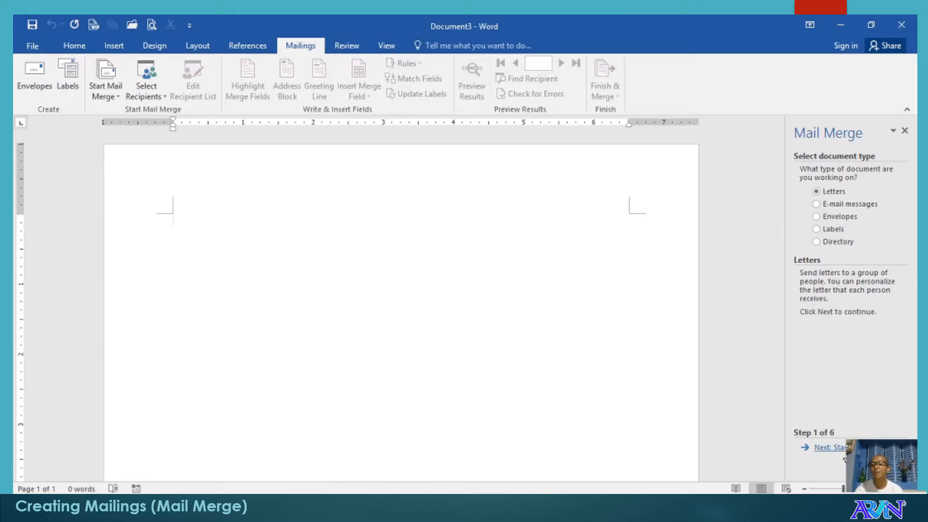
Go to wizard step 2, try the other options, then choose Use the current document
click(828, 447)
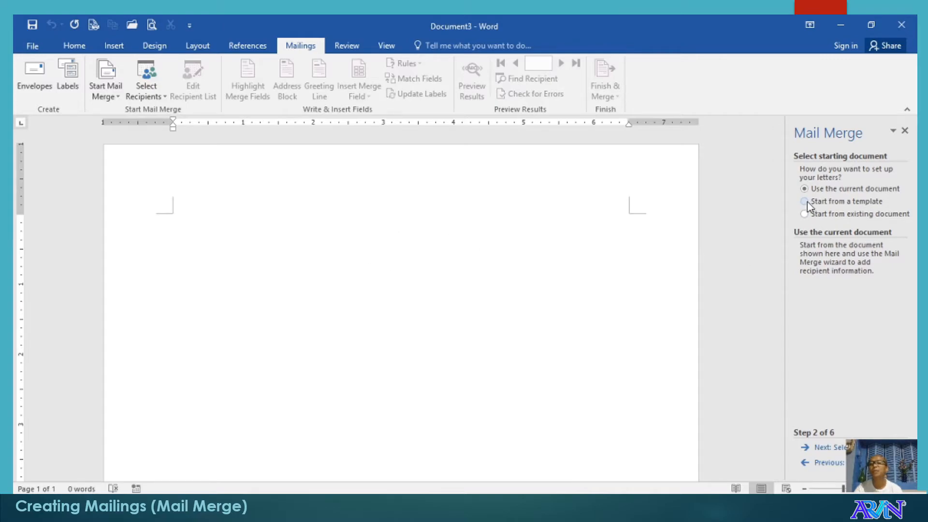
click(804, 201)
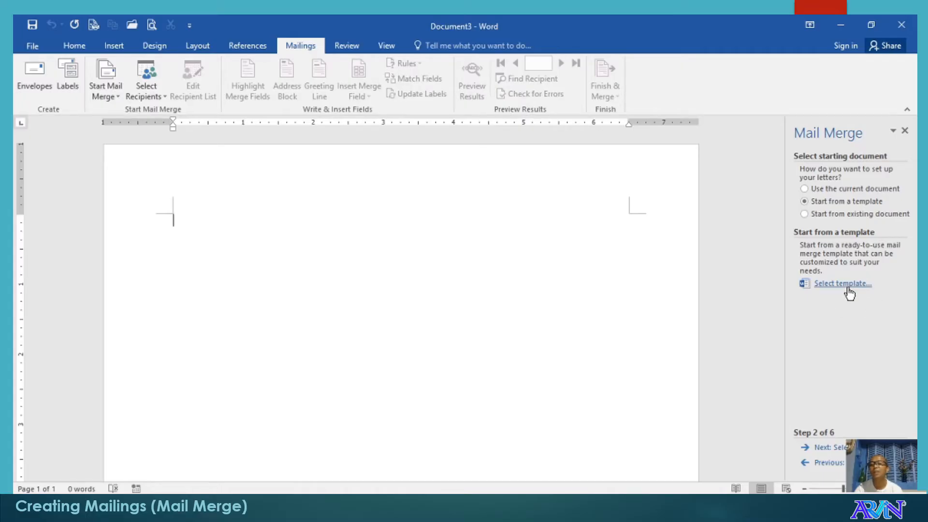
click(803, 214)
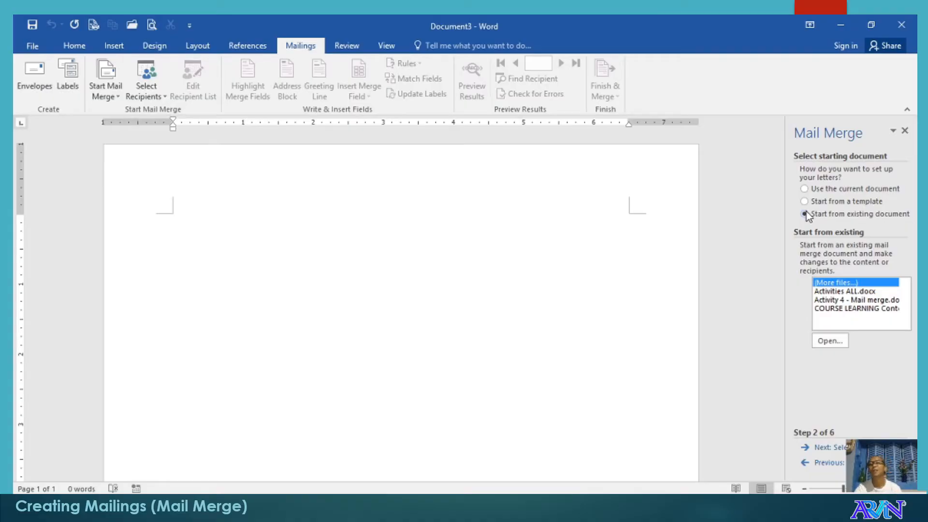
click(804, 213)
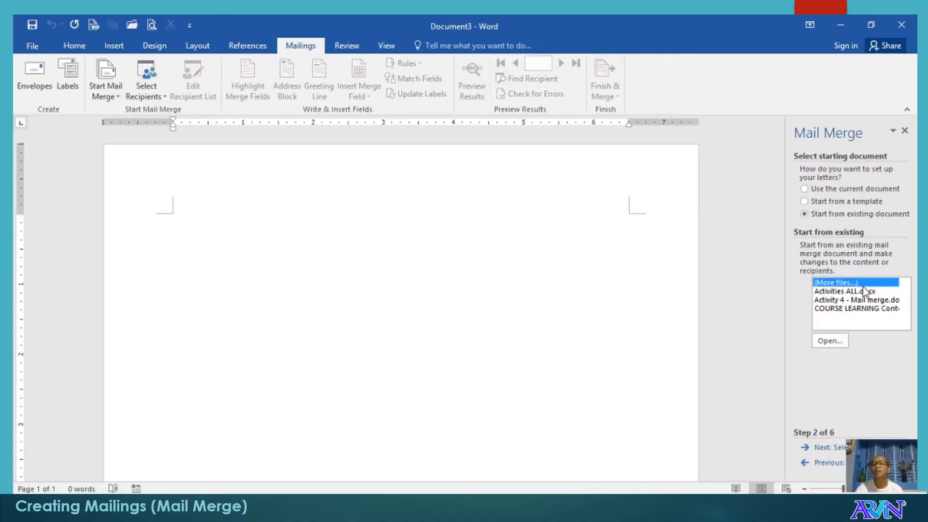
mouse_move(835, 276)
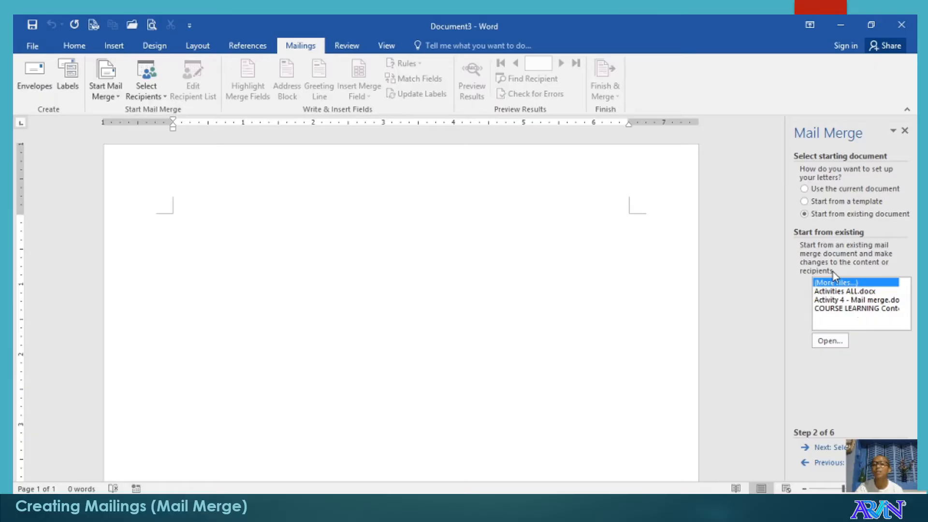
mouse_move(863, 310)
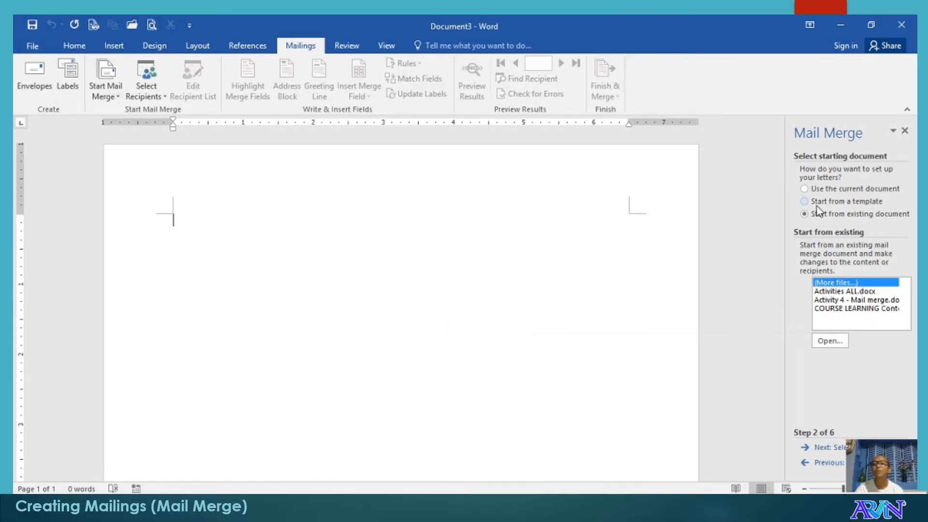
click(804, 189)
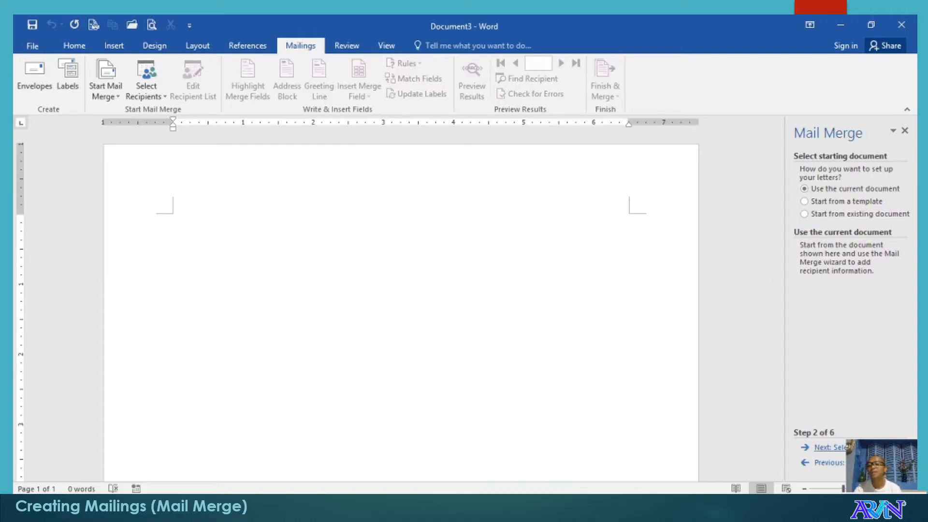
click(830, 447)
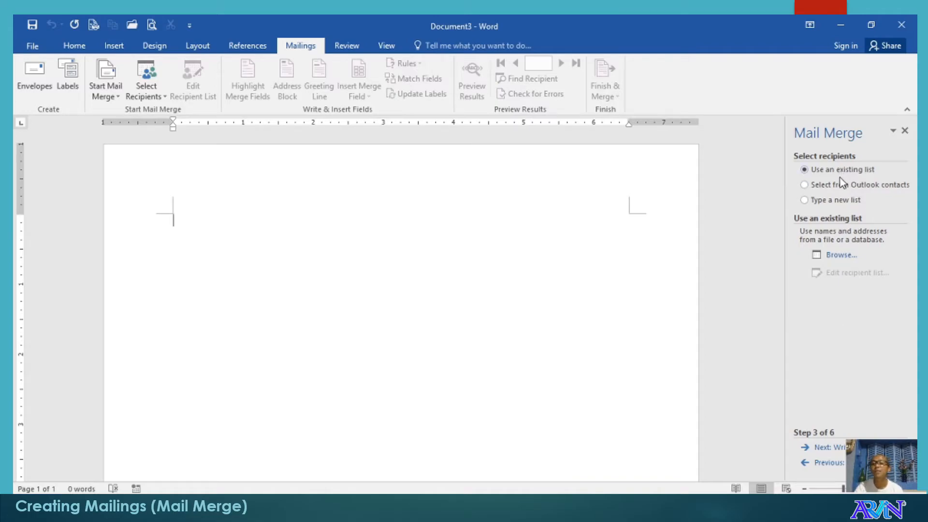
click(803, 185)
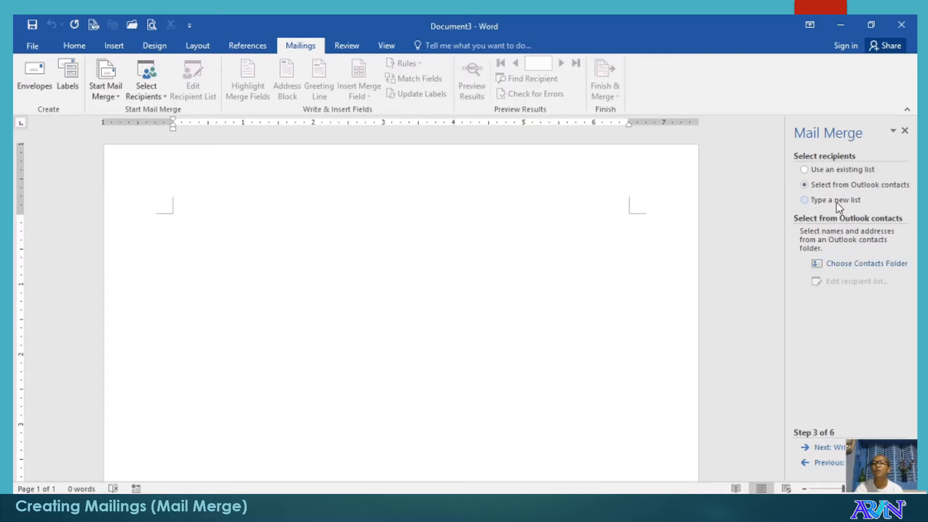
click(804, 200)
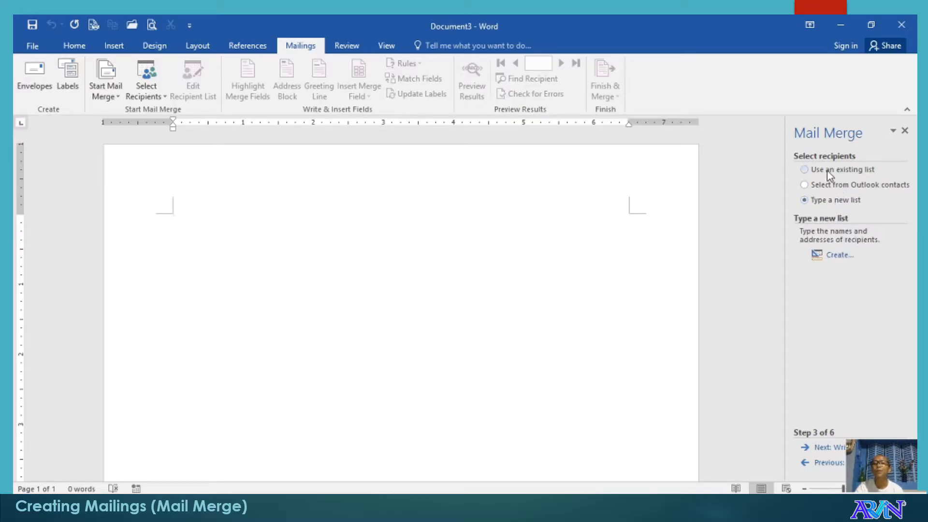
click(804, 169)
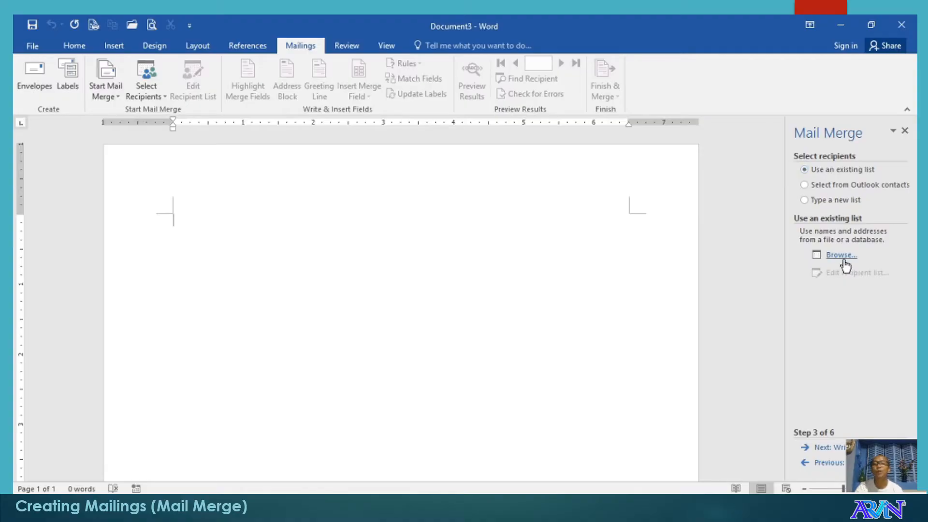
mouse_move(845, 264)
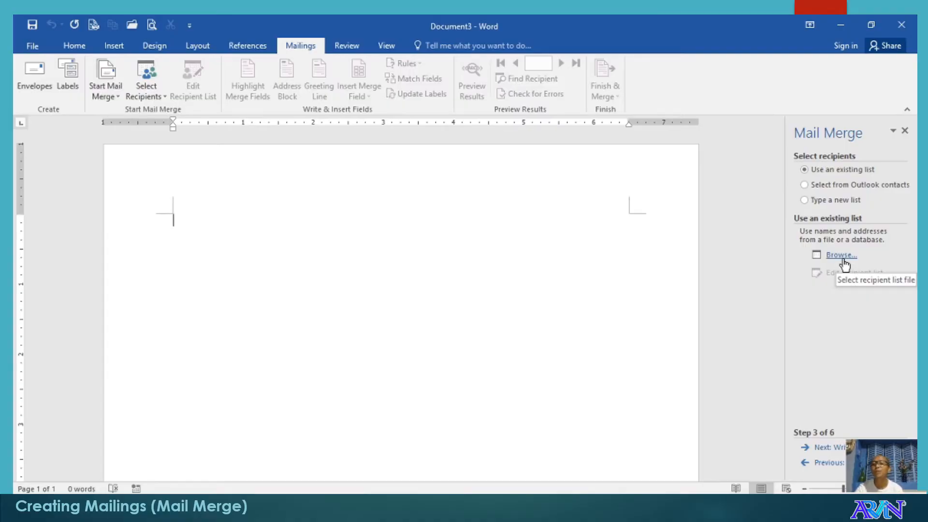
click(803, 199)
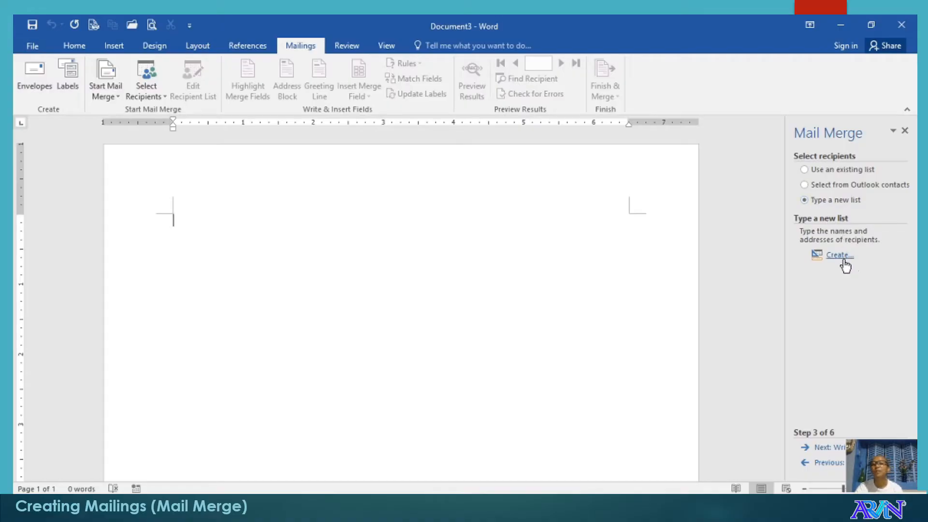
Open the Create new address list form and scroll across its empty columns
click(838, 255)
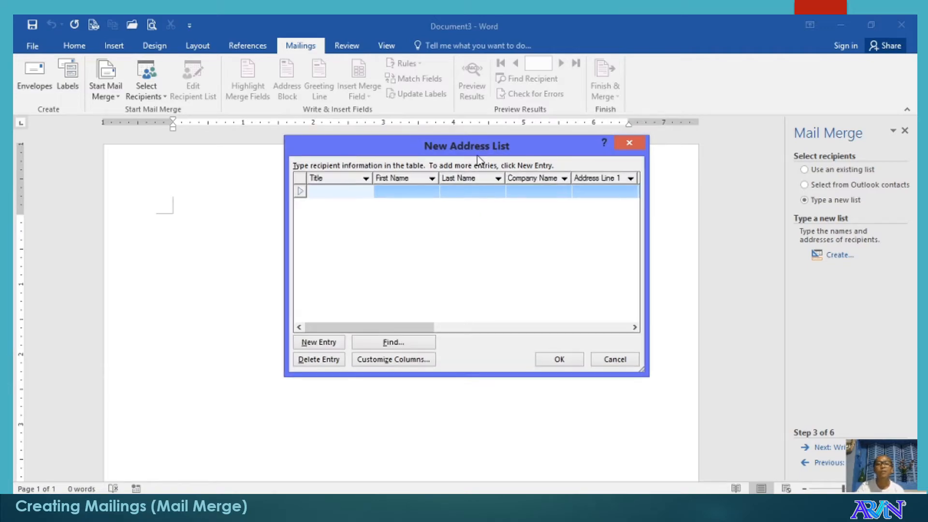
mouse_move(522, 218)
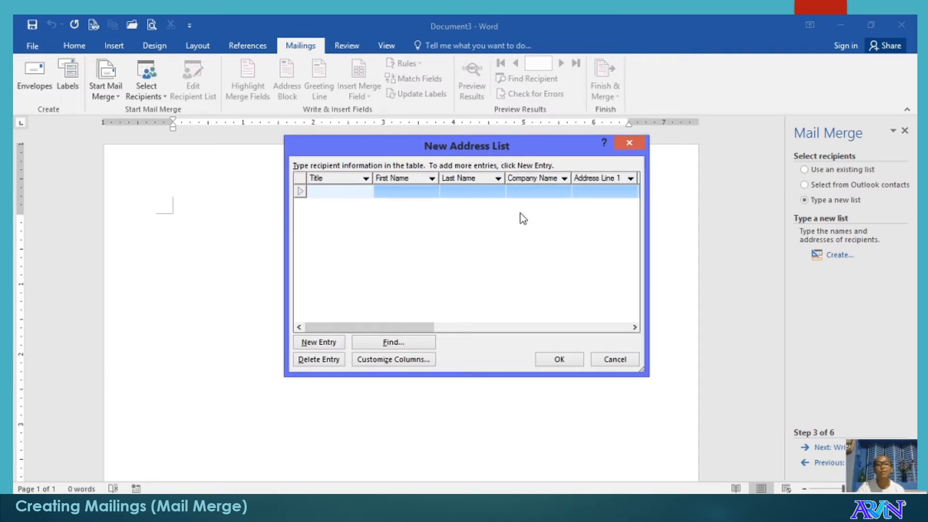
mouse_move(424, 203)
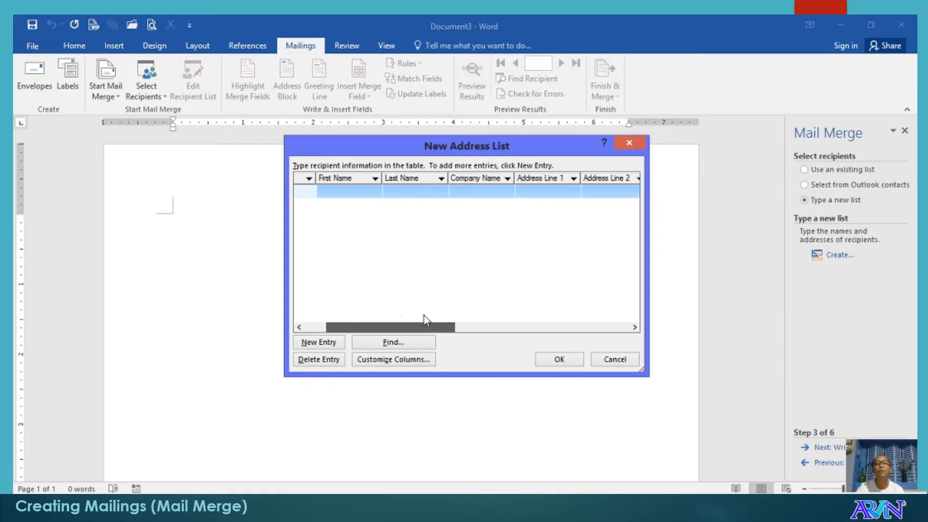
scroll(right, 3)
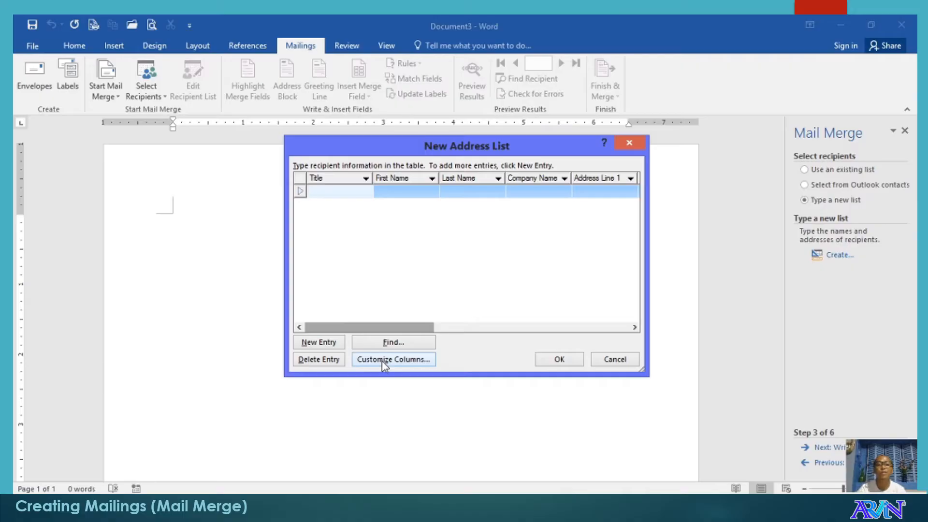
Rename Address Line 1 to Brgy Address and City to City/Town, and delete Address Line 2
click(394, 360)
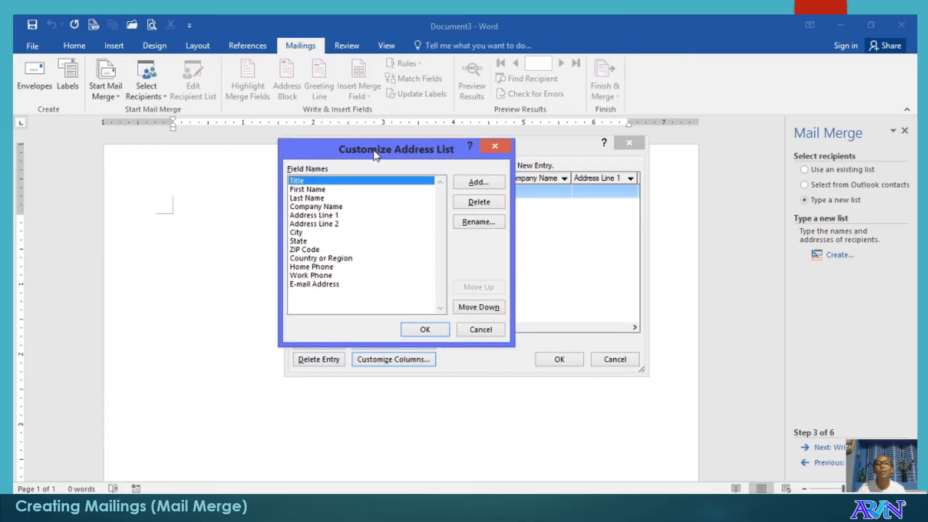
mouse_move(311, 198)
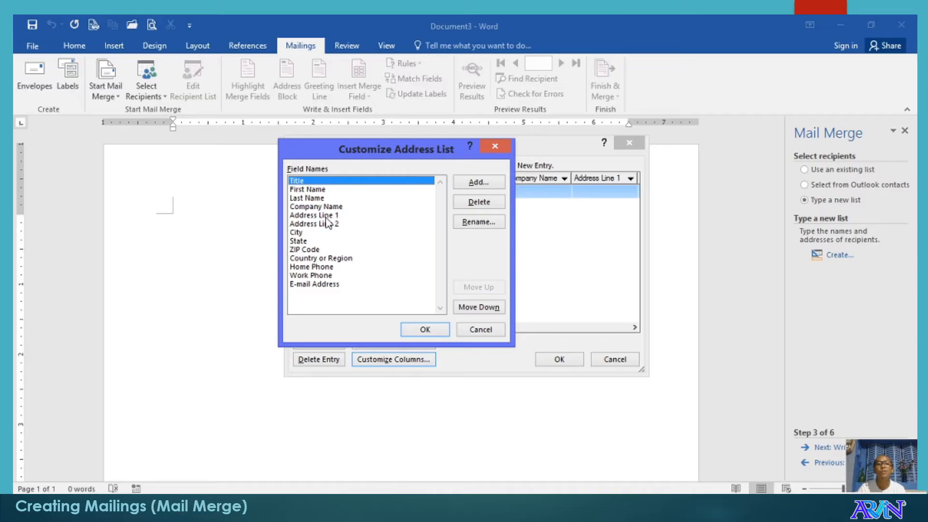
click(314, 215)
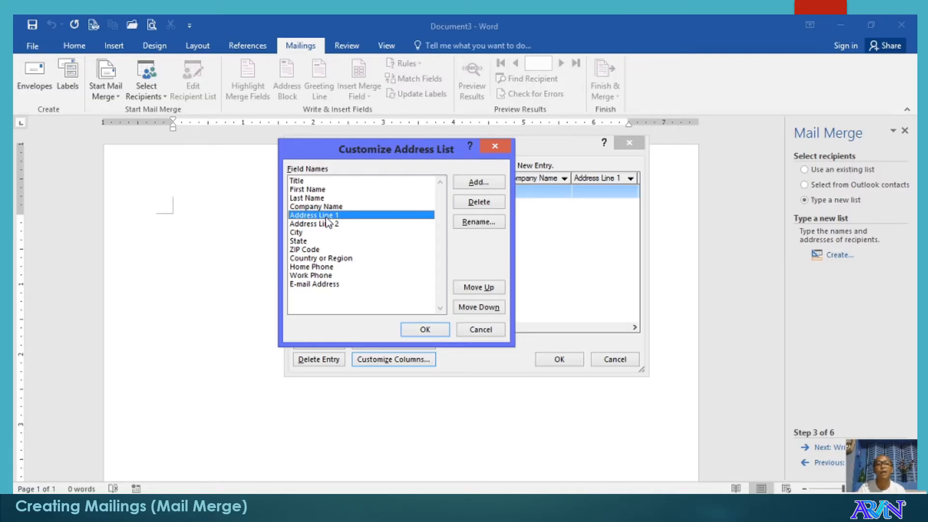
mouse_move(400, 224)
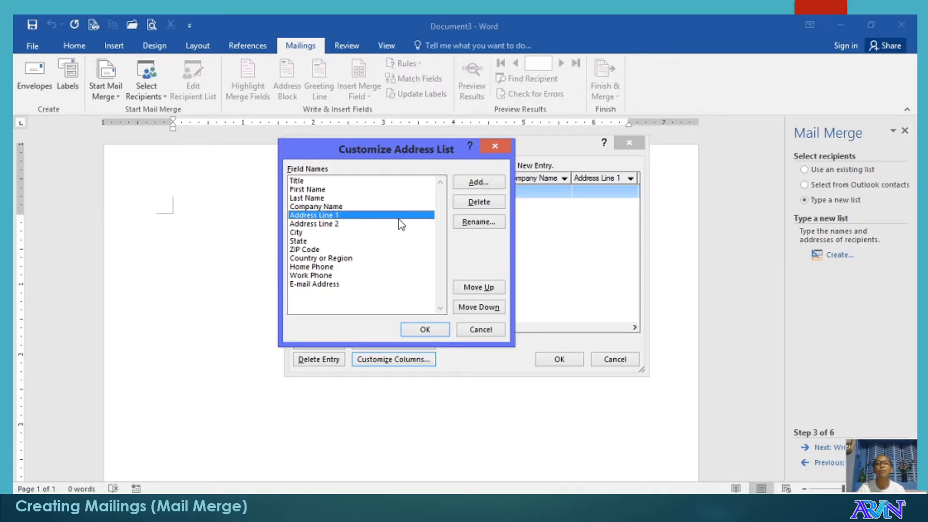
click(479, 222)
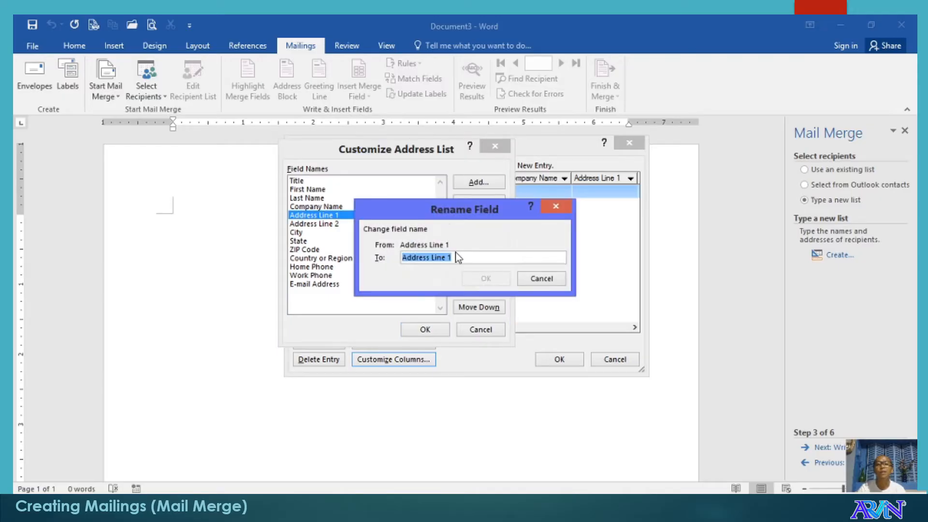
text(Bry)
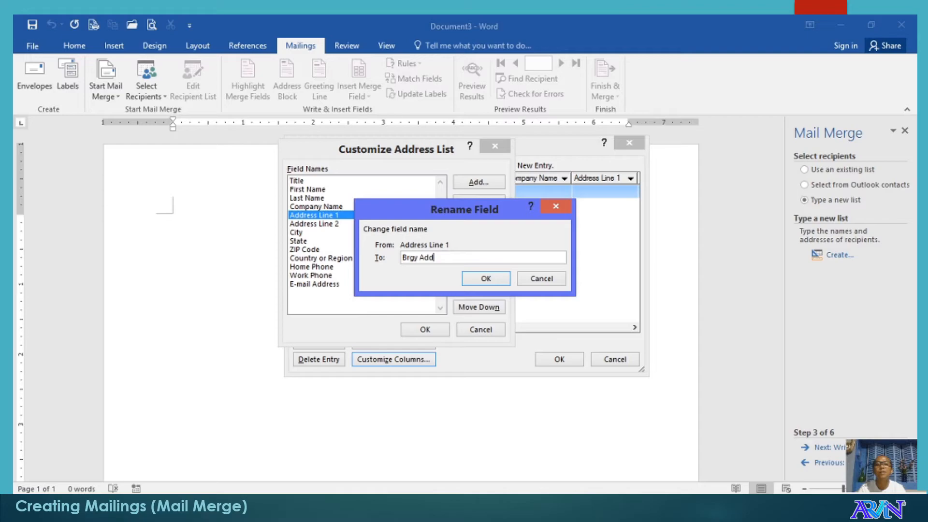
text(ress)
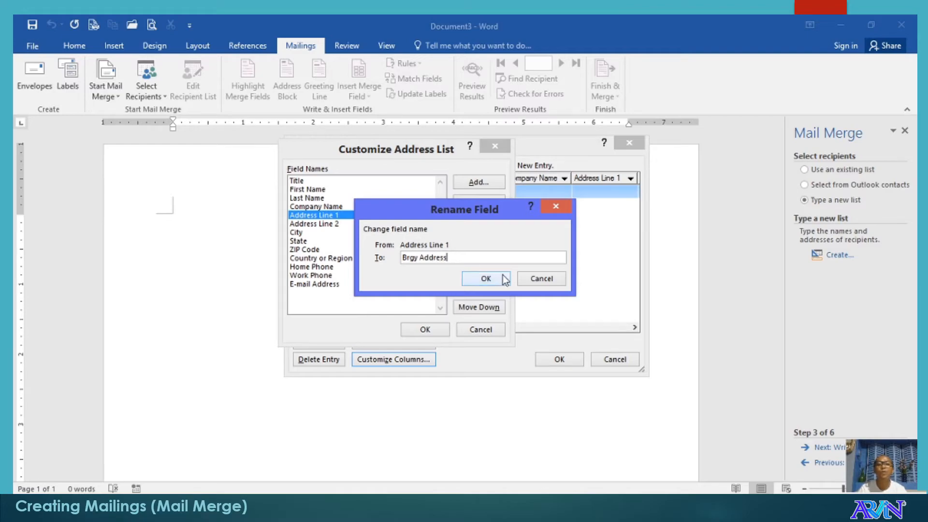
click(485, 278)
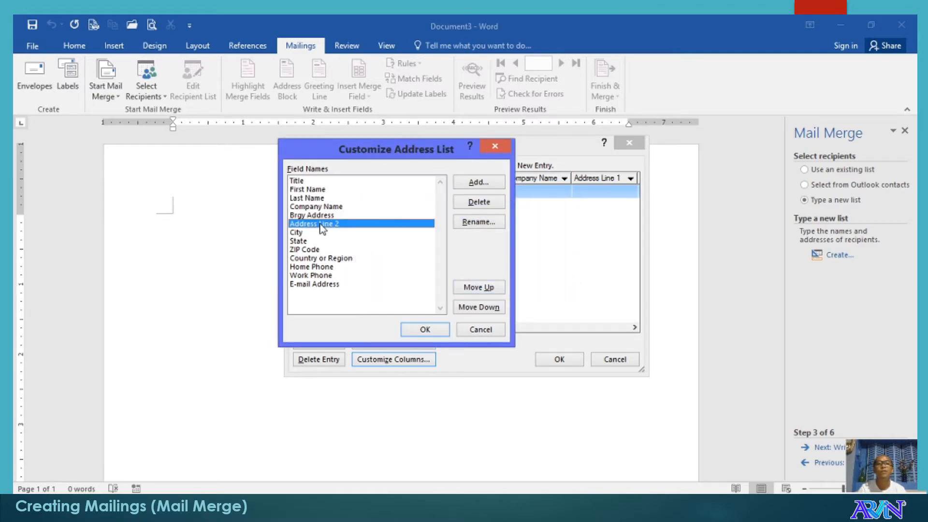
mouse_move(476, 204)
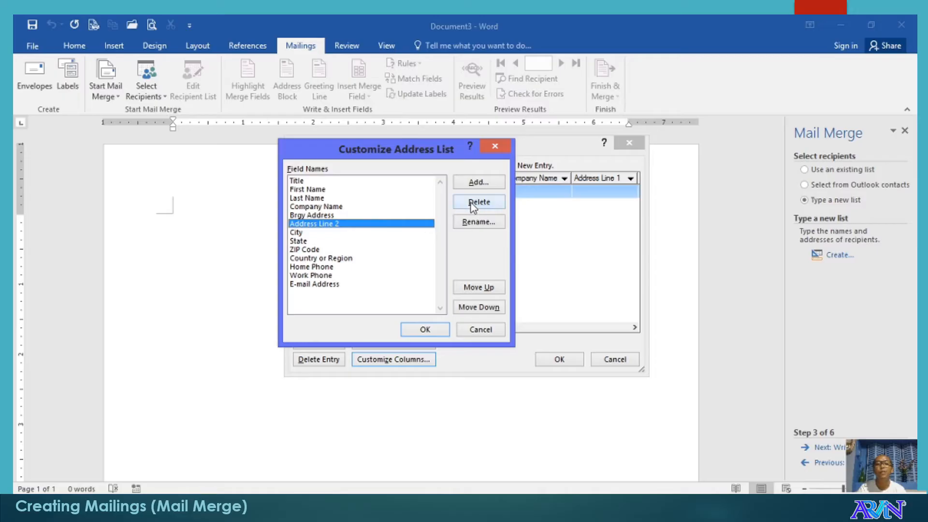
click(478, 202)
text(City/Town)
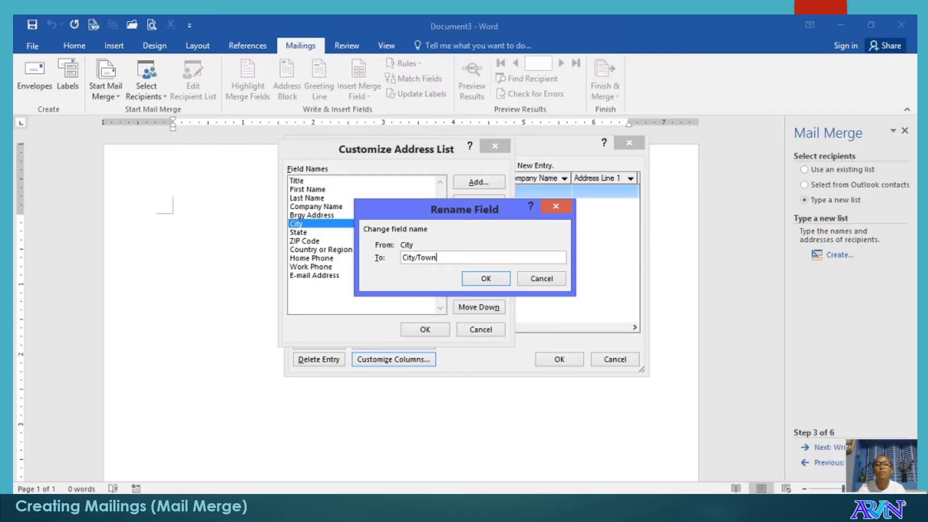
click(486, 279)
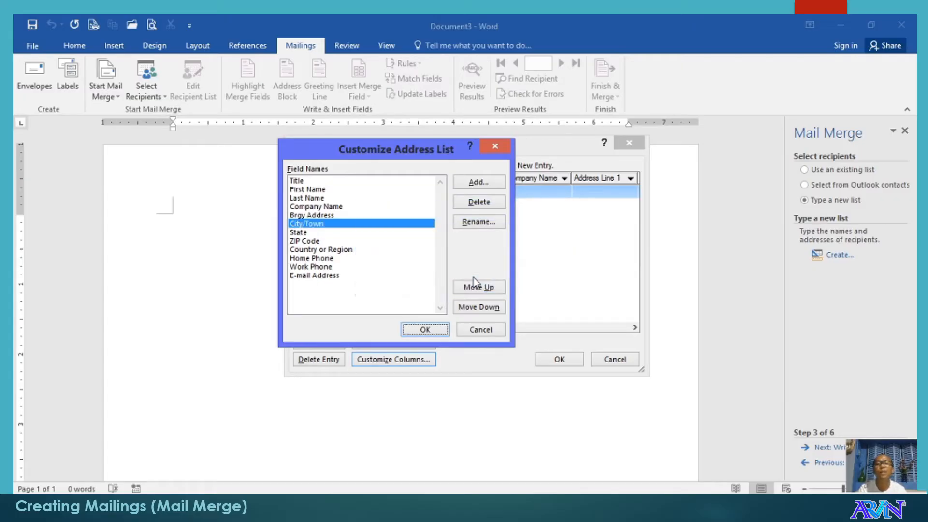
Rename the State field to Province and Country or Region to Country
click(299, 232)
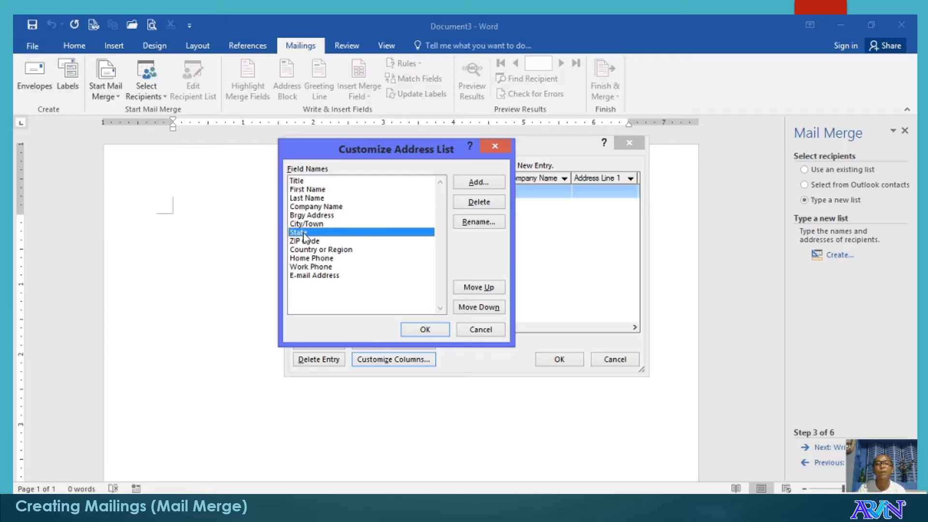
click(478, 221)
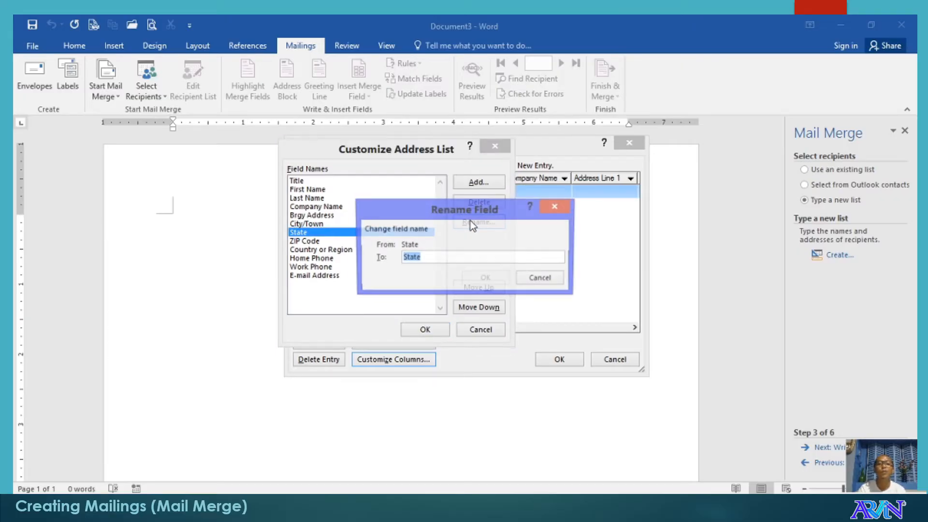
text(Pr)
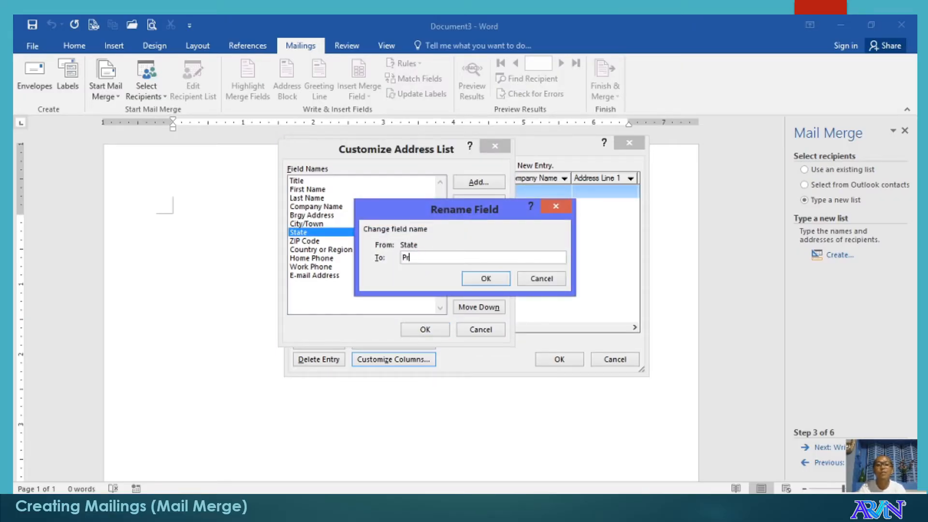
text(ovince)
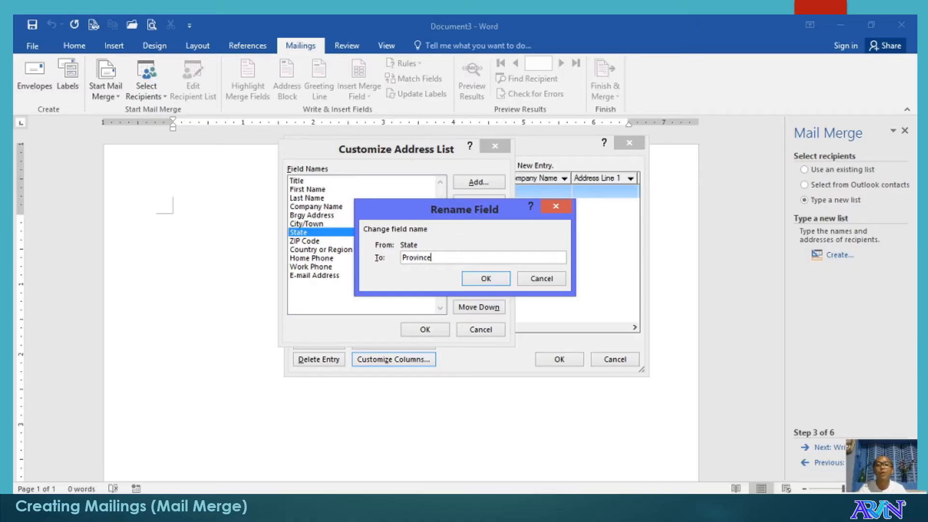
click(485, 279)
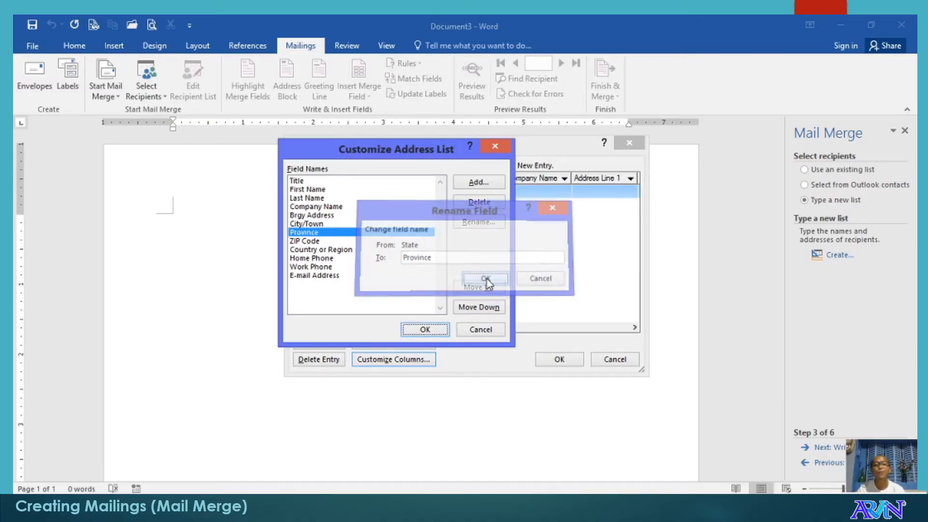
click(484, 278)
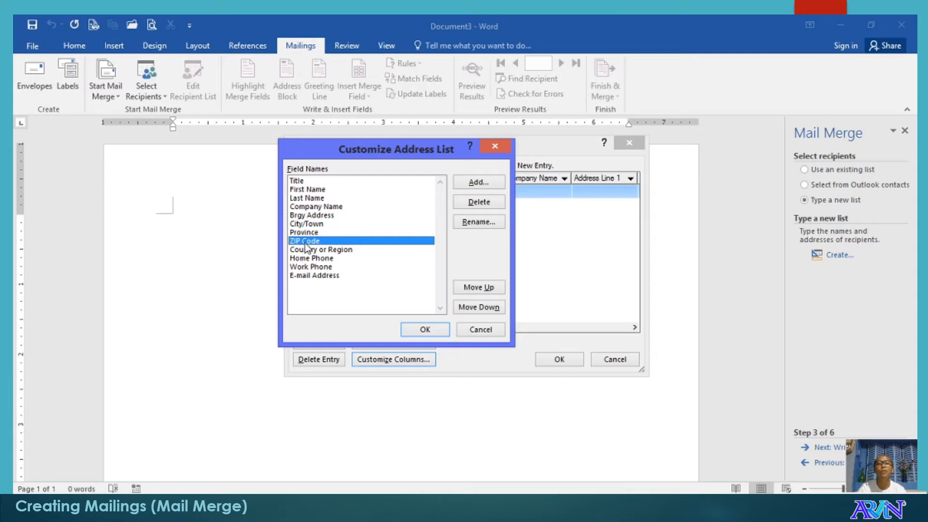
click(321, 250)
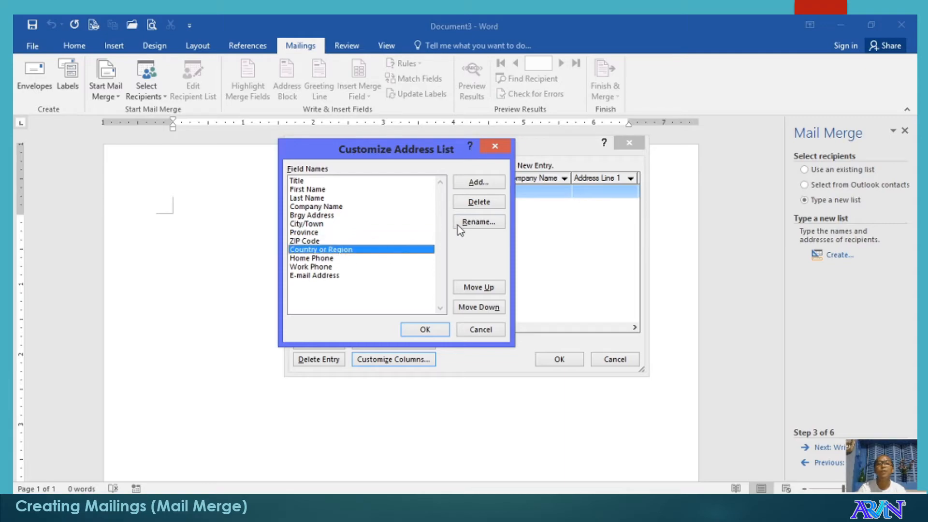
click(478, 221)
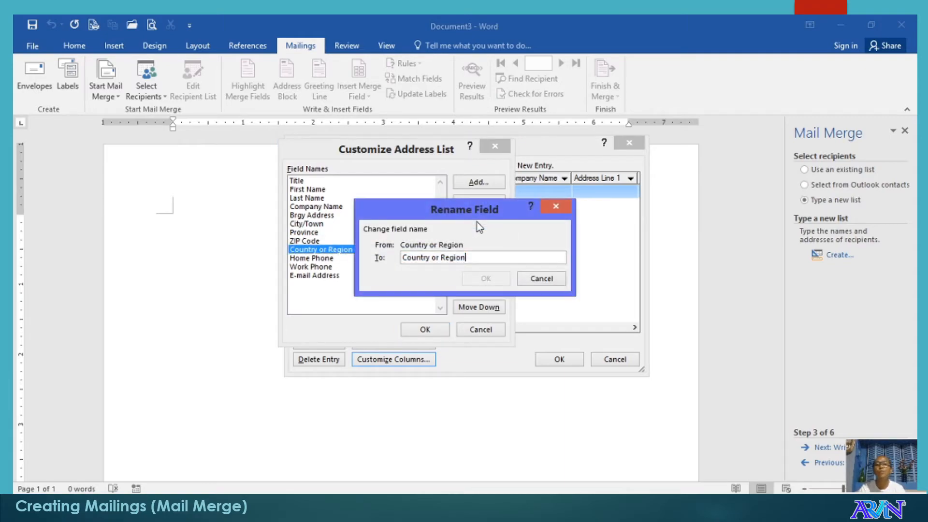
text(Country)
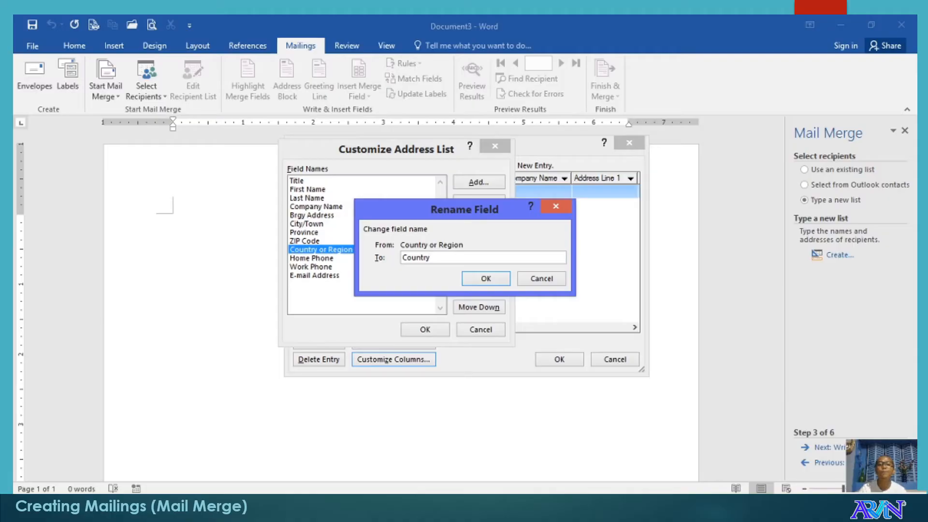
click(485, 279)
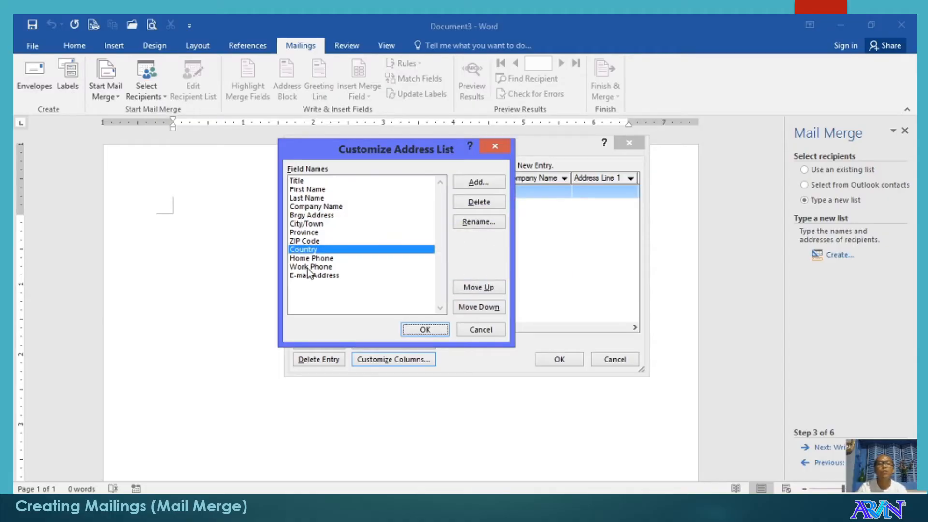
click(311, 258)
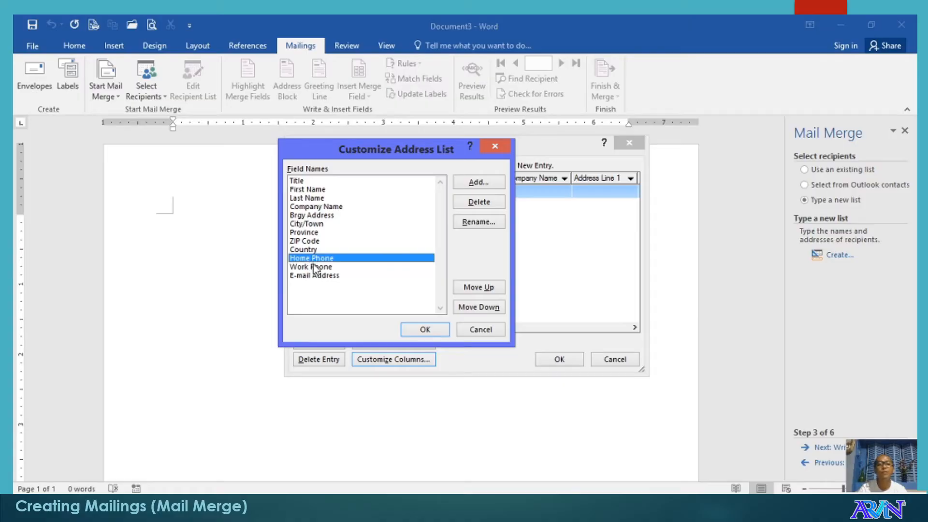
Delete the Home Phone, Work Phone and E-mail Address fields, confirming each deletion
click(478, 202)
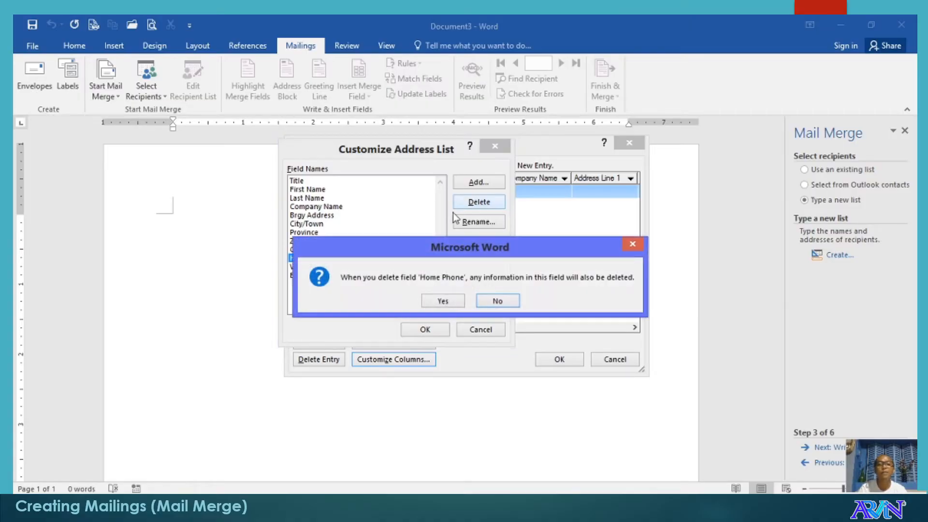
click(443, 300)
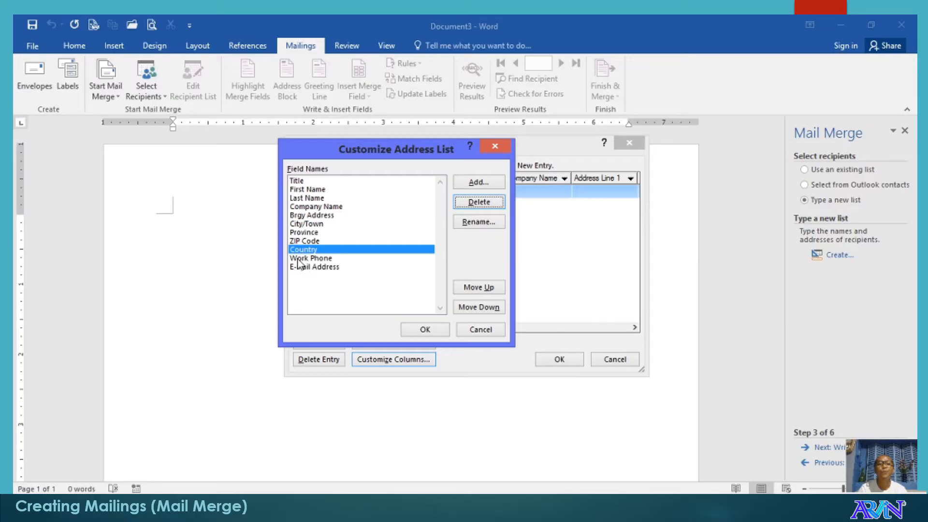
click(310, 258)
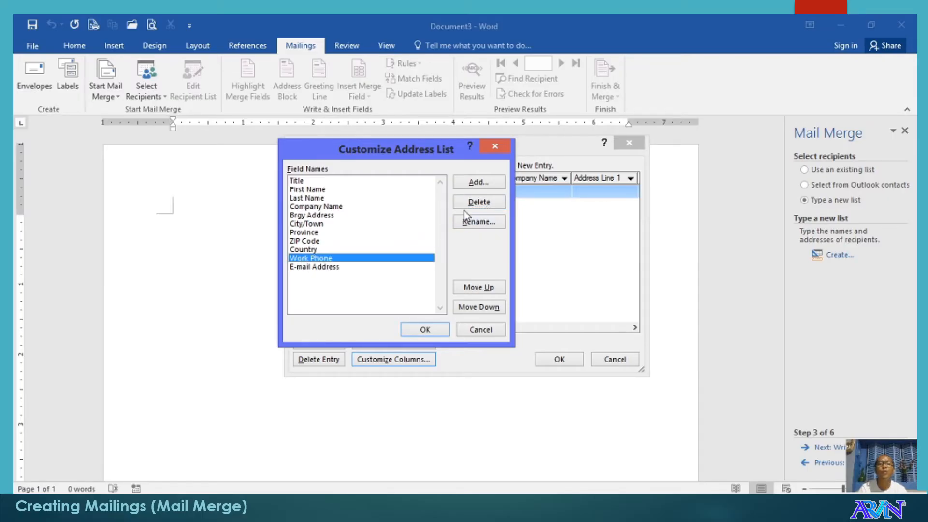
click(479, 202)
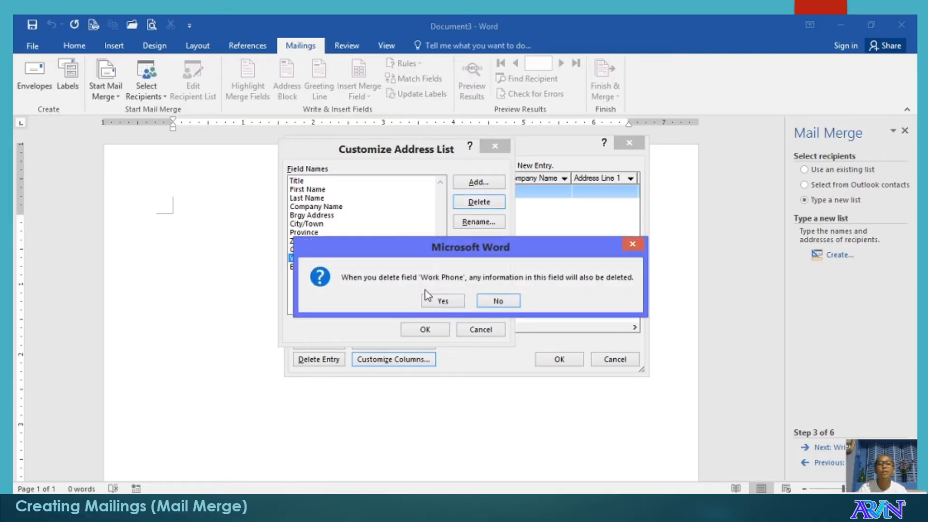
click(442, 300)
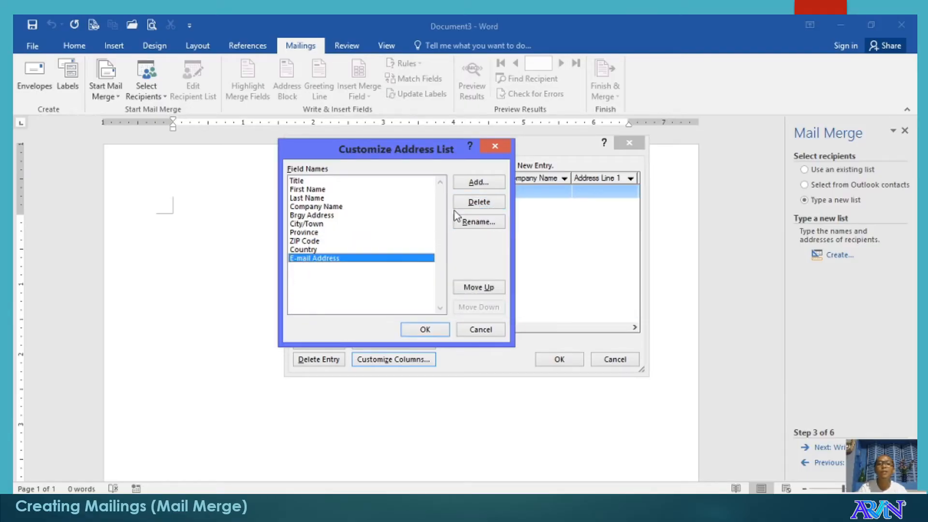
click(479, 202)
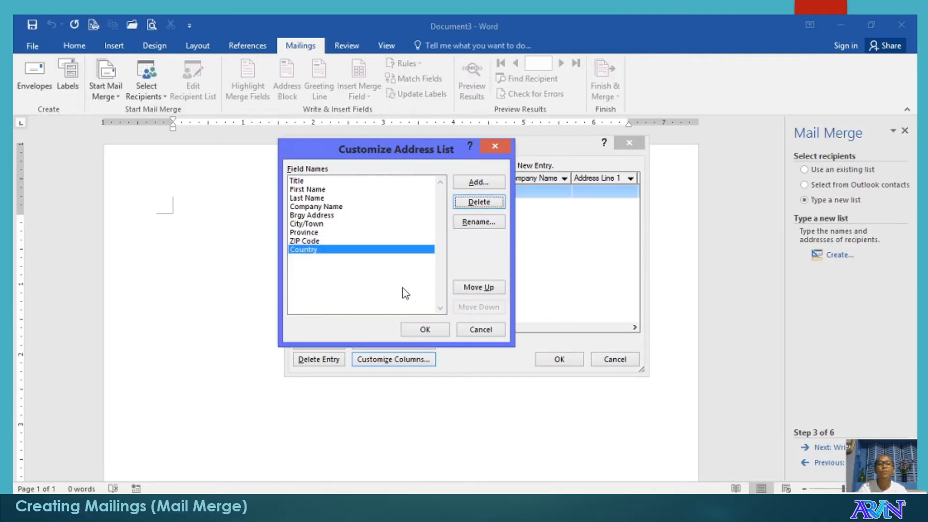
mouse_move(316, 215)
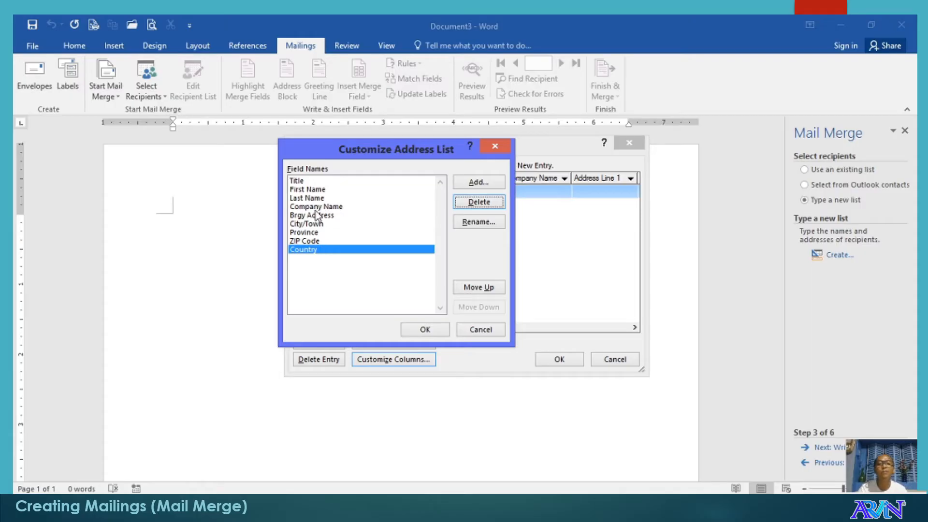
click(316, 206)
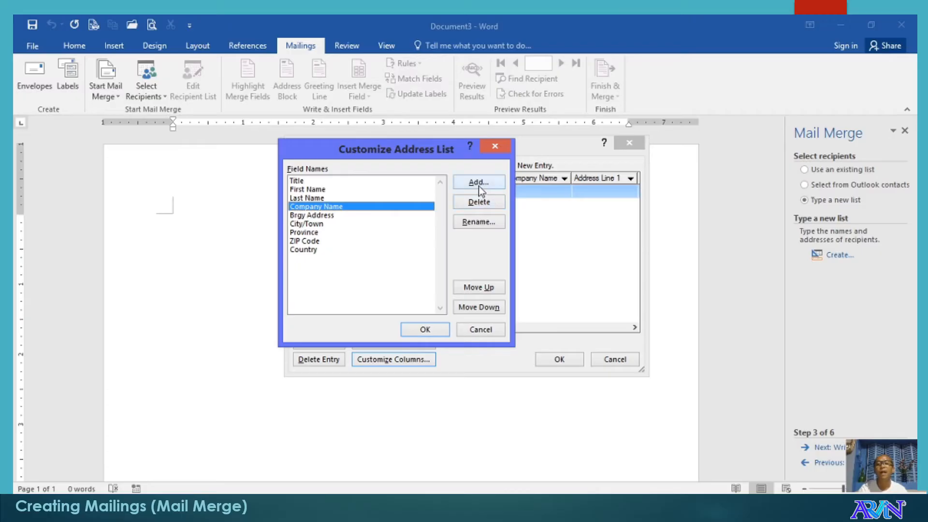
Add a new Position field and move it up above Company Name
click(478, 182)
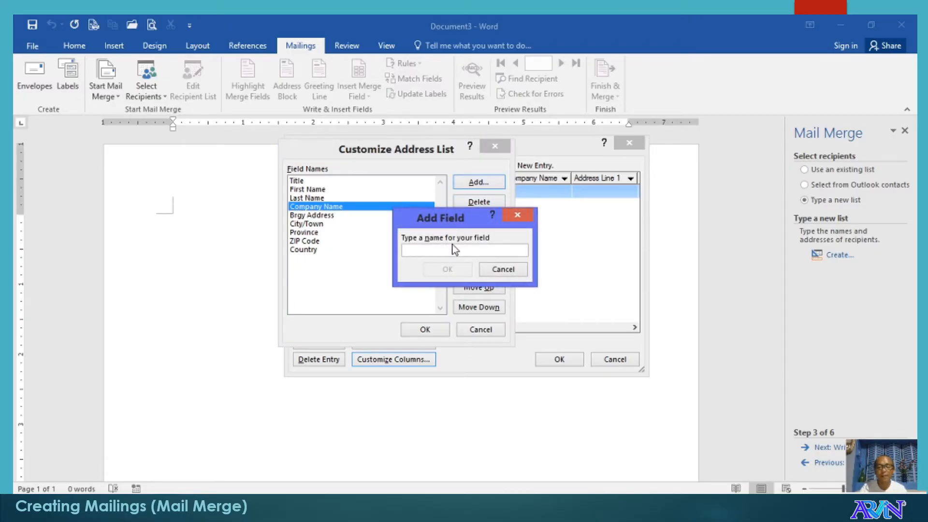
text(Posii)
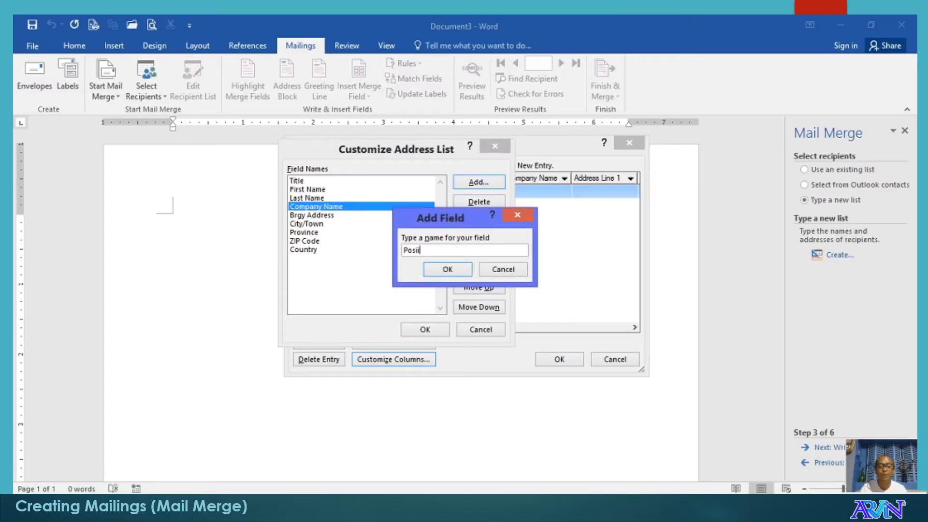
text(ition)
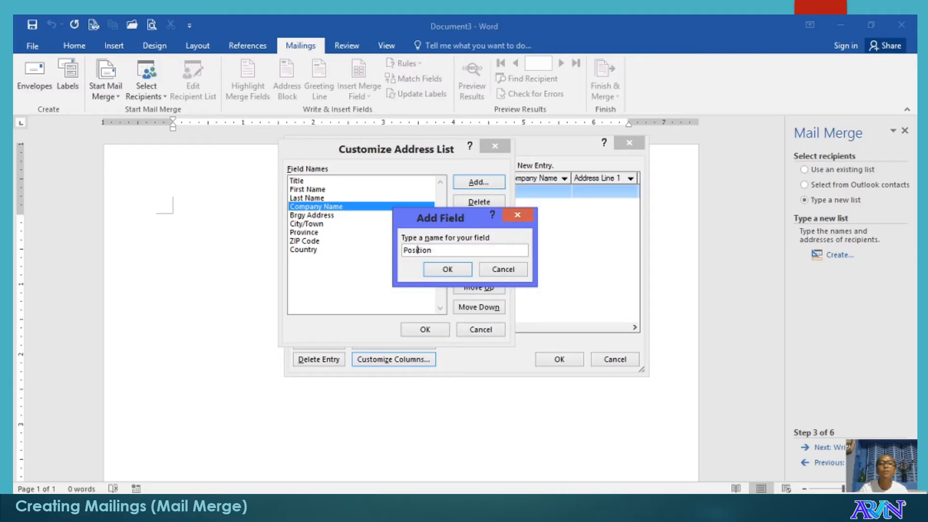
click(447, 269)
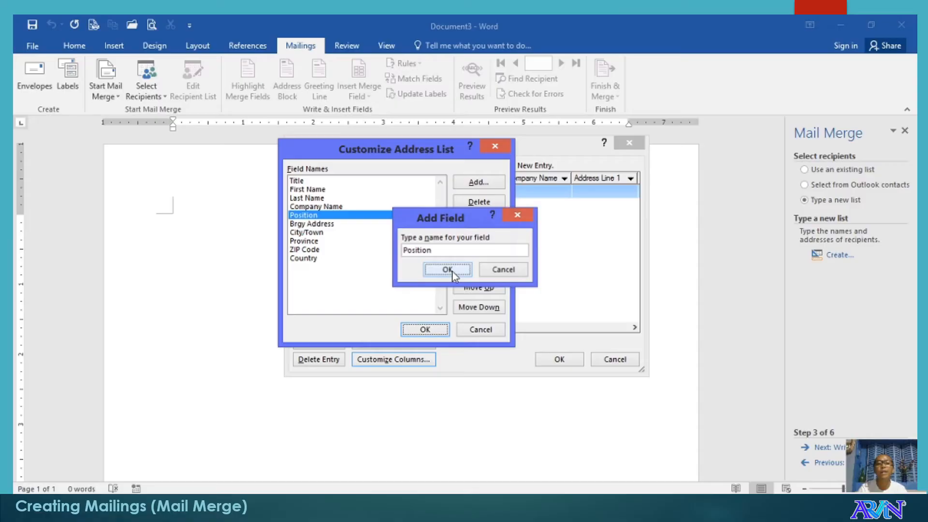
click(447, 269)
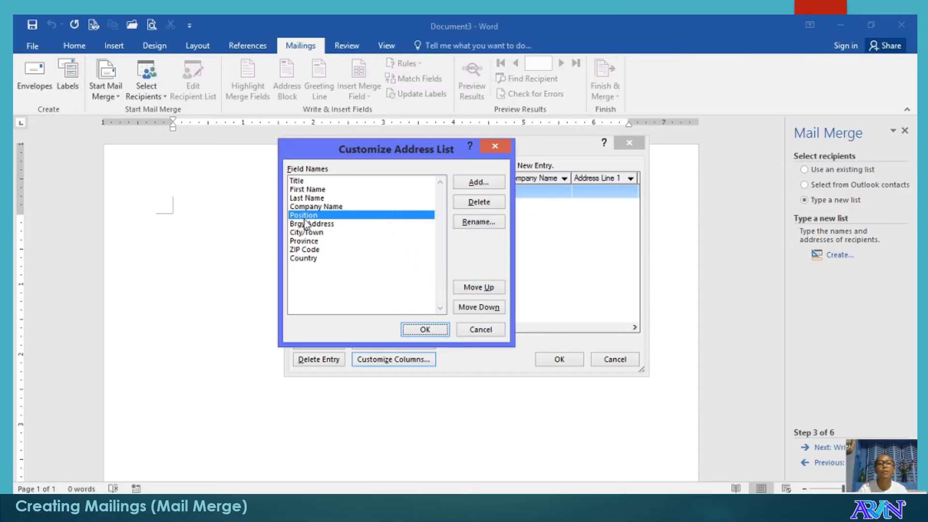
mouse_move(312, 232)
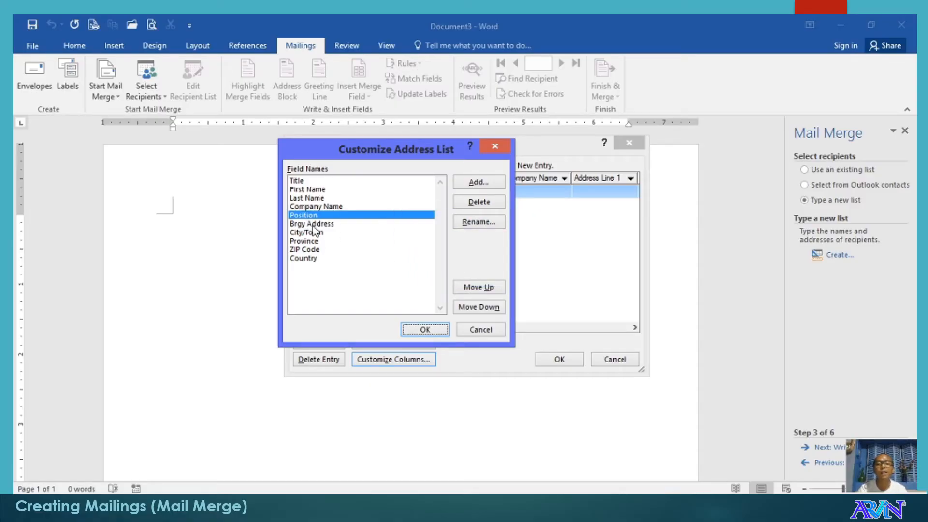
mouse_move(339, 244)
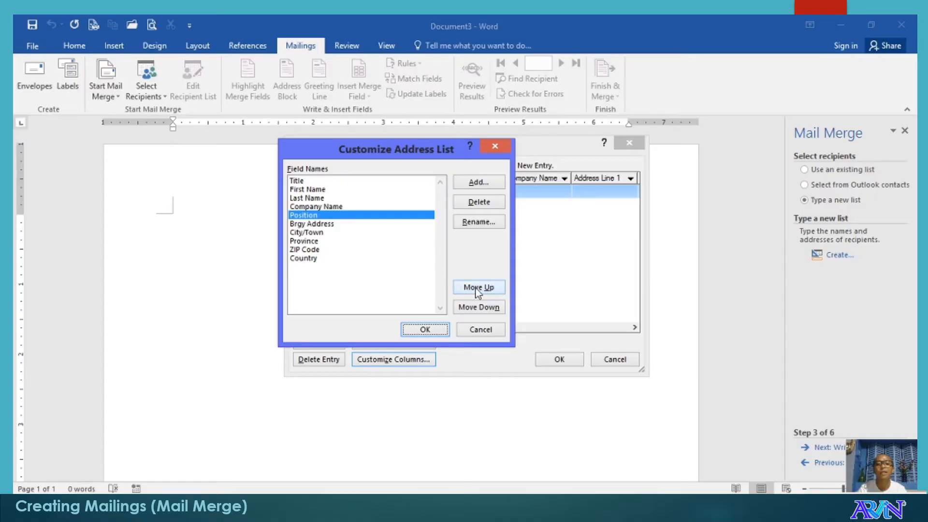
click(478, 287)
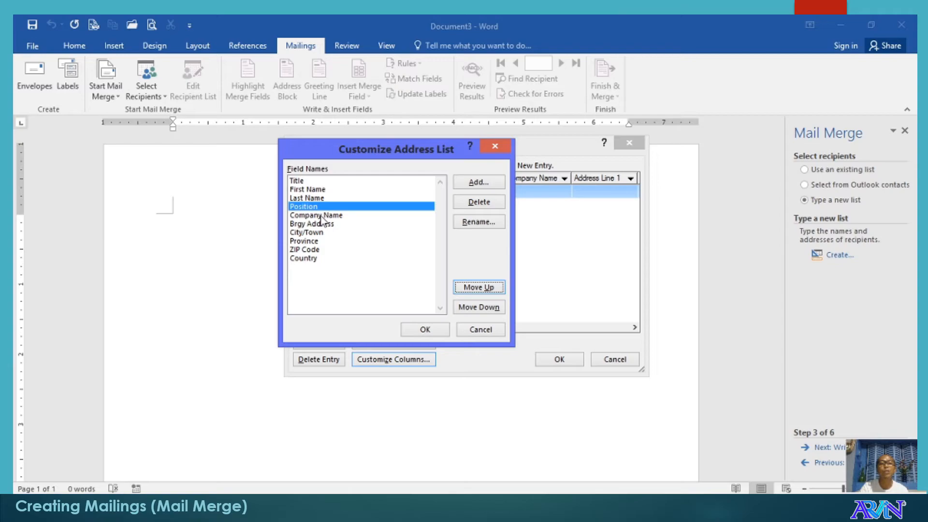
mouse_move(322, 234)
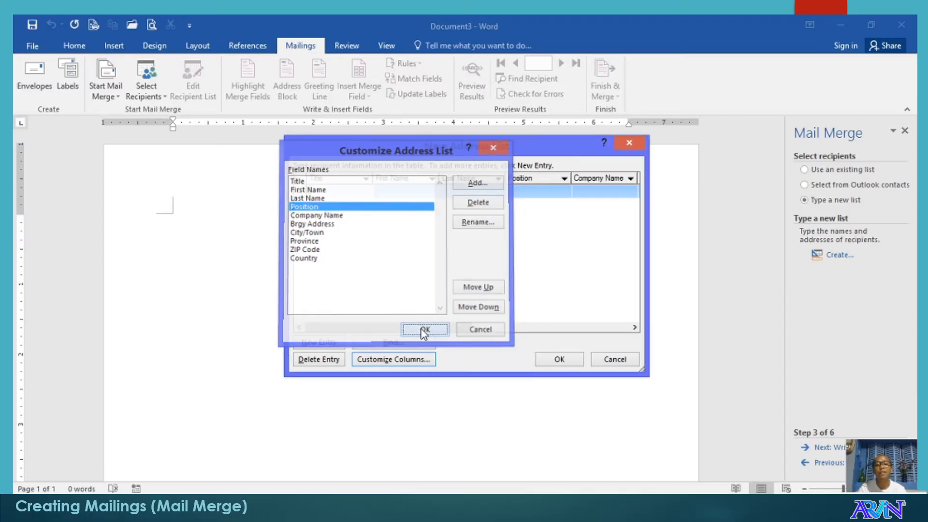
click(425, 329)
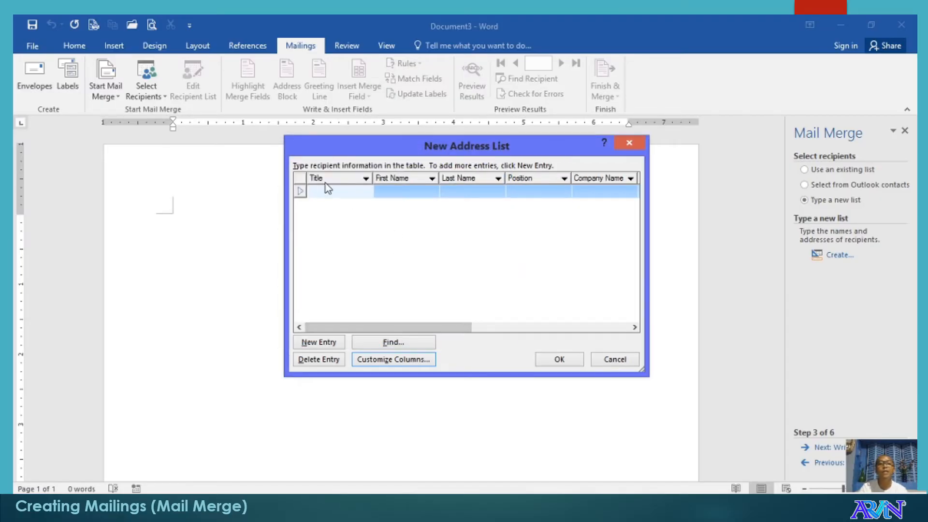
mouse_move(518, 199)
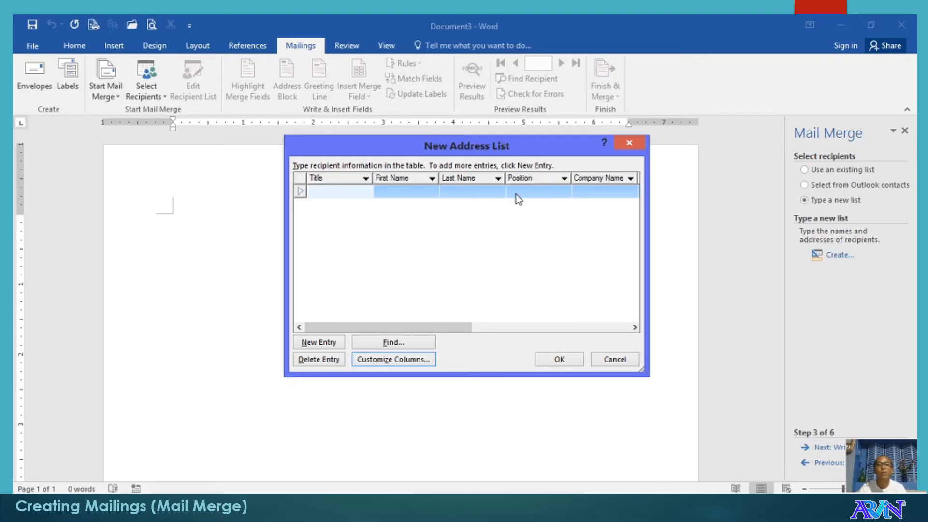
text(Mr.)
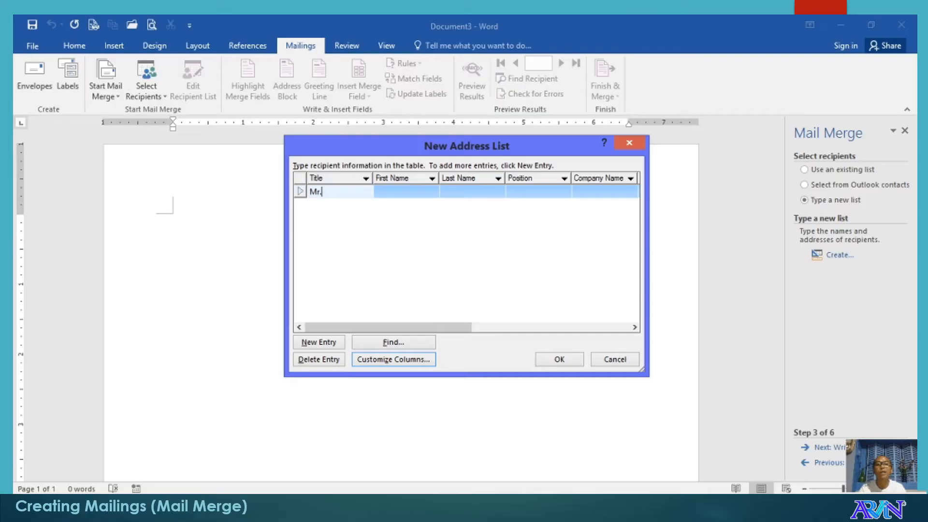
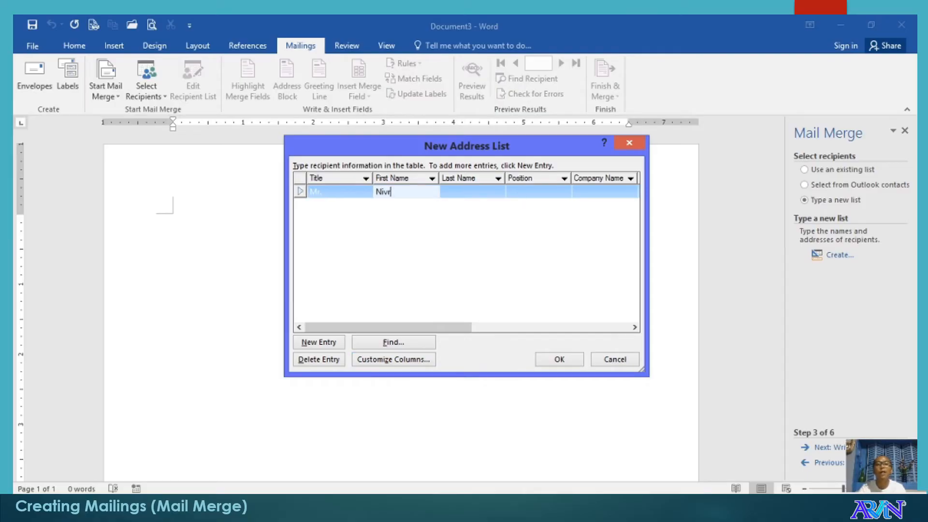
click(539, 191)
text(P)
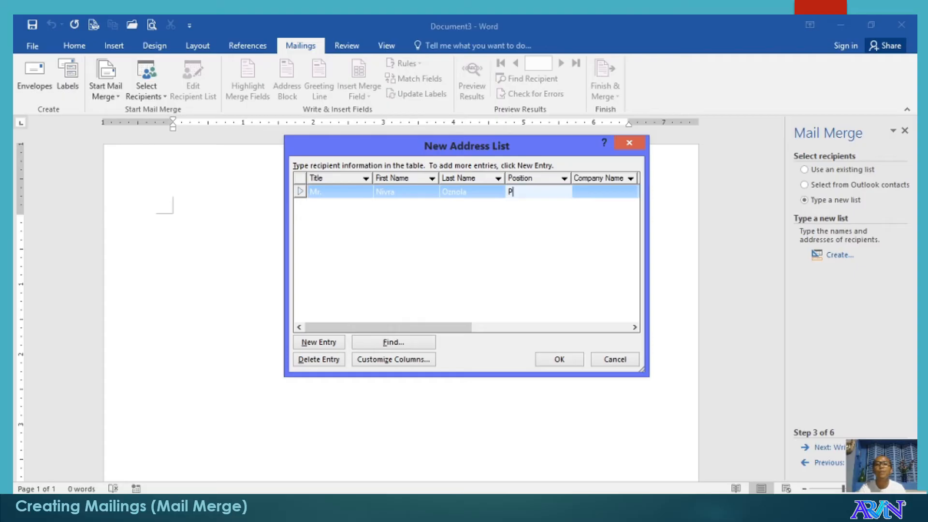
text(resident)
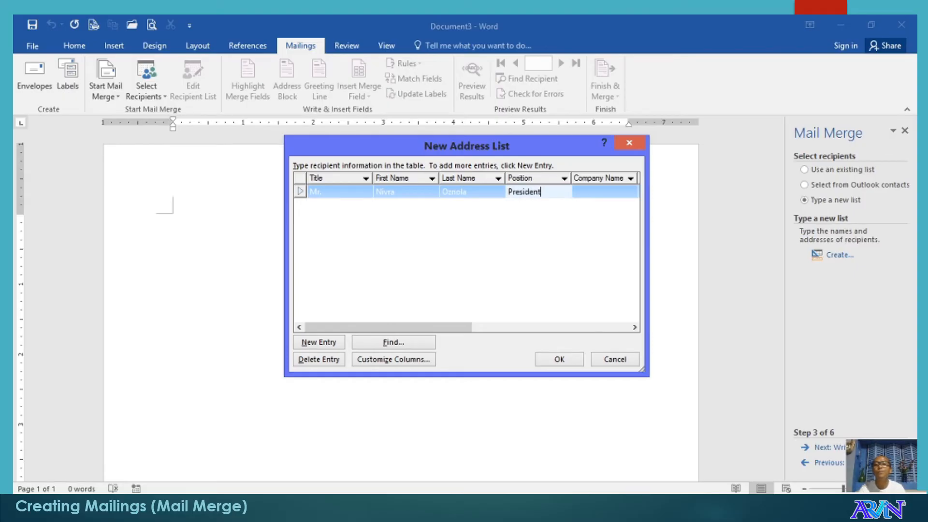
text(ABCD C)
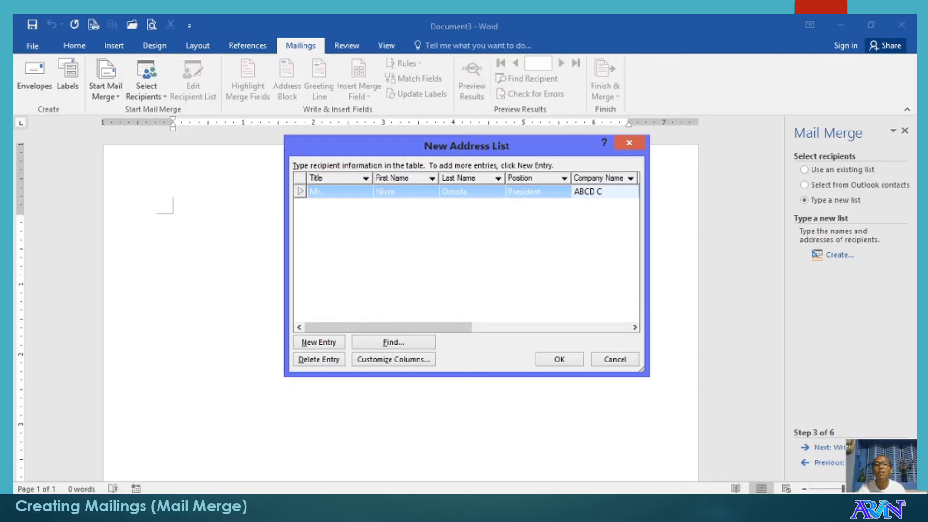
text(on)
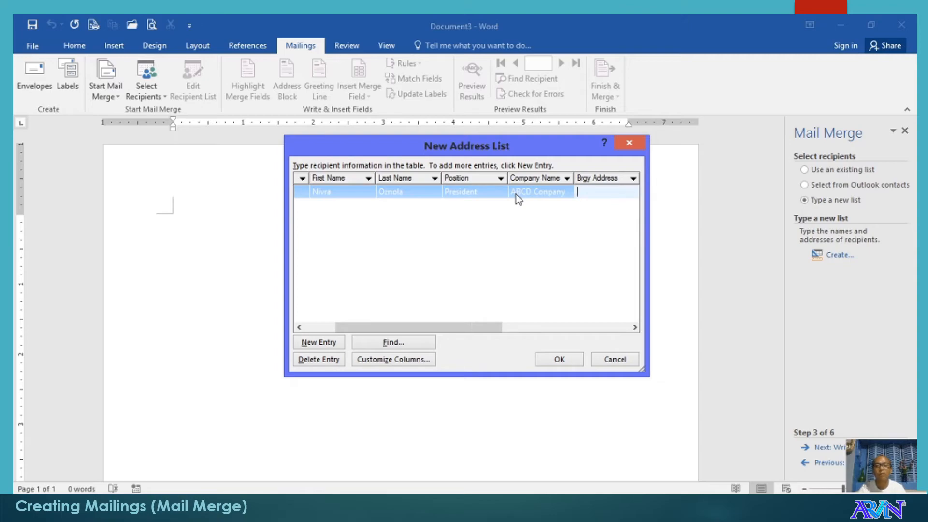
text(Atul)
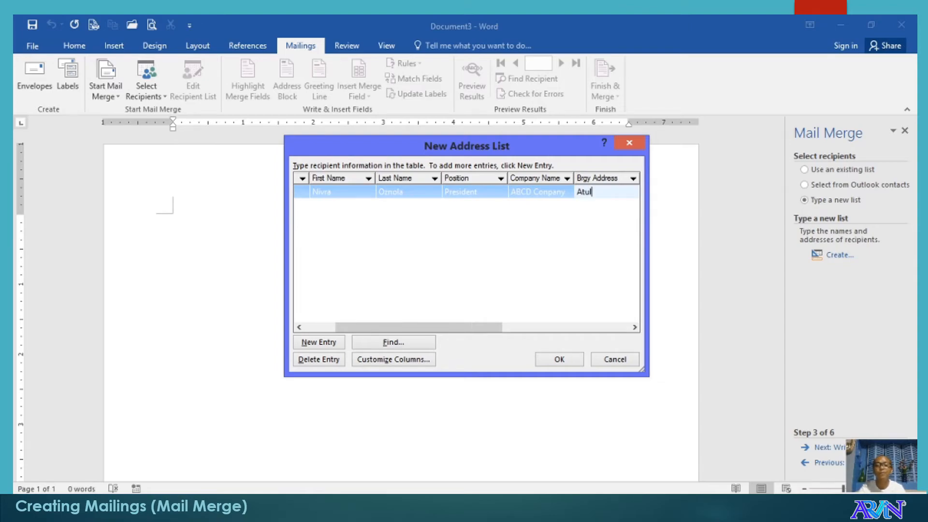
text(ayan)
text(Tuguegarao)
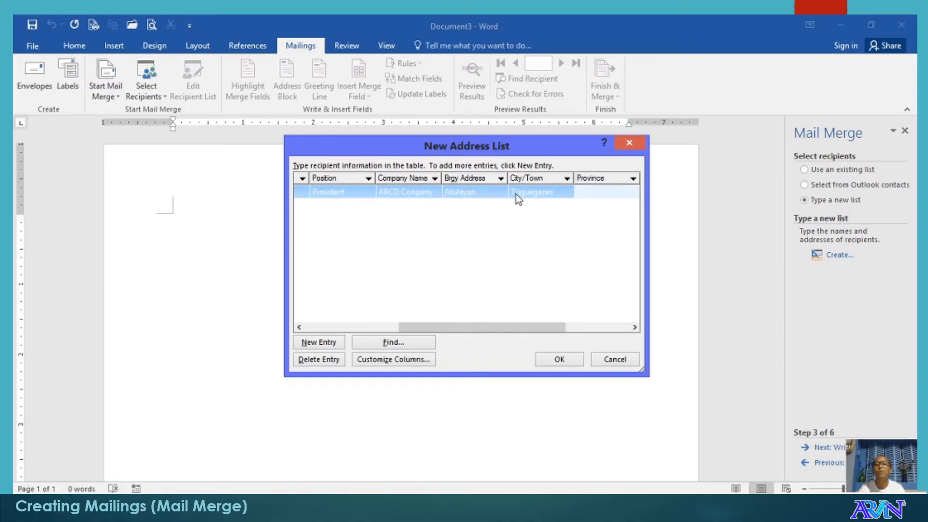
text(Cagayan)
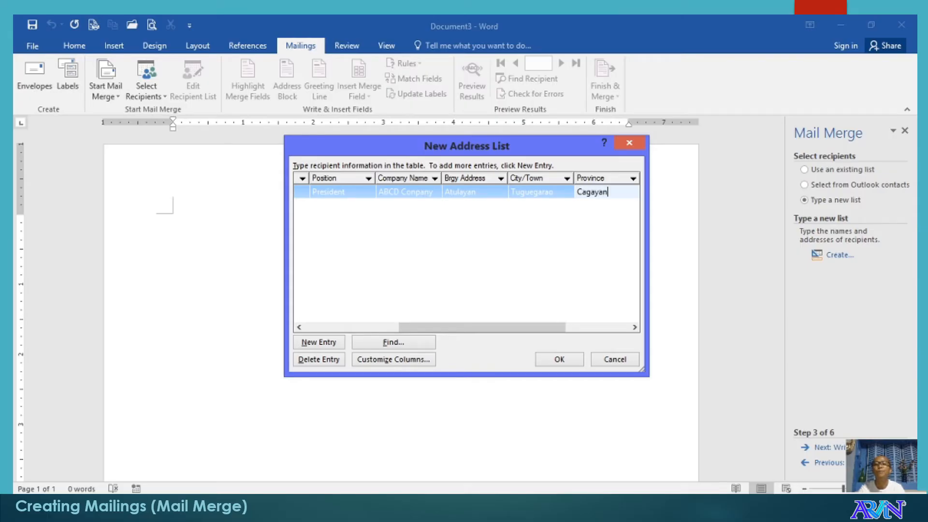
text(35000)
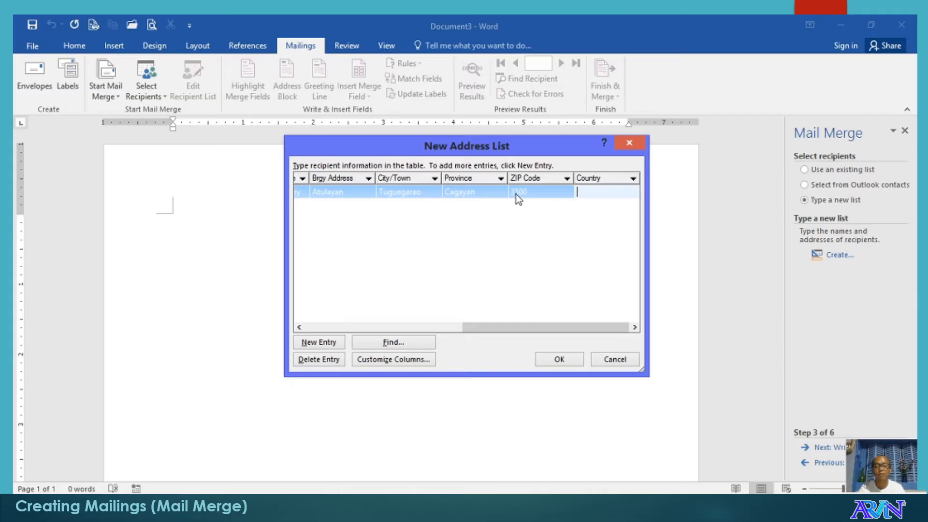
text(Phili)
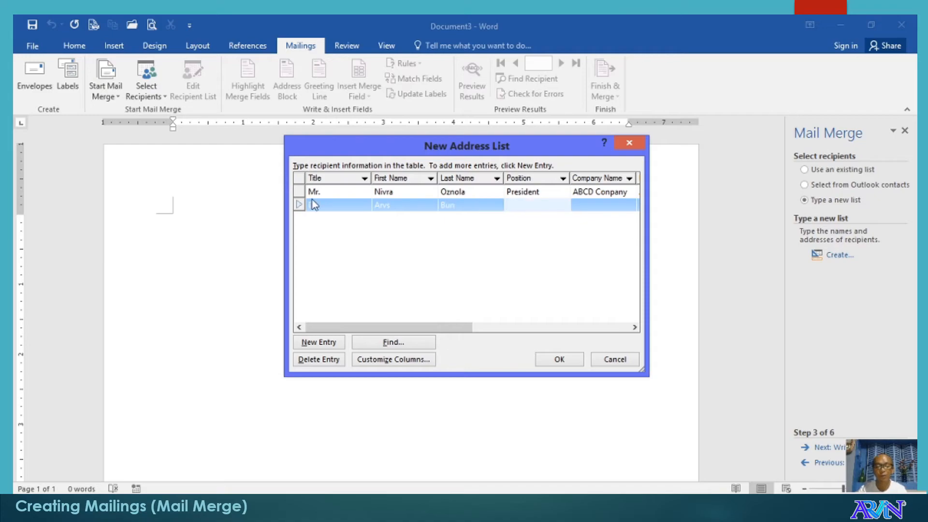
Enter a second recipient: Manager at XY, ZIP 350, Philippines
text(Manager)
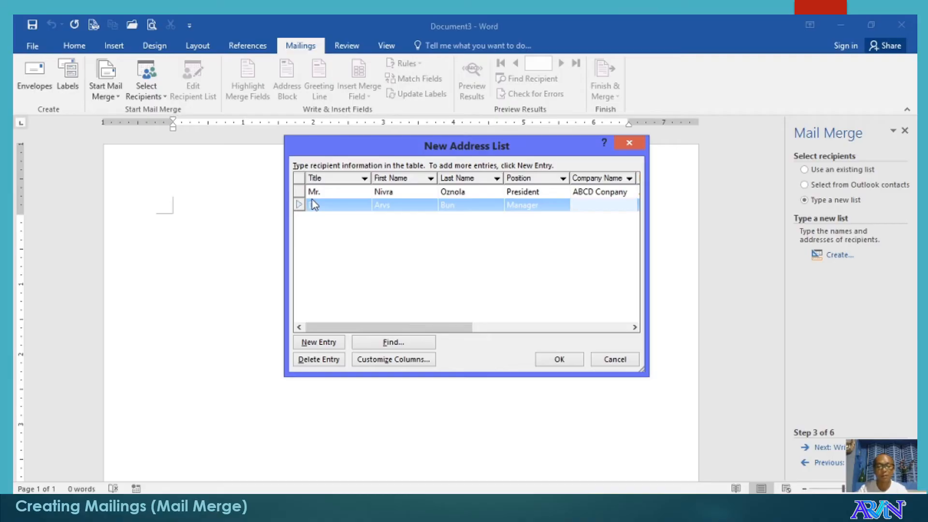
text(XYZ Software)
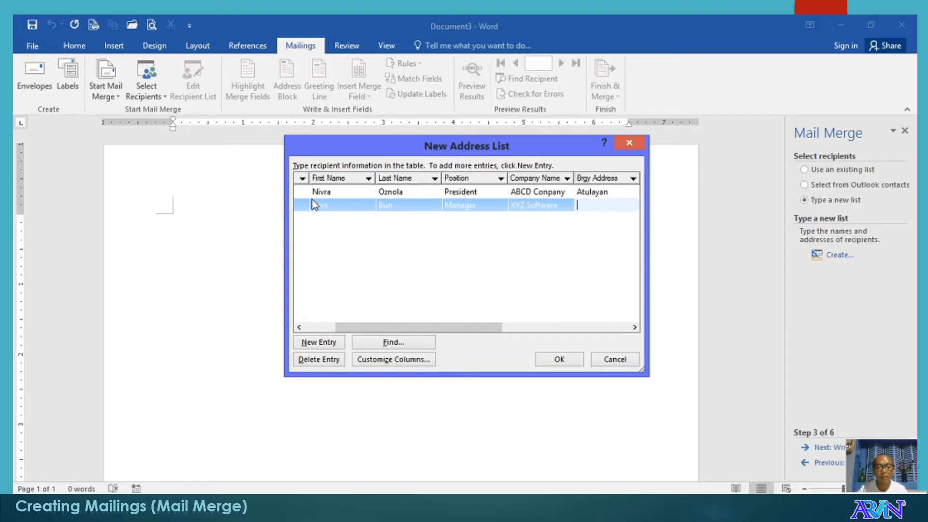
text(Cagg)
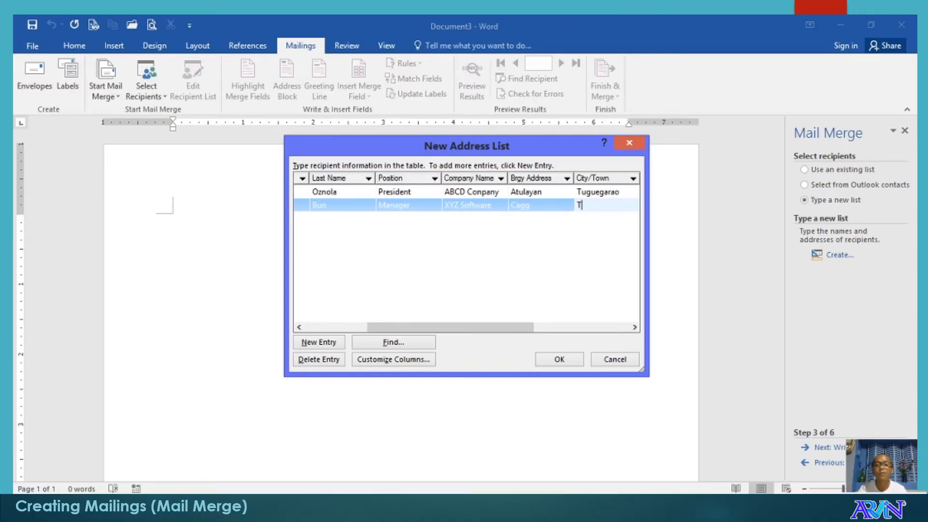
text(olana)
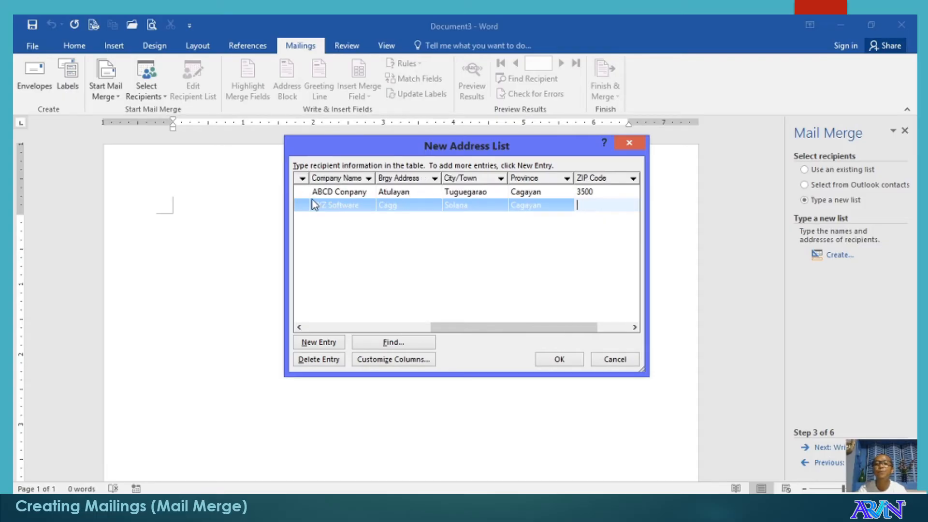
text(3502)
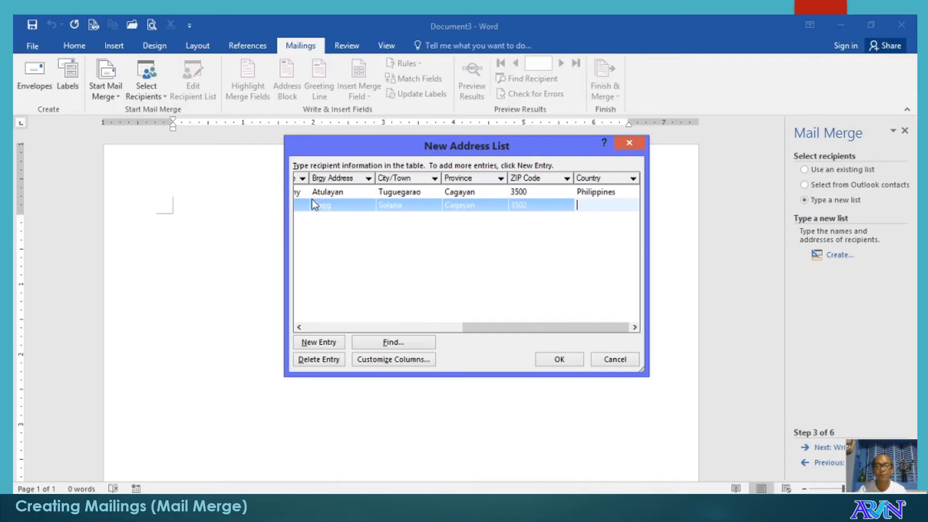
text(Philippin)
text(Atty.)
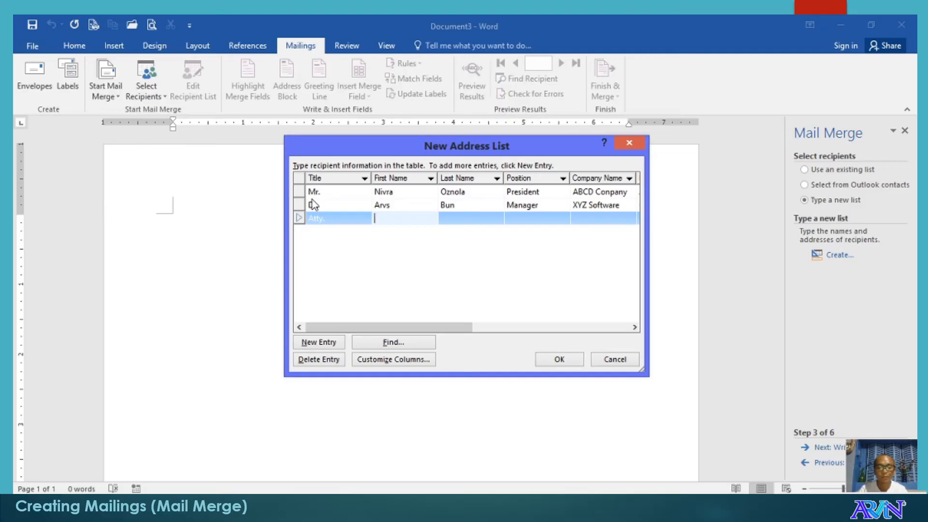
Enter a third recipient with ZIP code 3502 and country Philippines
text(Georg)
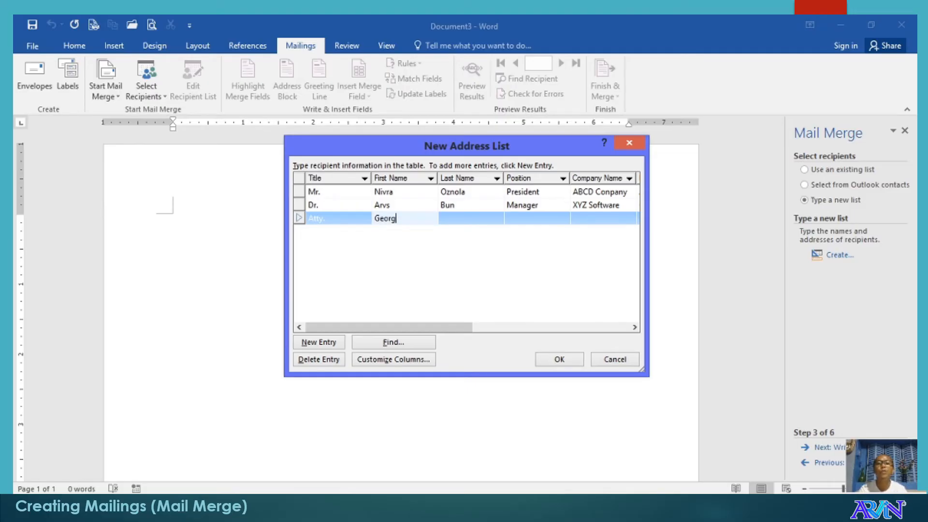
text(Mar)
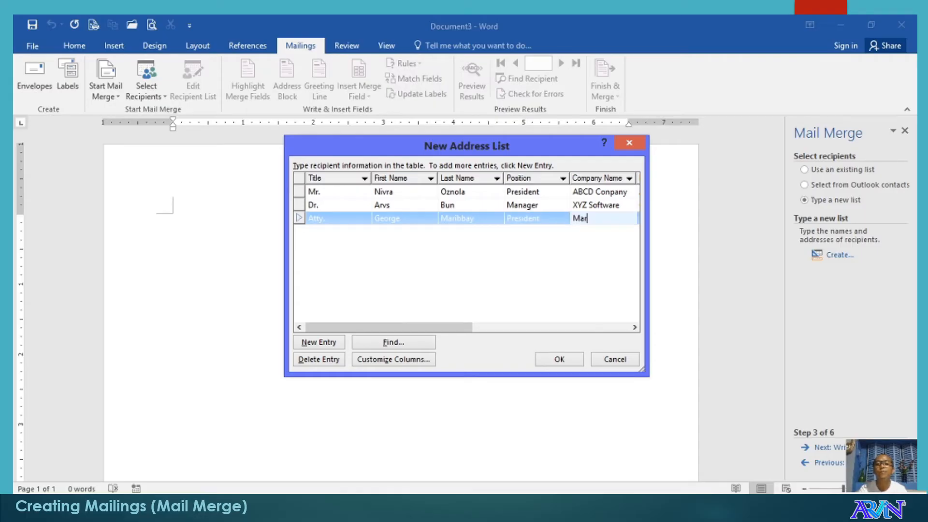
text(s @ Associa)
text(Cagayan)
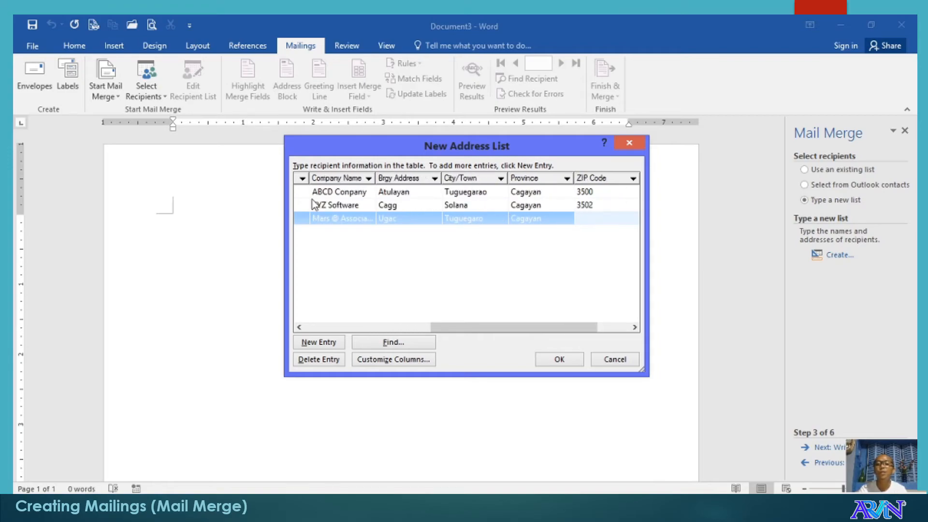
text(3502)
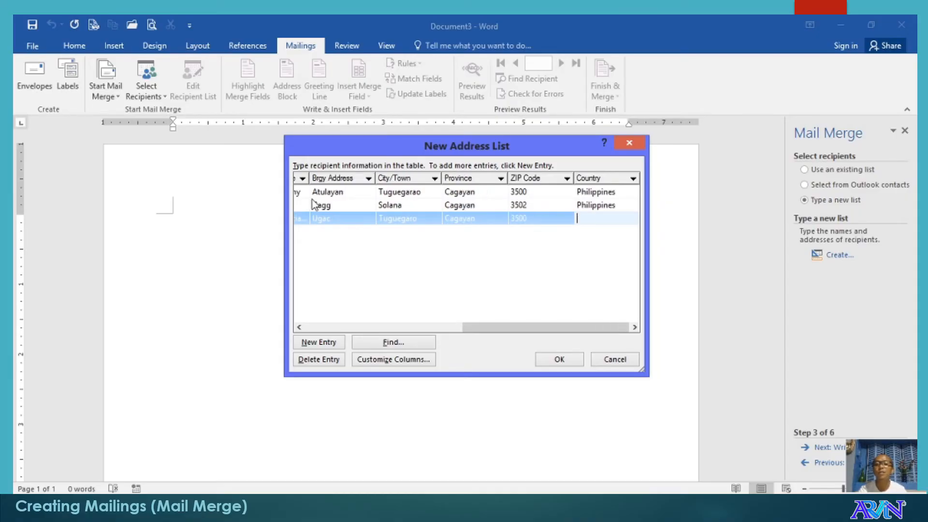
text(Philippines)
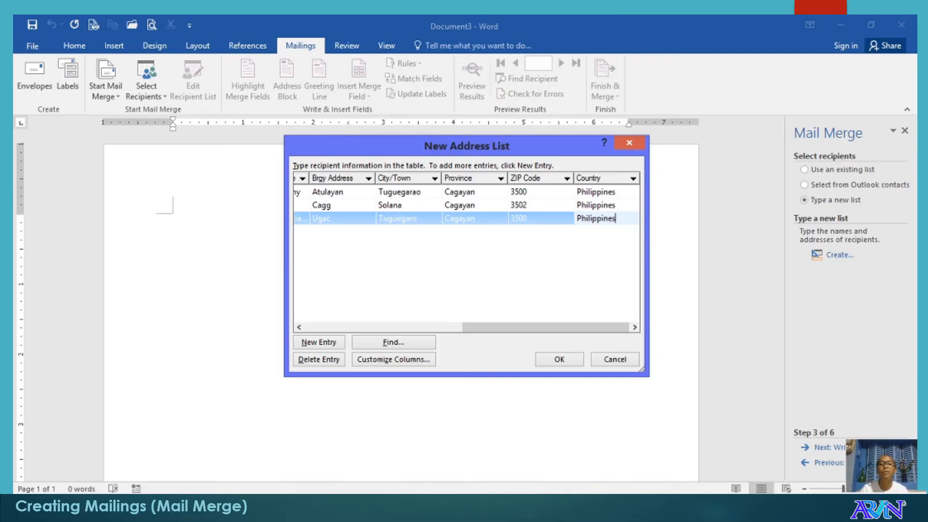
mouse_move(449, 137)
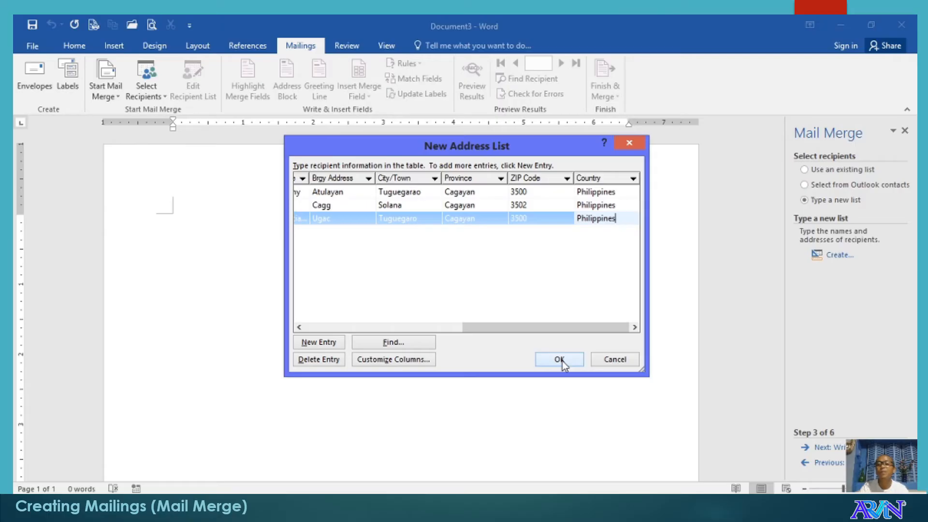
Finish the address list and save it as DATA-customers
click(558, 359)
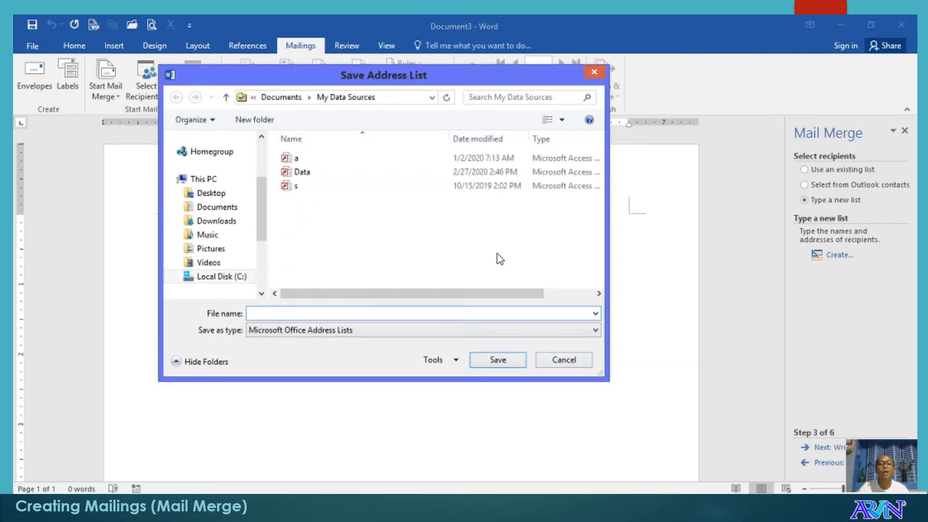
drag(383, 75, 415, 83)
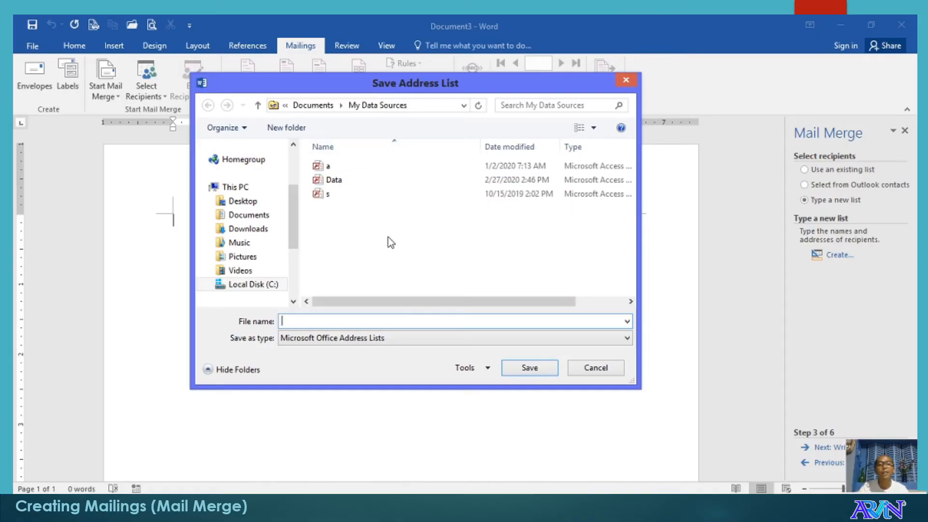
mouse_move(462, 273)
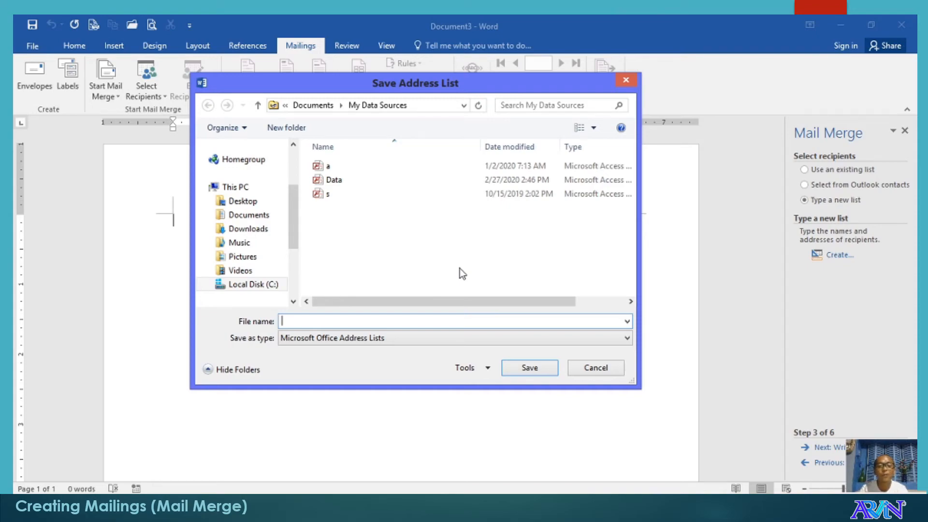
text(DATA-customers)
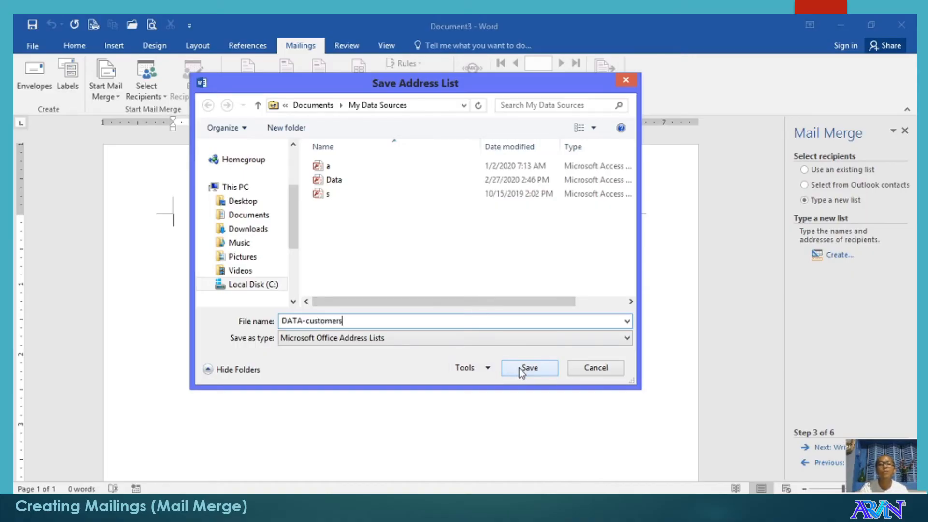
click(529, 368)
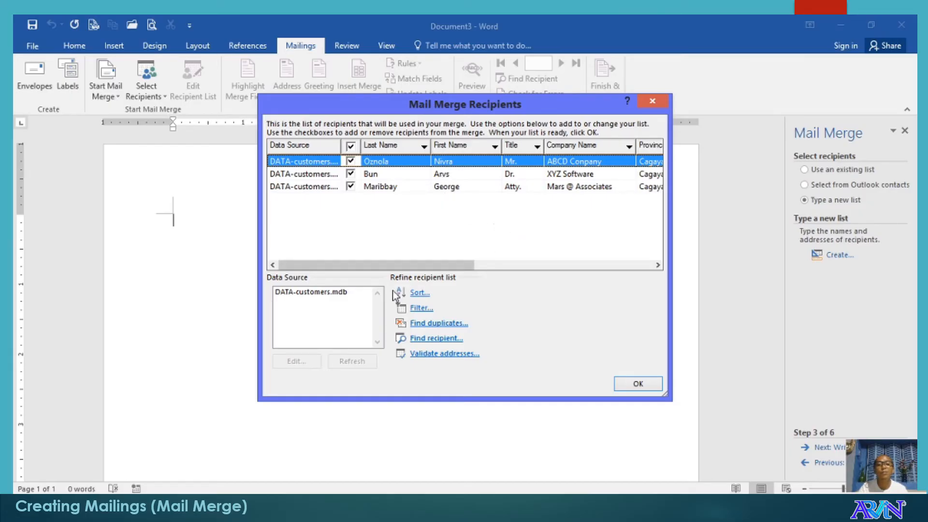
mouse_move(305, 299)
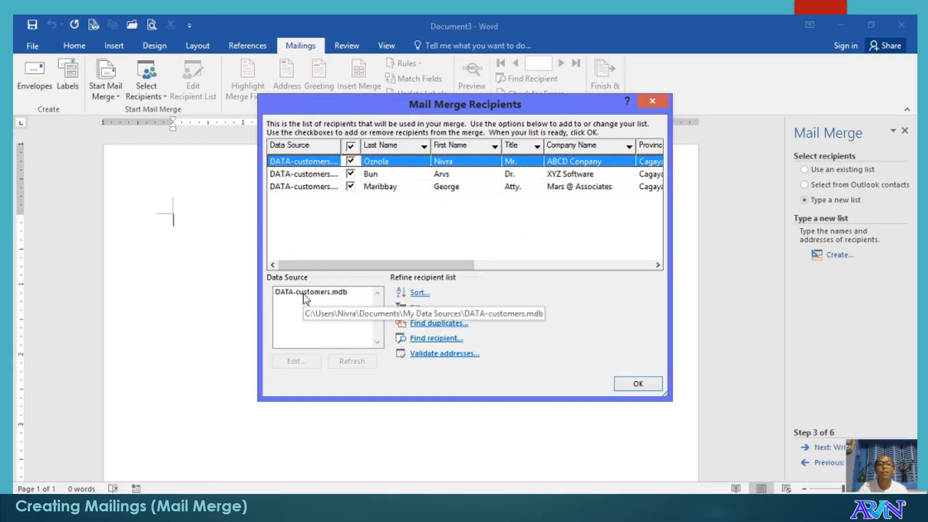
Check the DATA-customers.mdb source location and confirm the three recipients for the merge
click(317, 291)
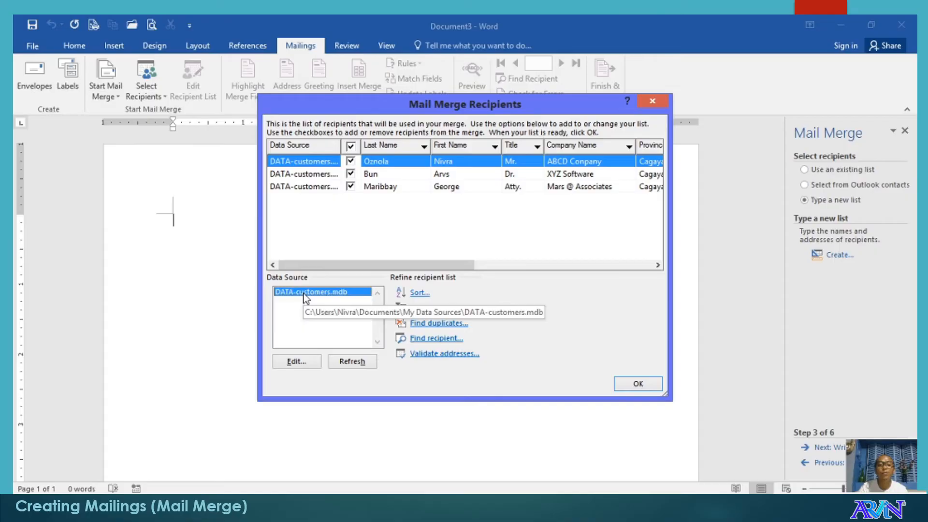
mouse_move(319, 296)
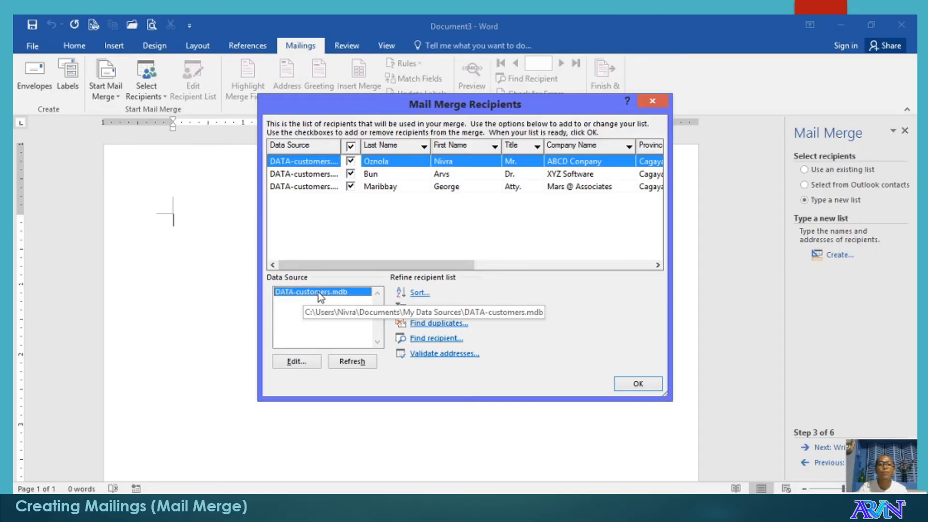
mouse_move(623, 394)
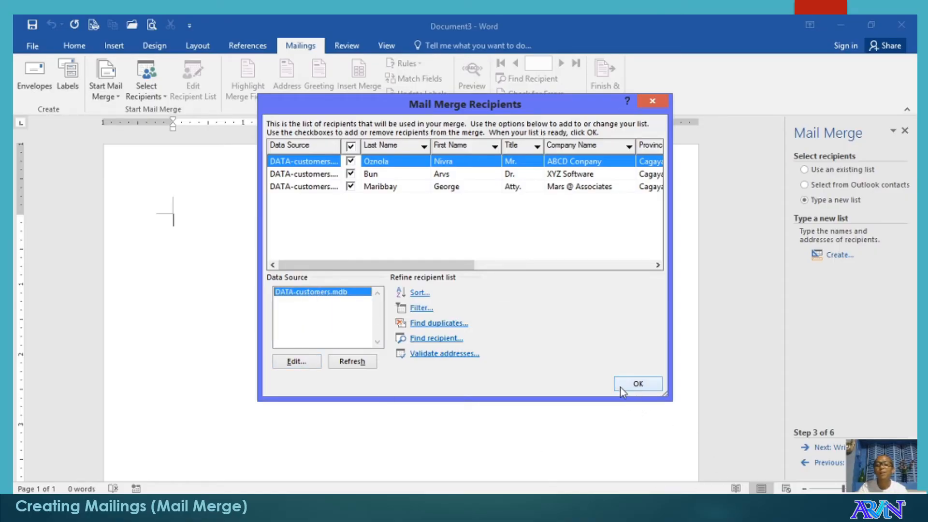
click(637, 383)
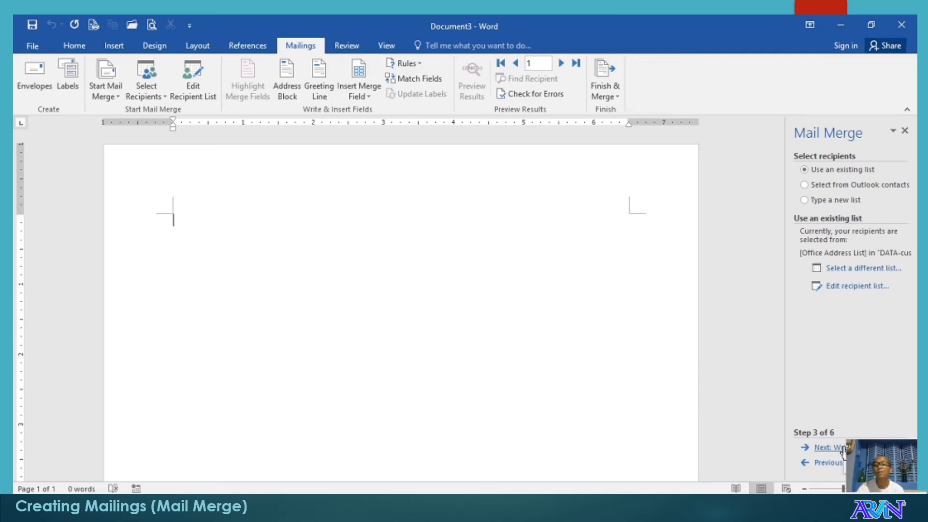
Advance the wizard to step 4 and type the date October 8, 2020 at the top
click(826, 447)
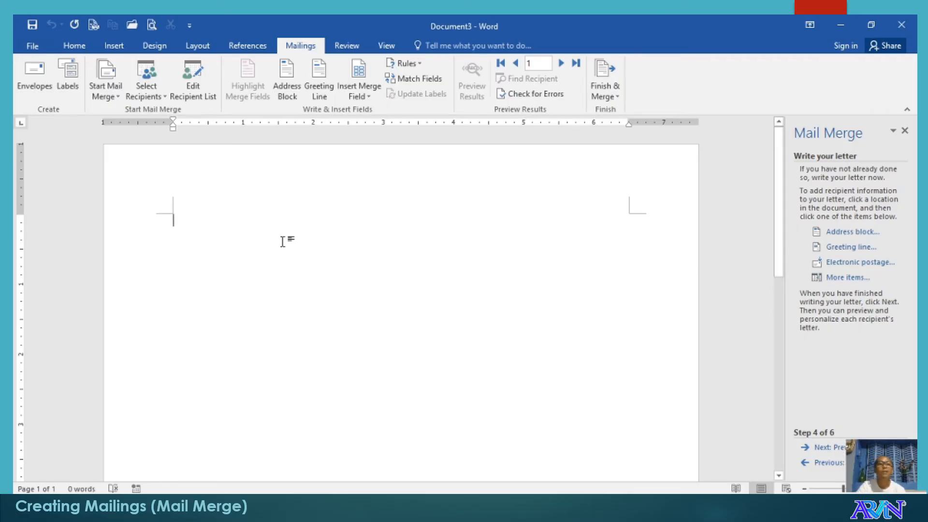
mouse_move(862, 390)
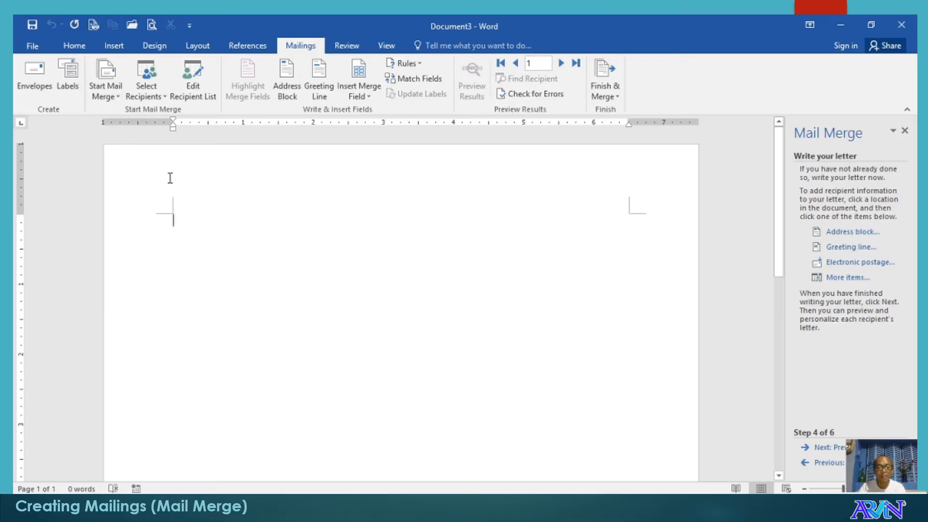
text(Ot)
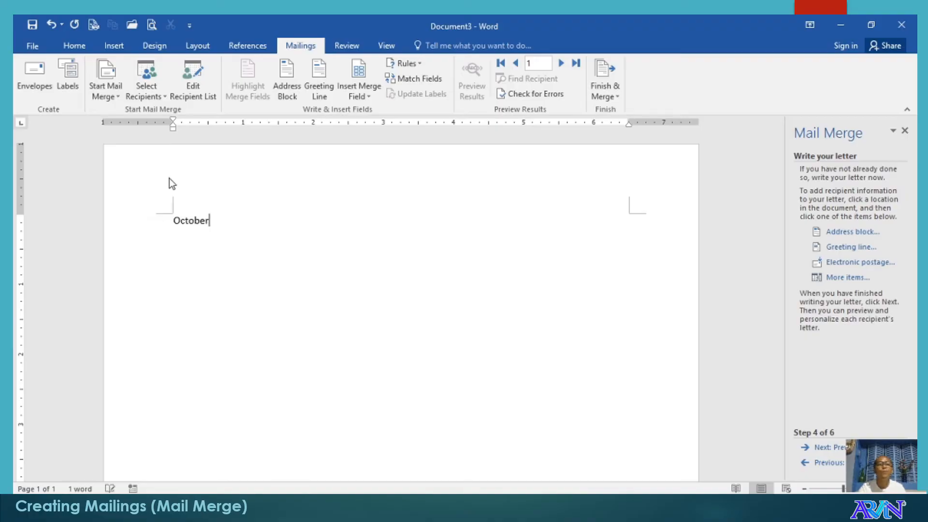
text(8, 2020)
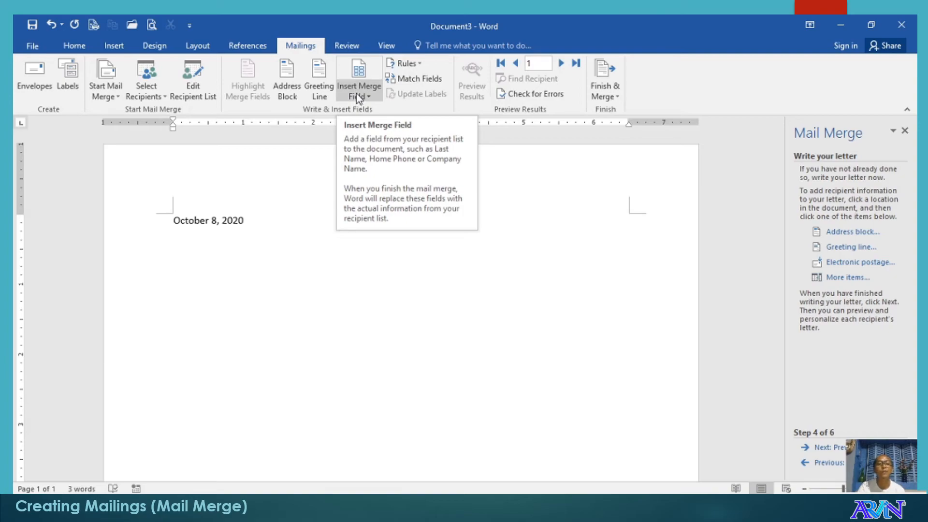
Insert the Title, First_Name and Last_Name merge fields for the recipient's name line
click(359, 80)
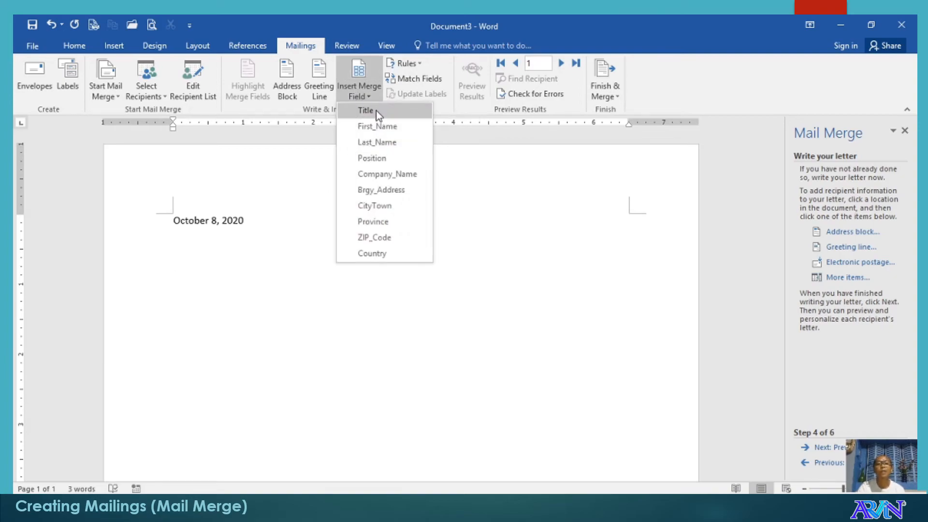
click(366, 110)
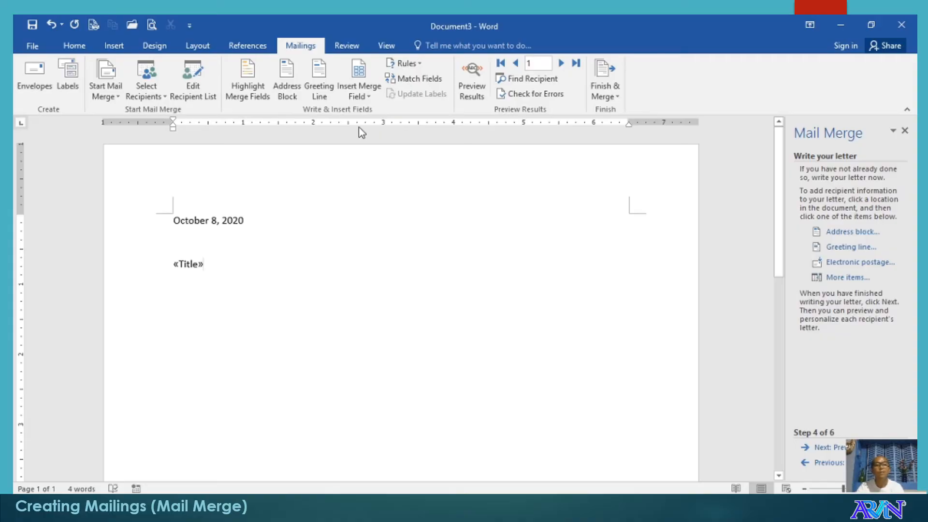
click(207, 264)
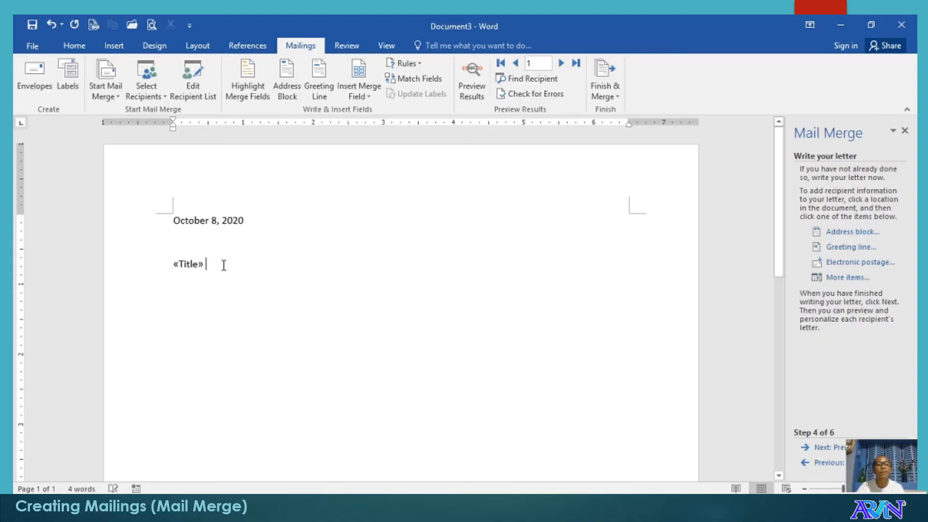
click(359, 78)
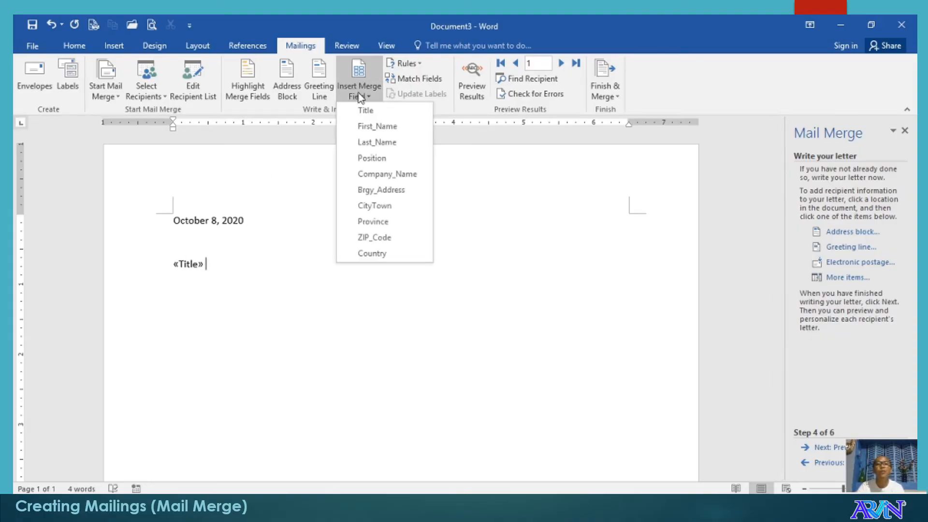
click(376, 126)
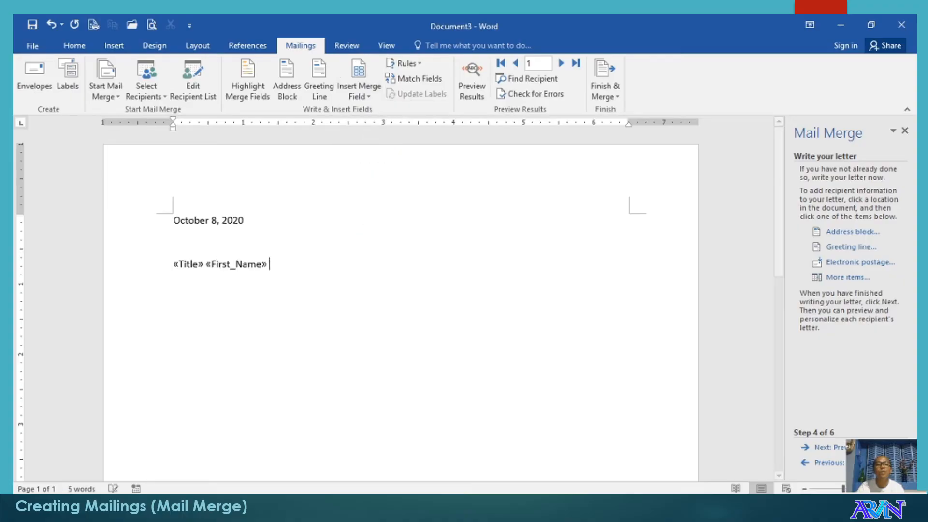
click(359, 77)
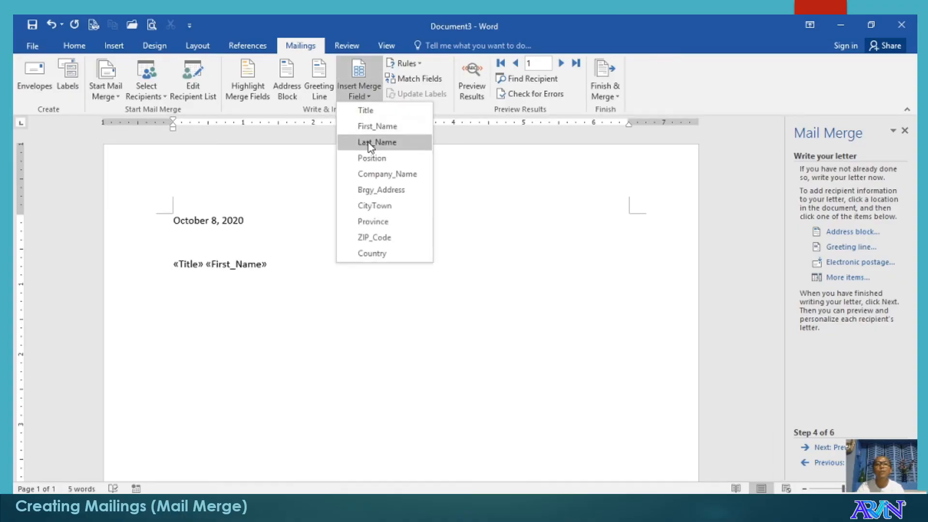
click(377, 141)
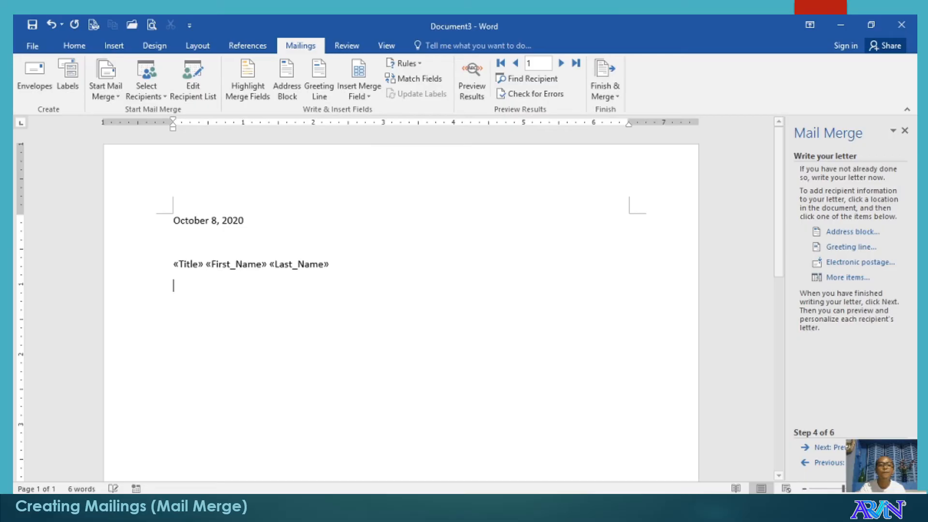
mouse_move(358, 87)
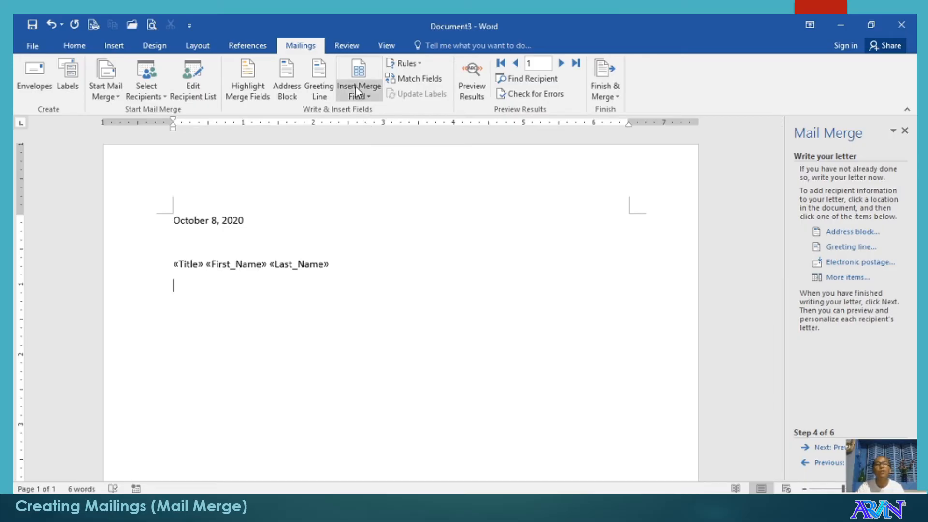
Add Position, Company_Name, Brgy_Address and CityTown merge fields as address lines
click(358, 73)
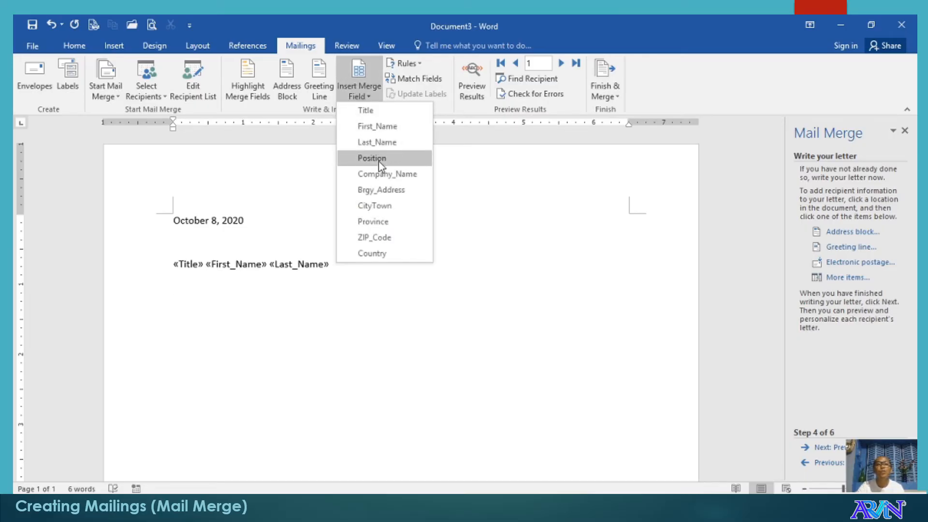
click(371, 158)
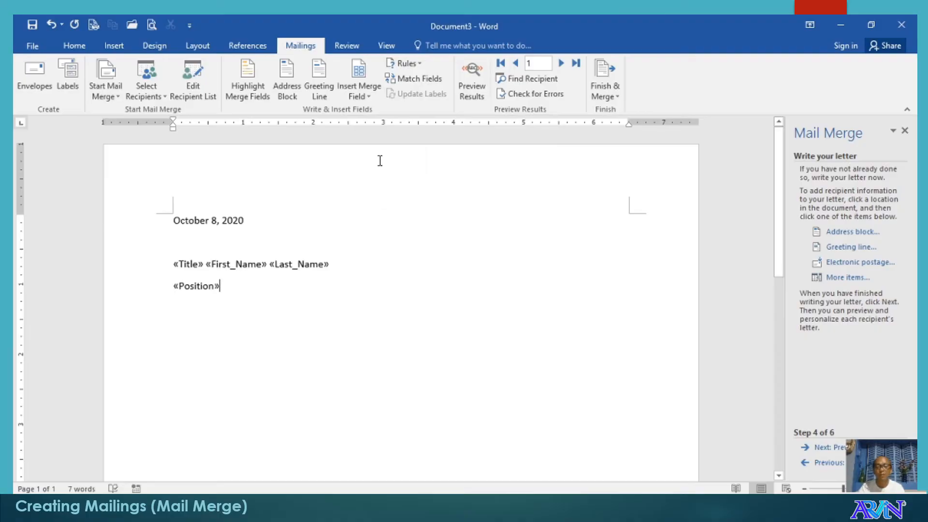
text(,)
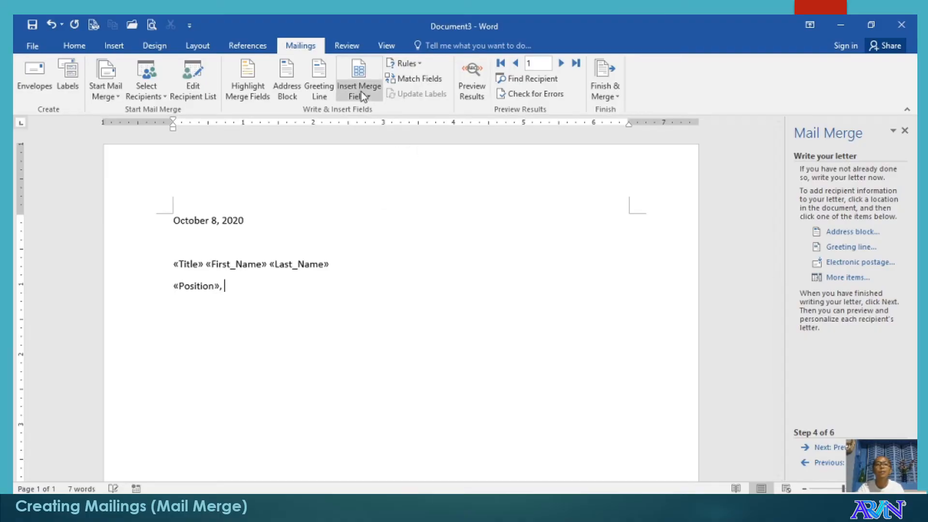
click(358, 75)
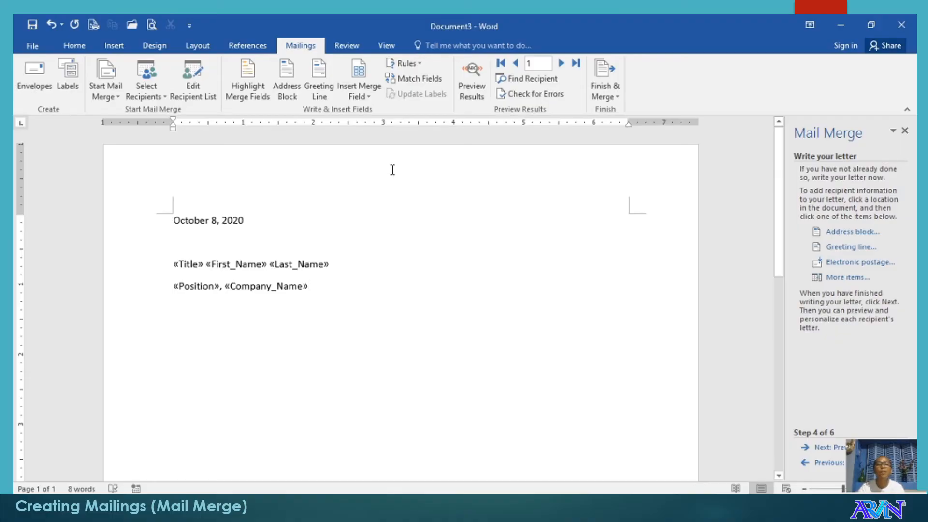
click(358, 78)
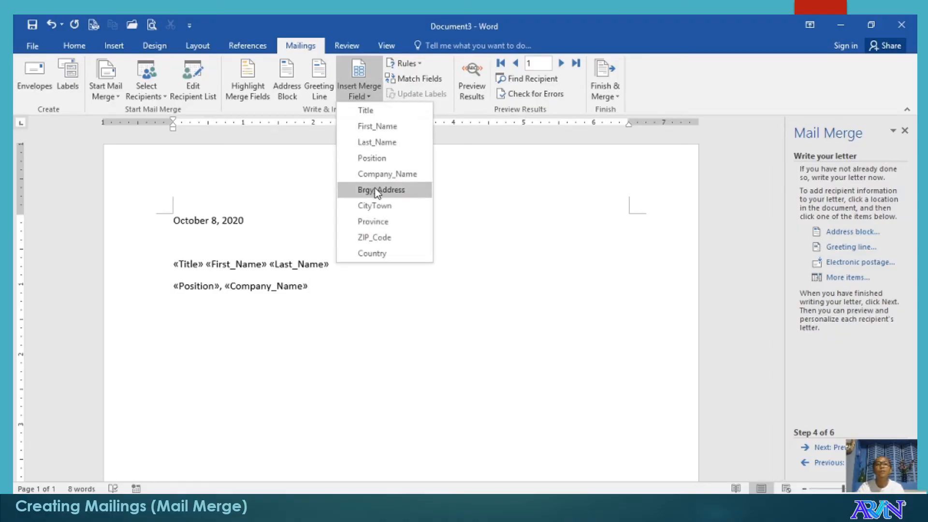
click(378, 190)
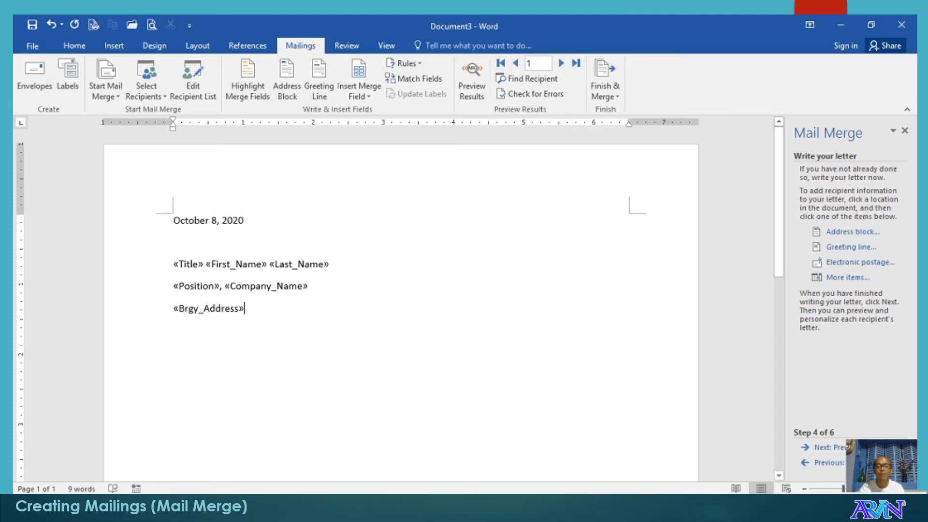
click(358, 75)
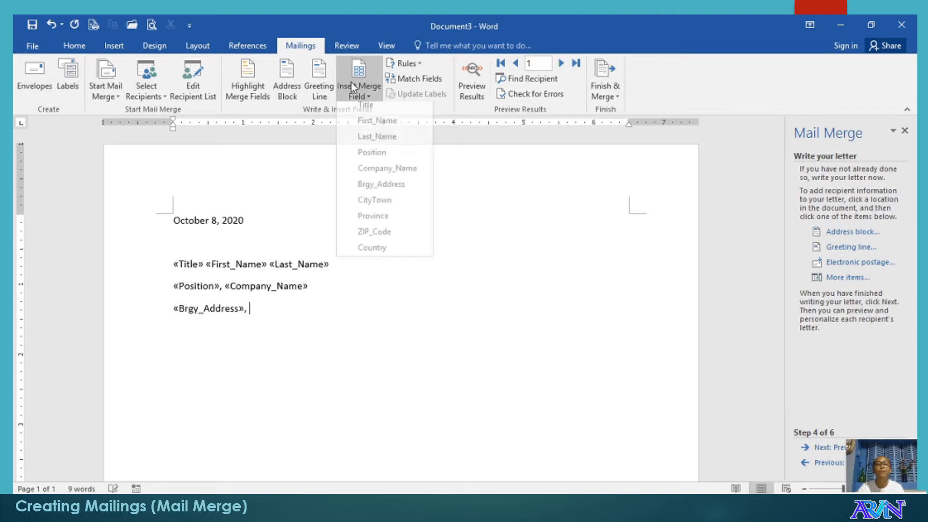
click(374, 199)
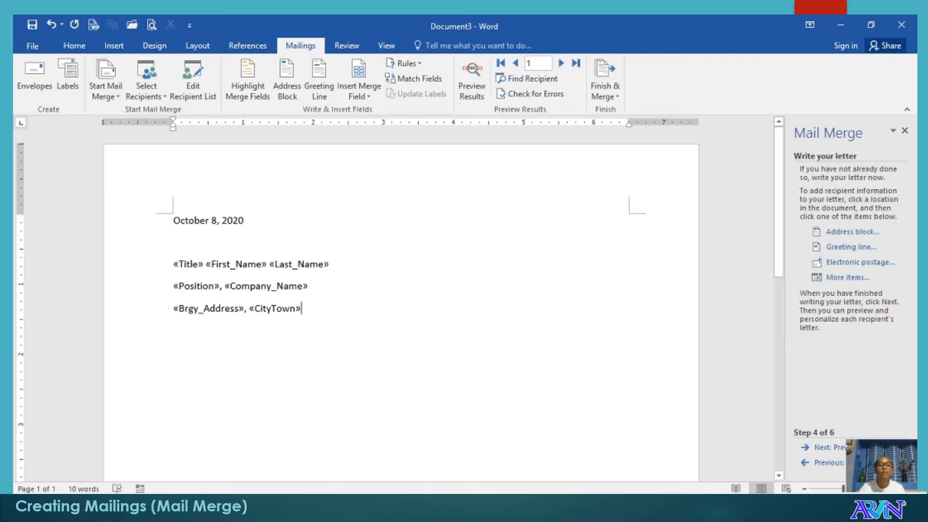
Add ZIP_Code, Province and Country merge fields, then start a new line below
click(358, 79)
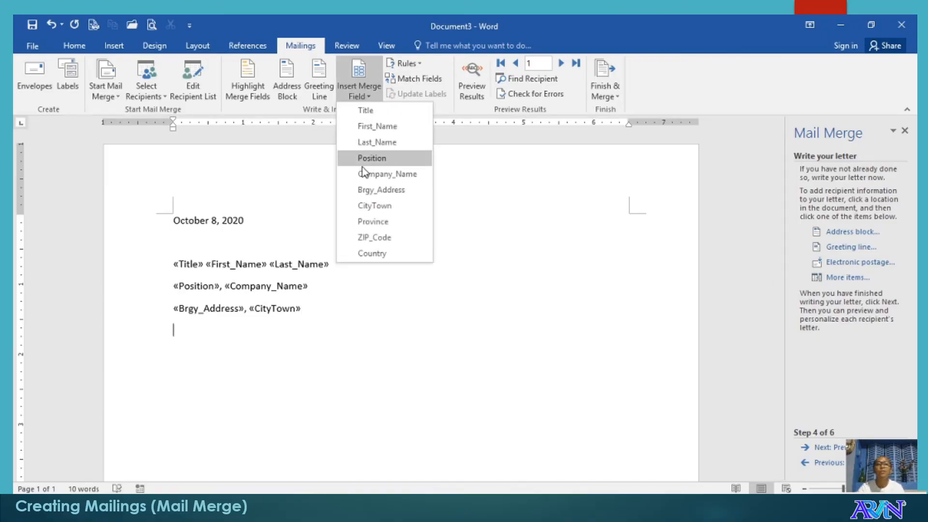
mouse_move(374, 226)
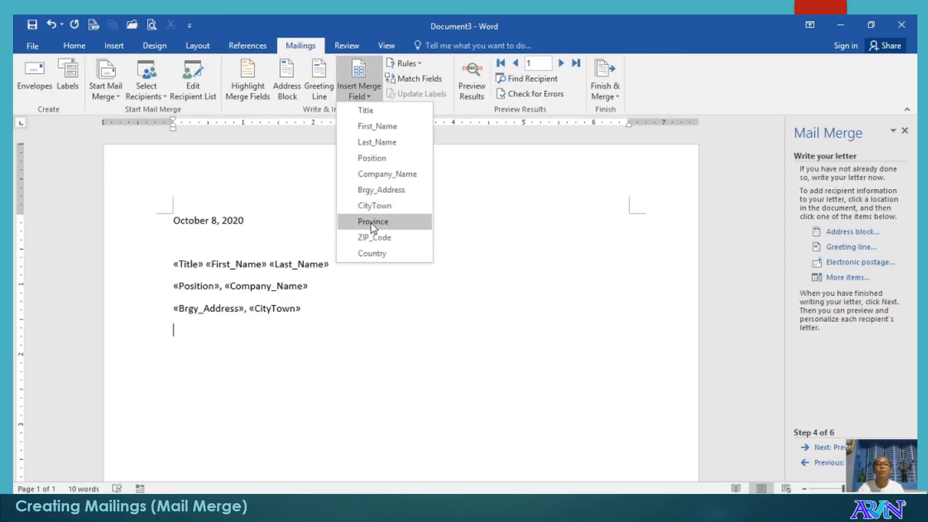
click(375, 237)
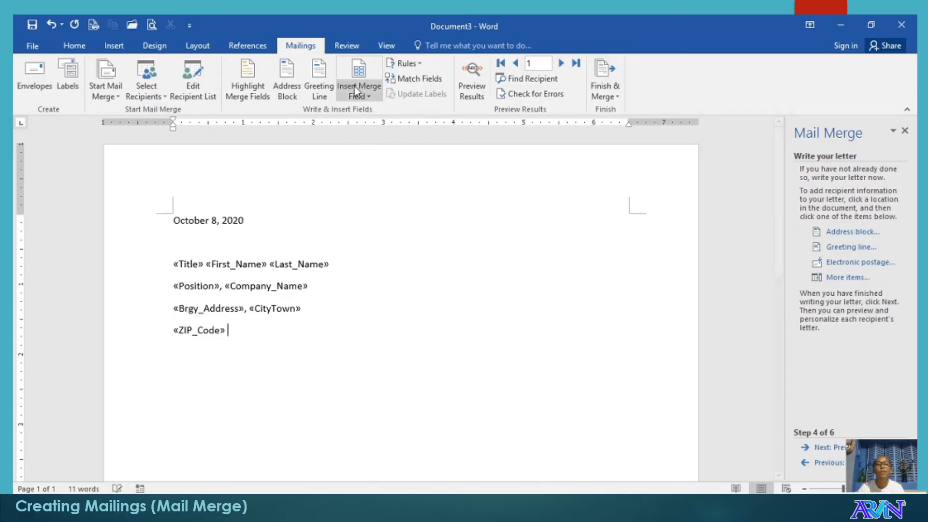
click(358, 80)
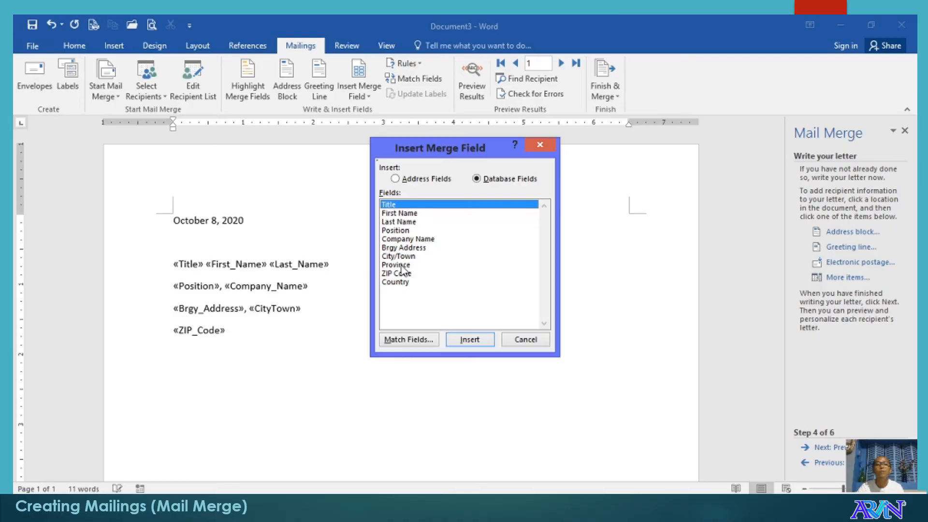
click(395, 264)
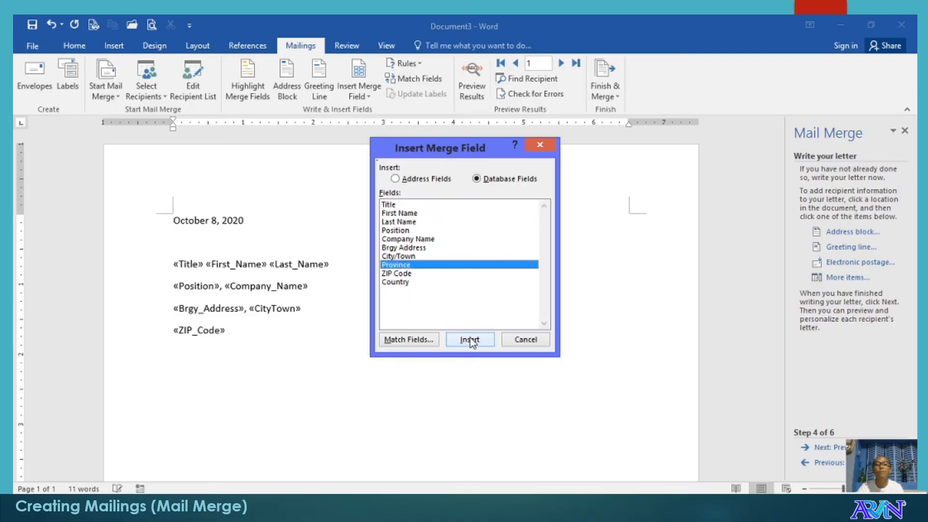
click(470, 339)
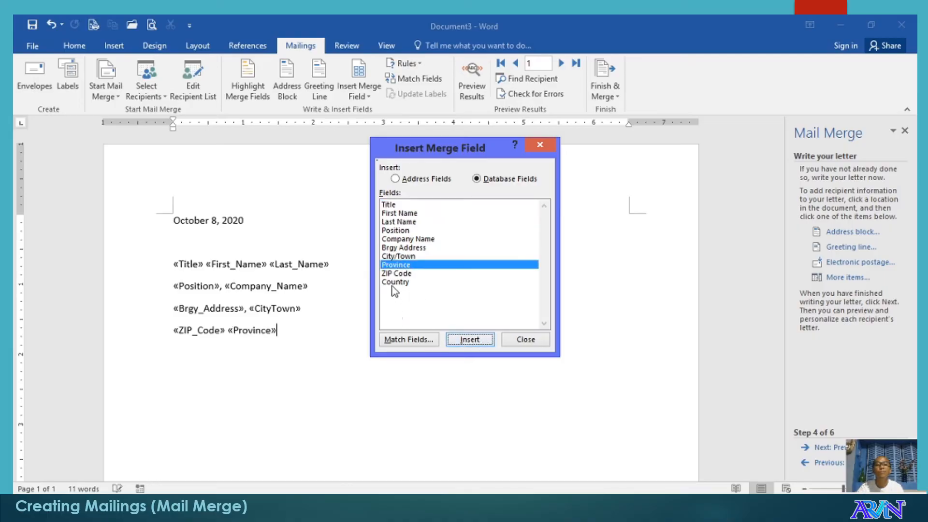
click(526, 339)
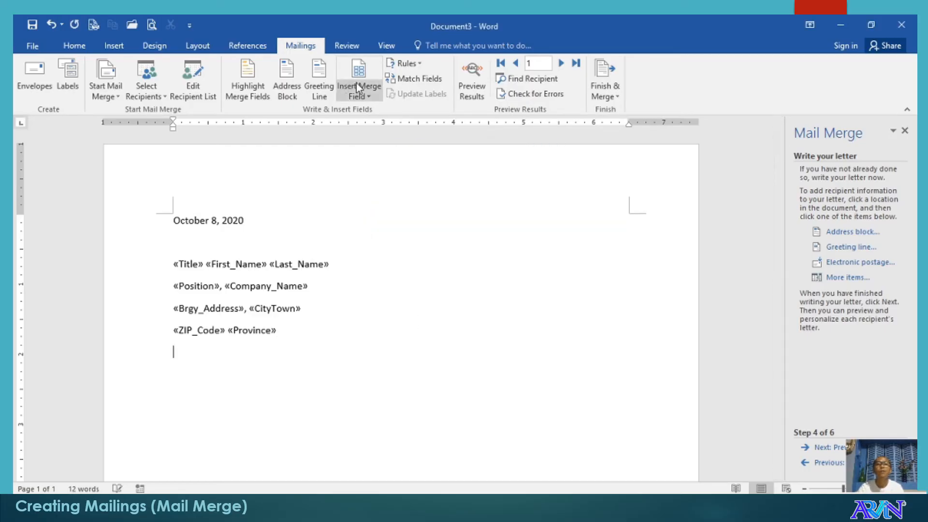
click(359, 77)
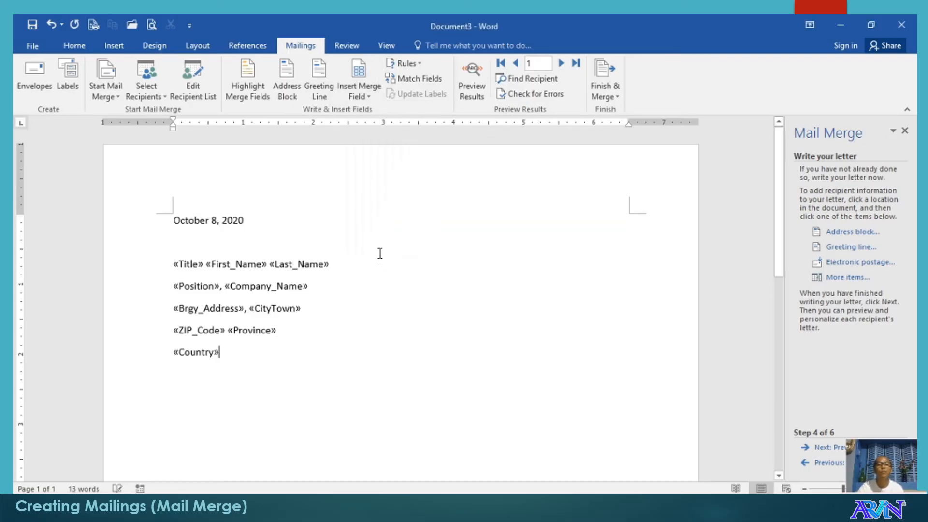
mouse_move(328, 360)
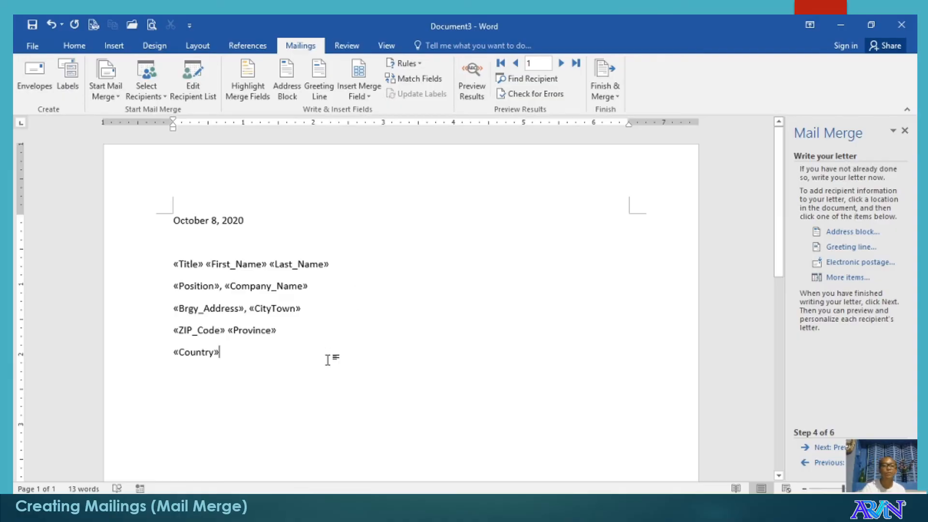
key(Enter)
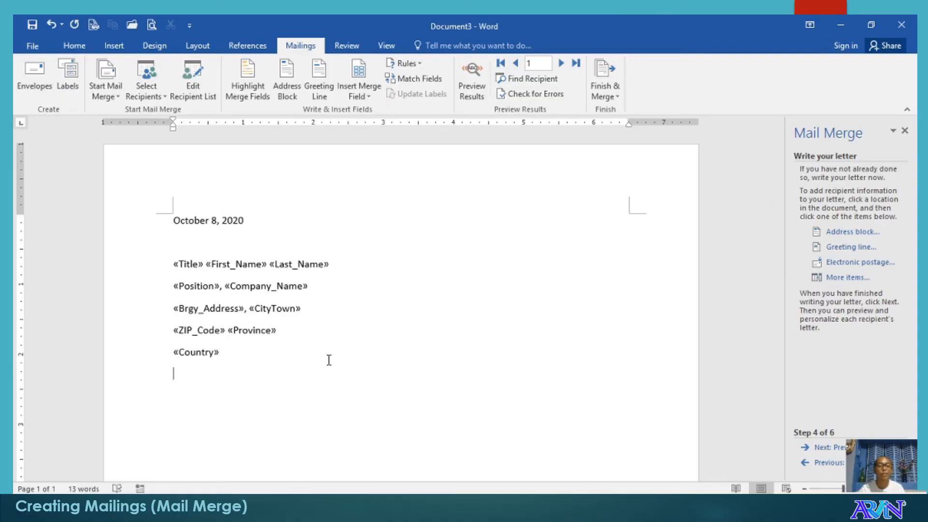
Set Spacing After to 0 pt for the whole letter and type 'Dear' on a new line
key(ctrl+a)
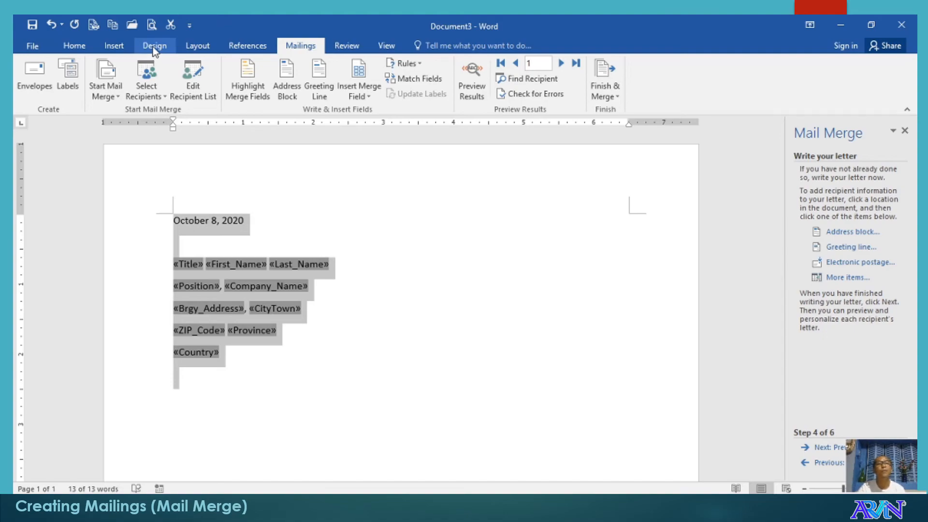
mouse_move(200, 47)
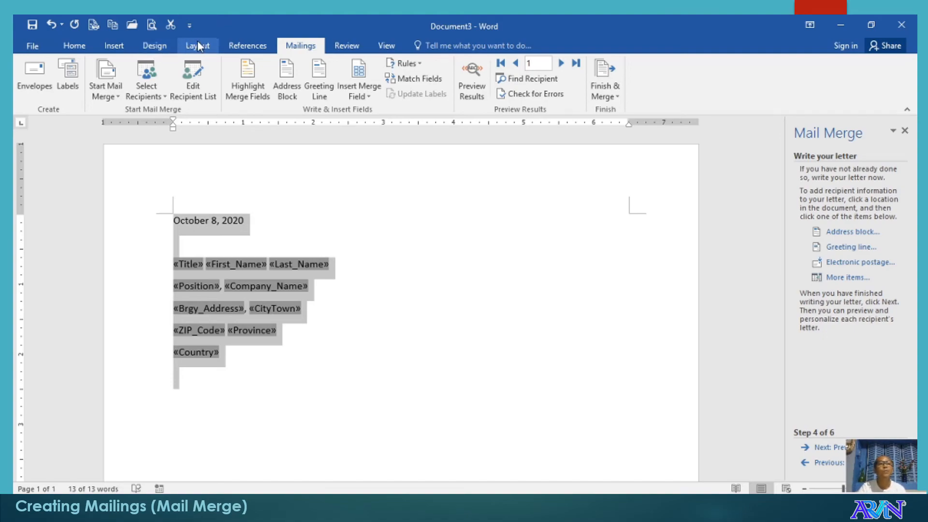
click(197, 45)
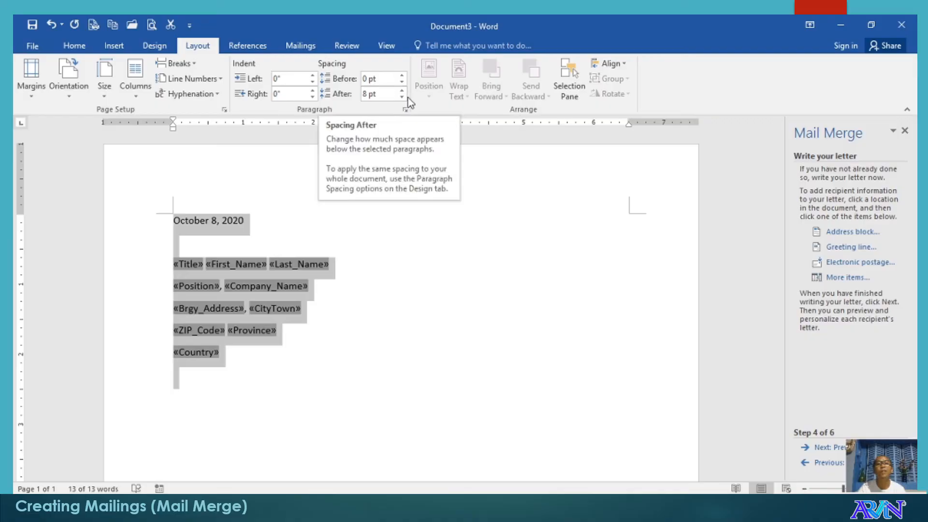
click(401, 97)
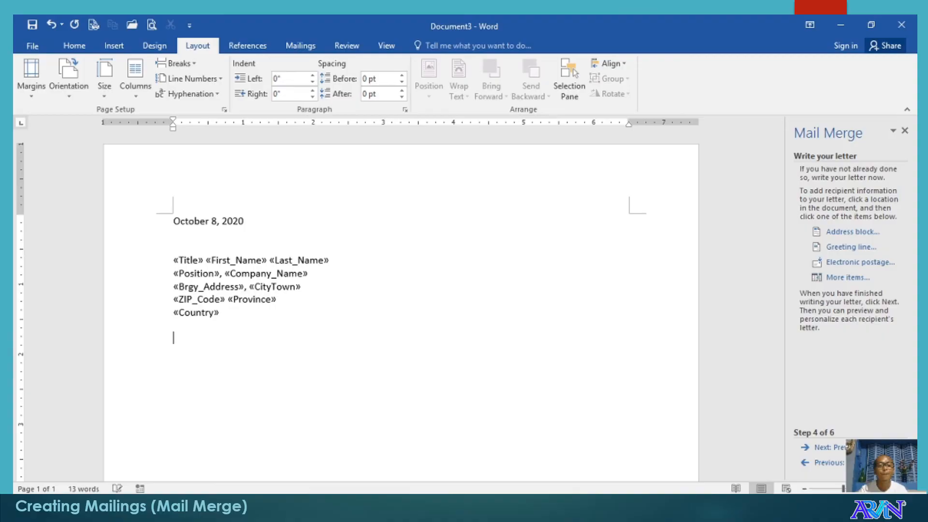
text(Dear)
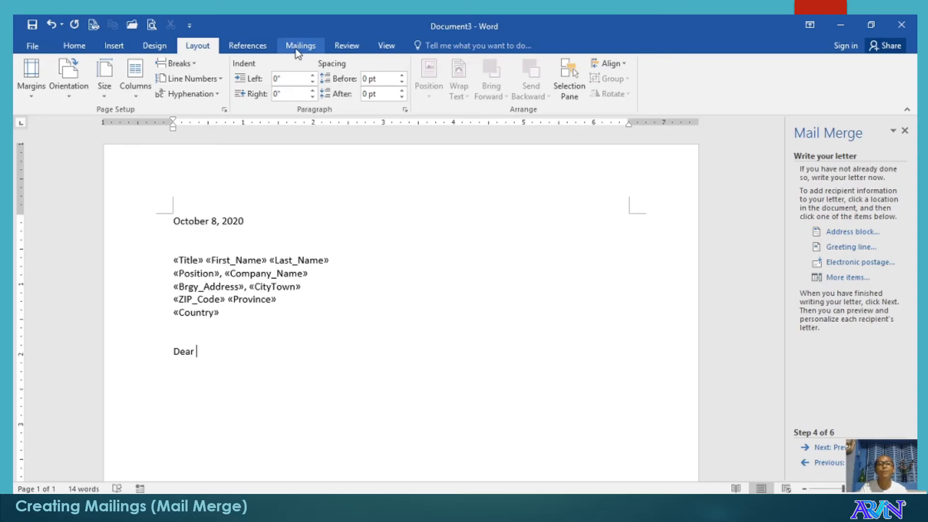
Insert the Title and First_Name fields after 'Dear' and begin the body with 'Greet'
click(359, 77)
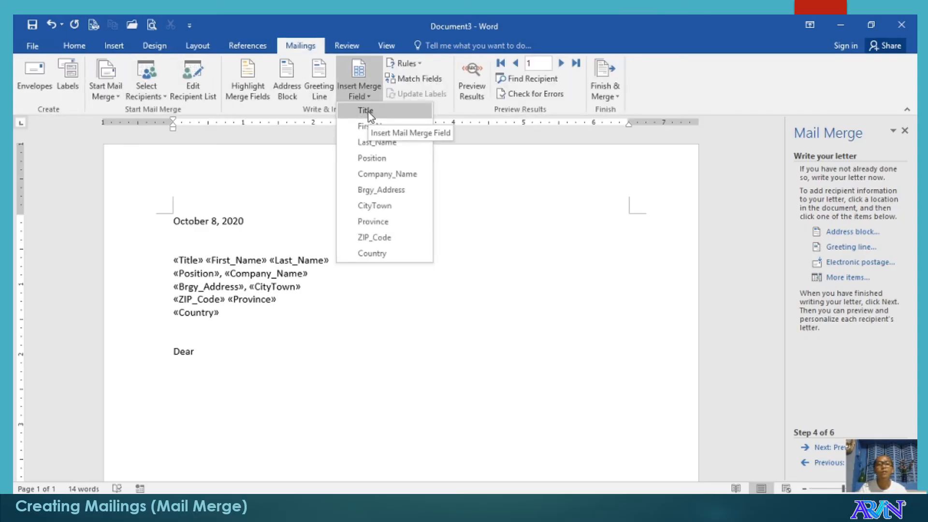
click(360, 110)
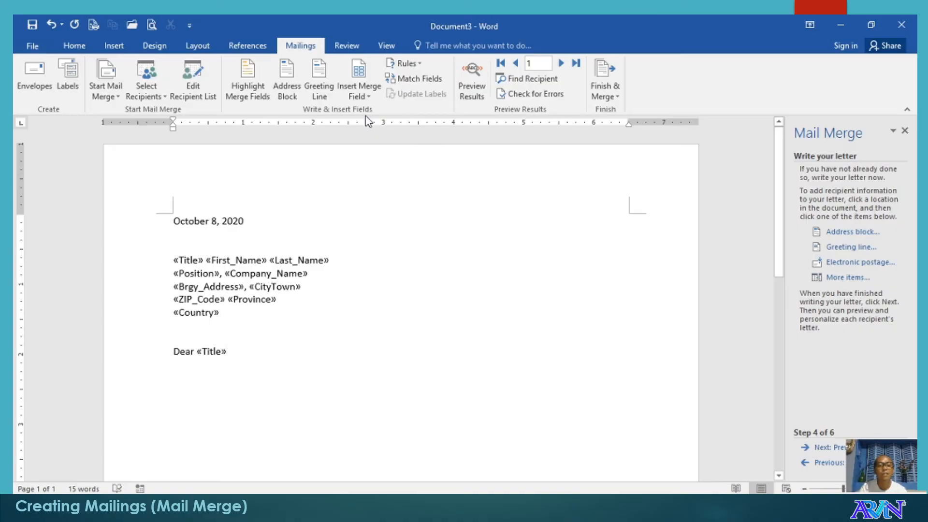
click(359, 77)
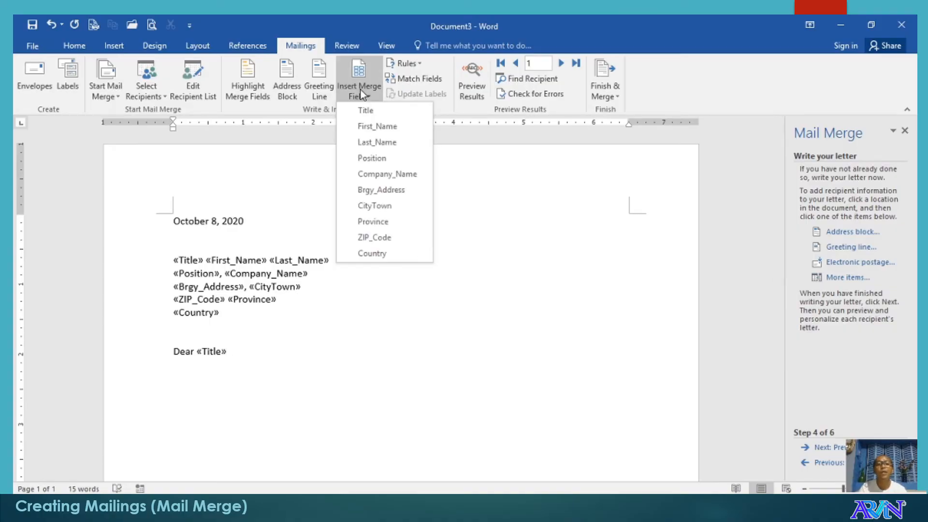
mouse_move(377, 126)
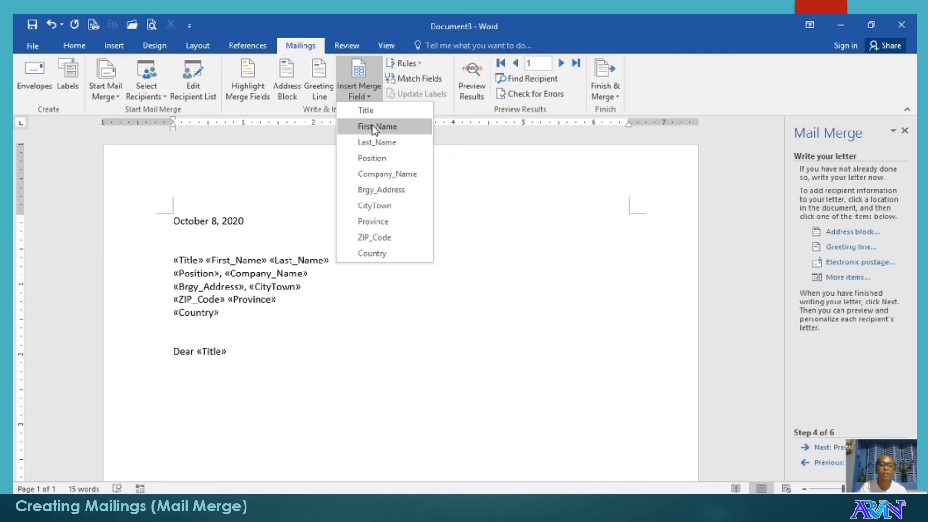
mouse_move(377, 127)
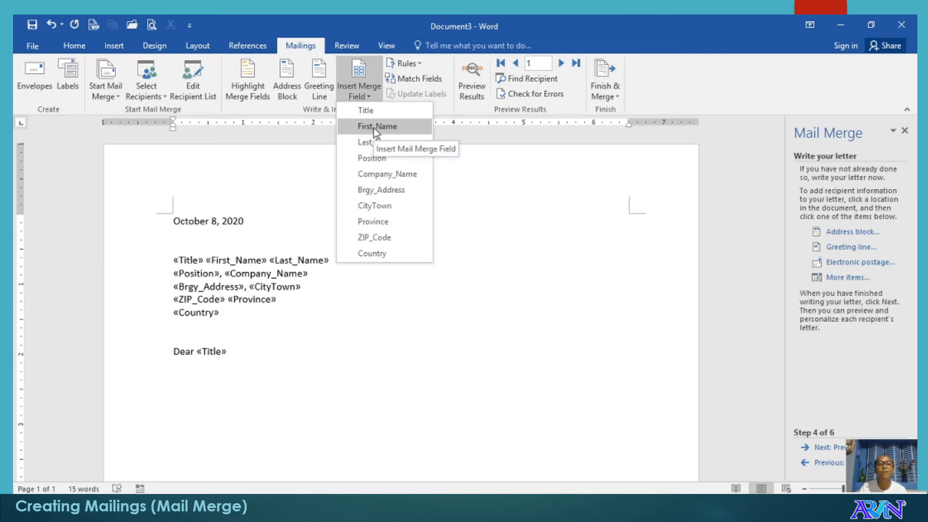
click(377, 126)
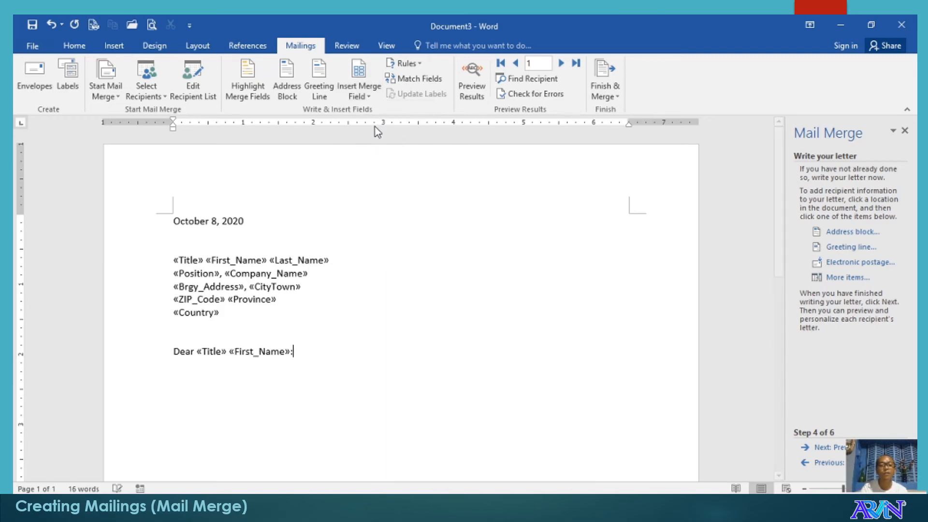
text(Greet)
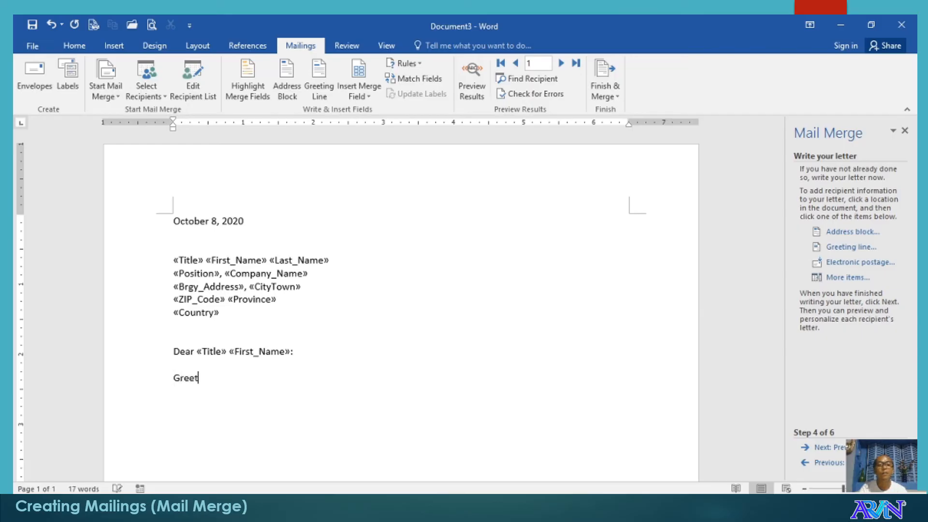
Type 'Greetings!' and the valued-client paragraph about gift certificates to be claimed
text(ings!)
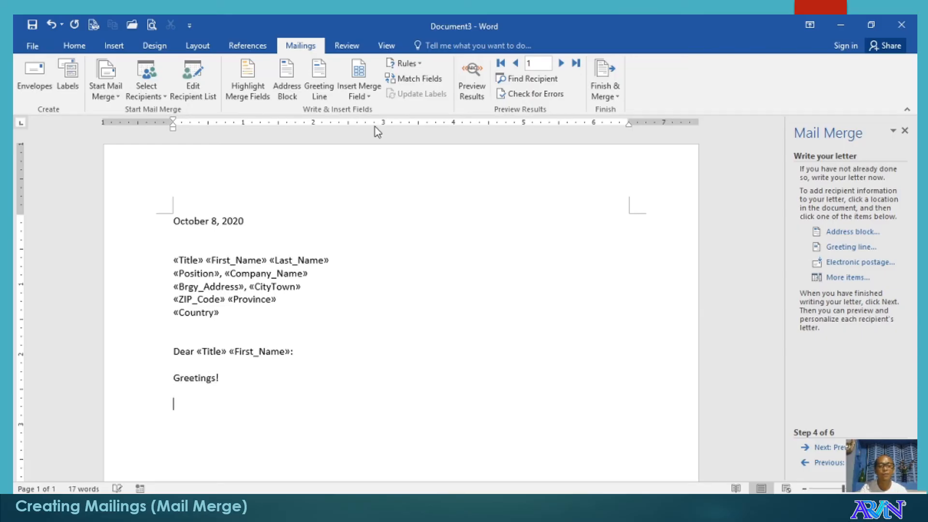
text(This is to inform)
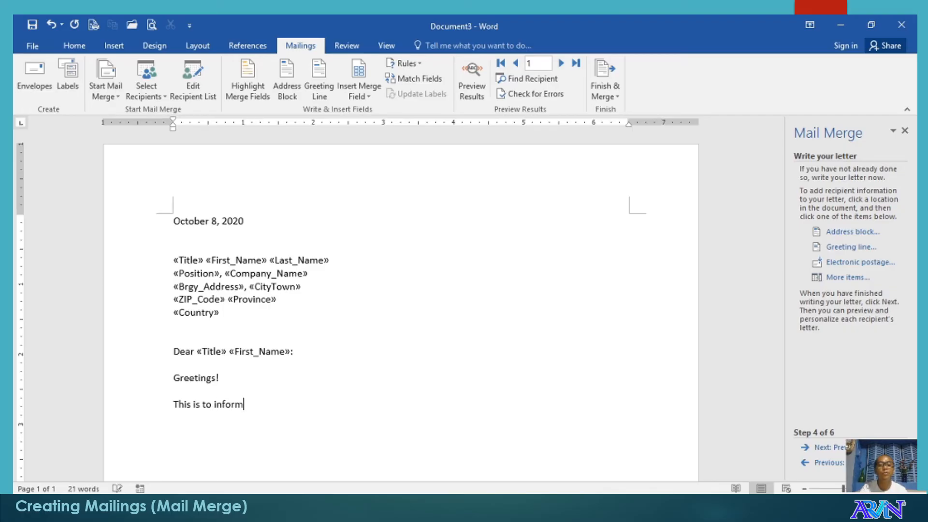
text(you t)
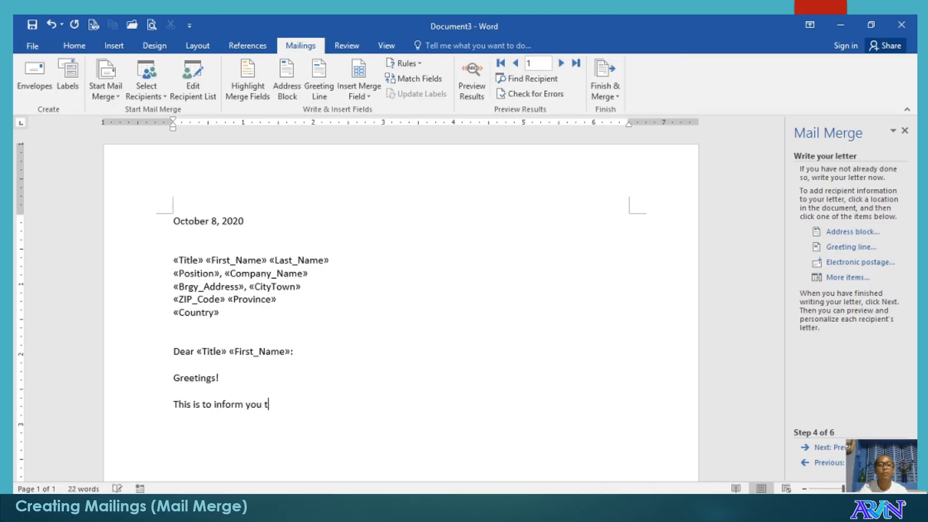
text(hat you are)
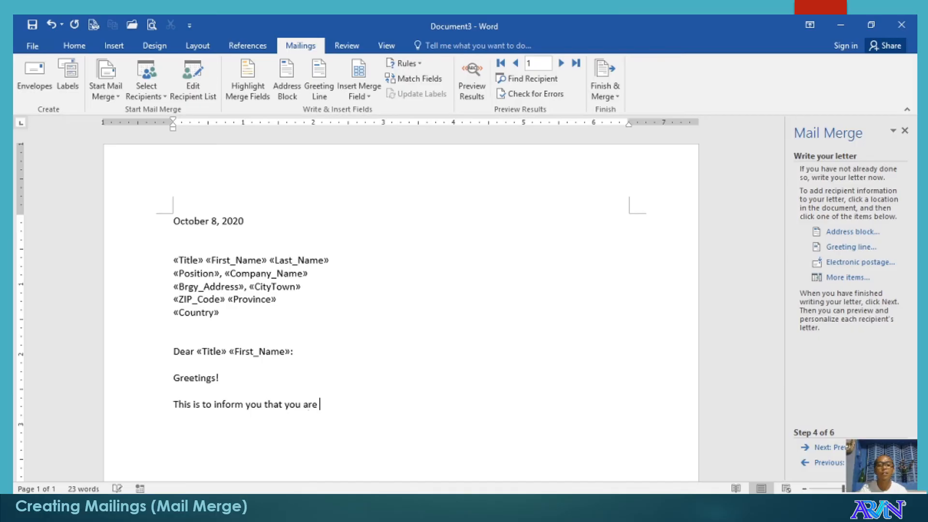
text(one of o)
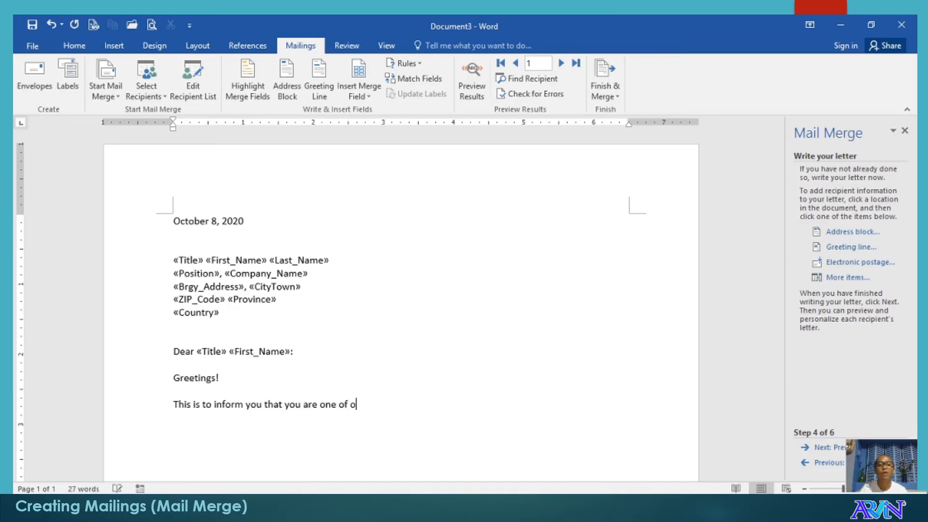
text(ur valude)
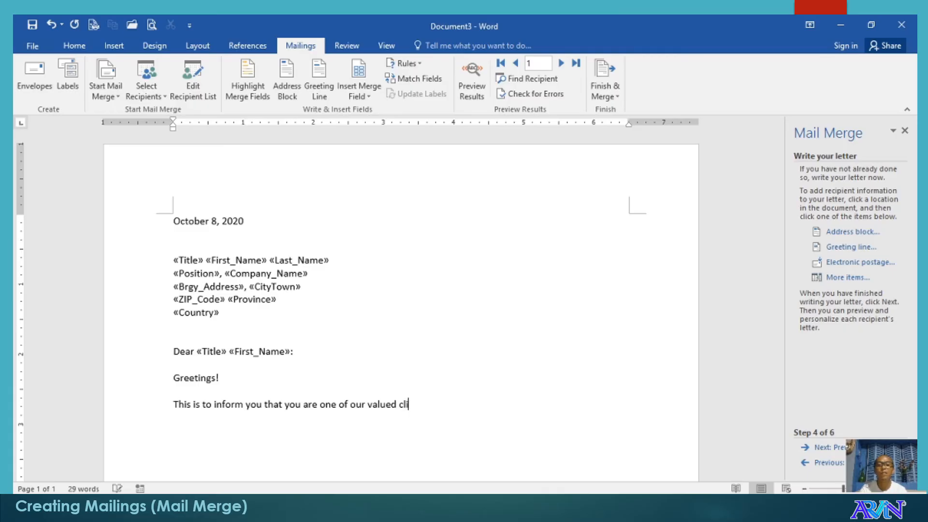
text(ents. In)
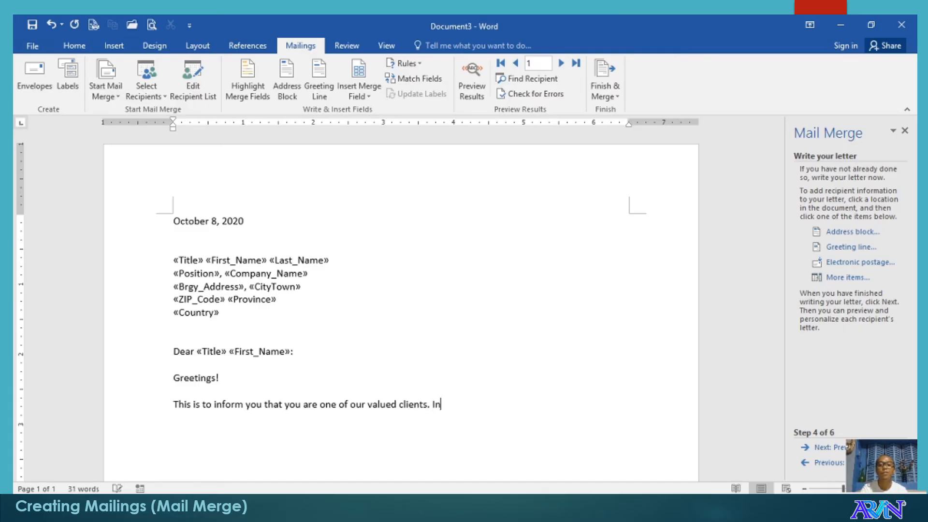
text(this regard)
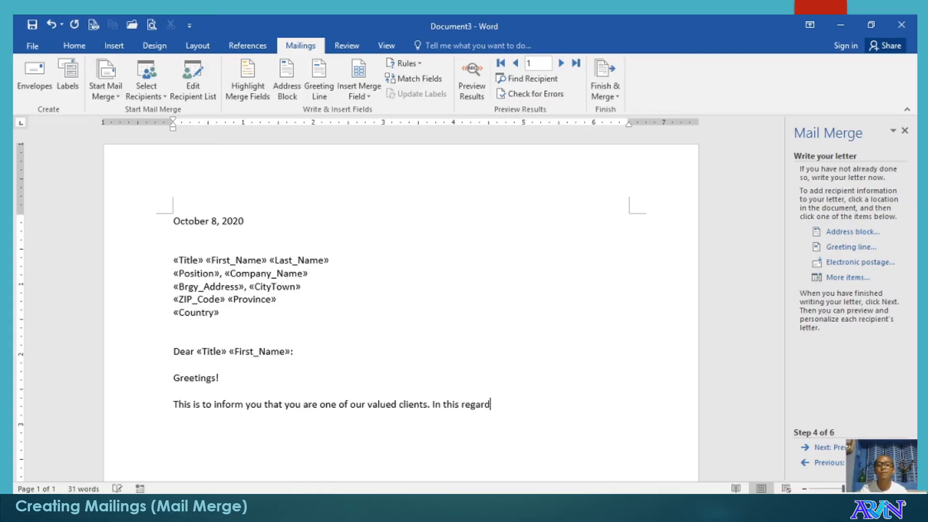
text(, you)
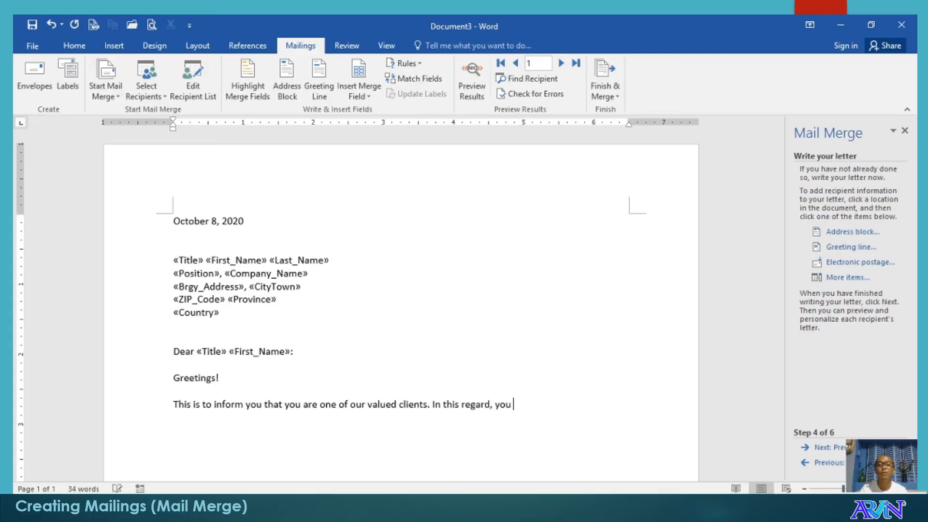
text(will be)
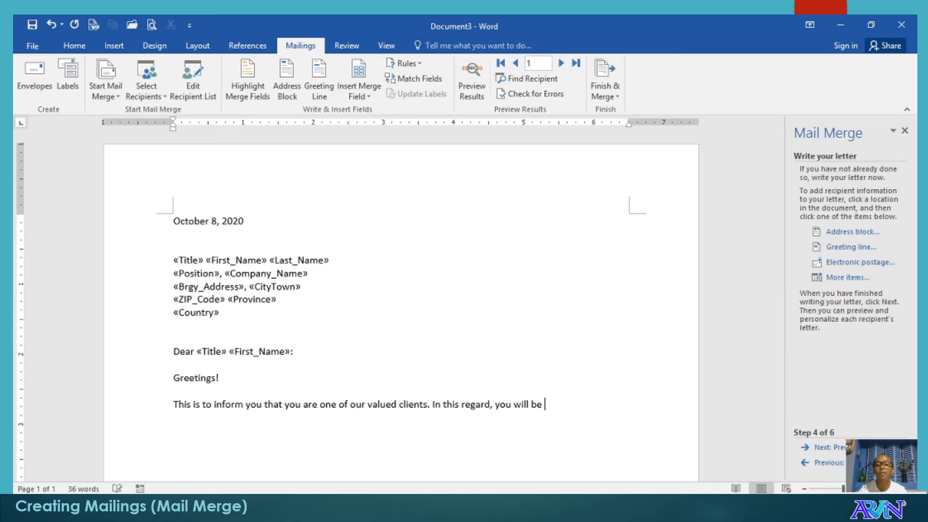
text(given gift certi)
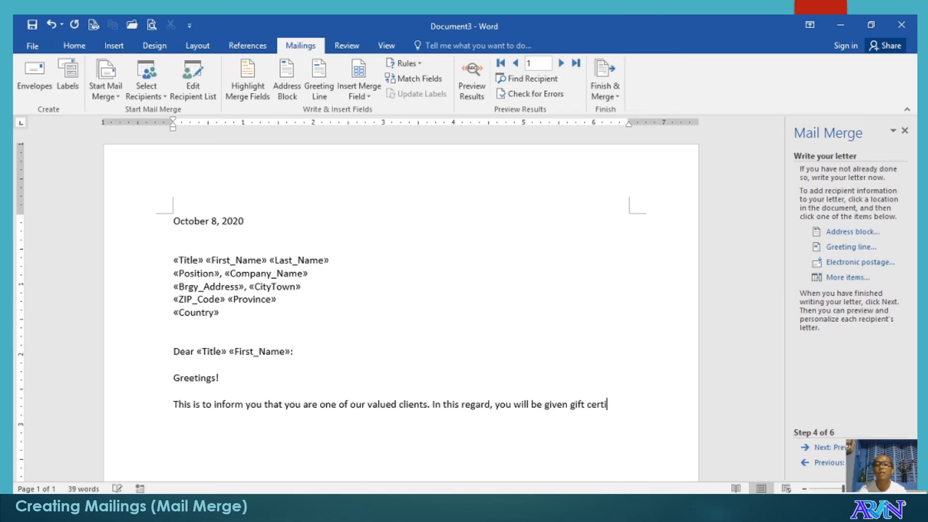
text(ficates)
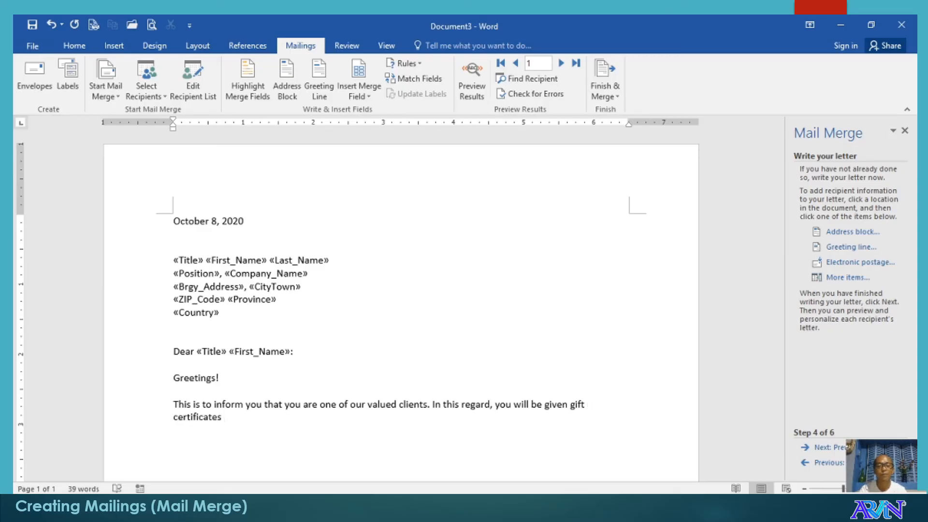
text(to)
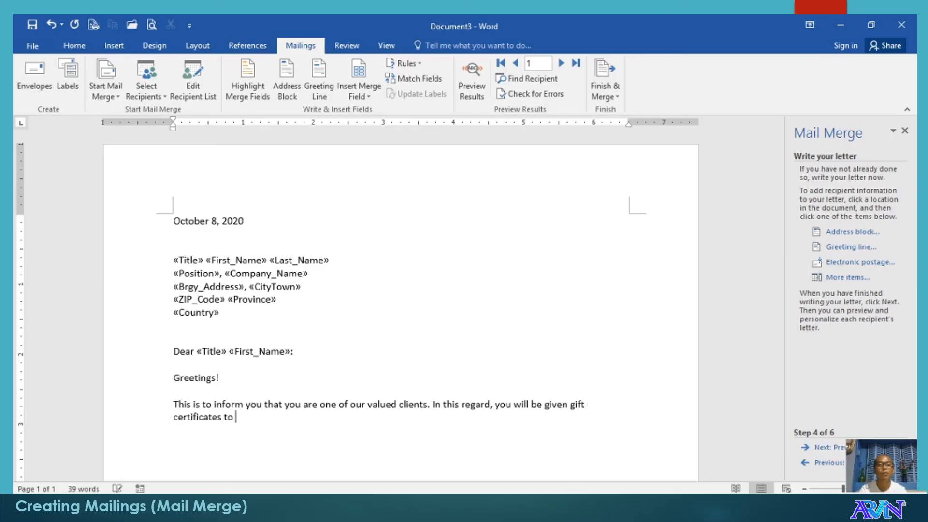
text(be claim)
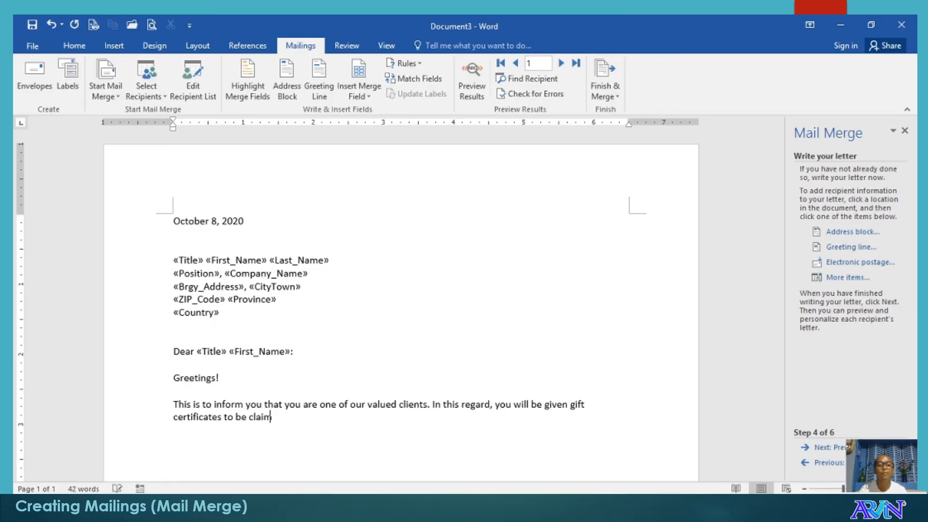
text(ed at our offi)
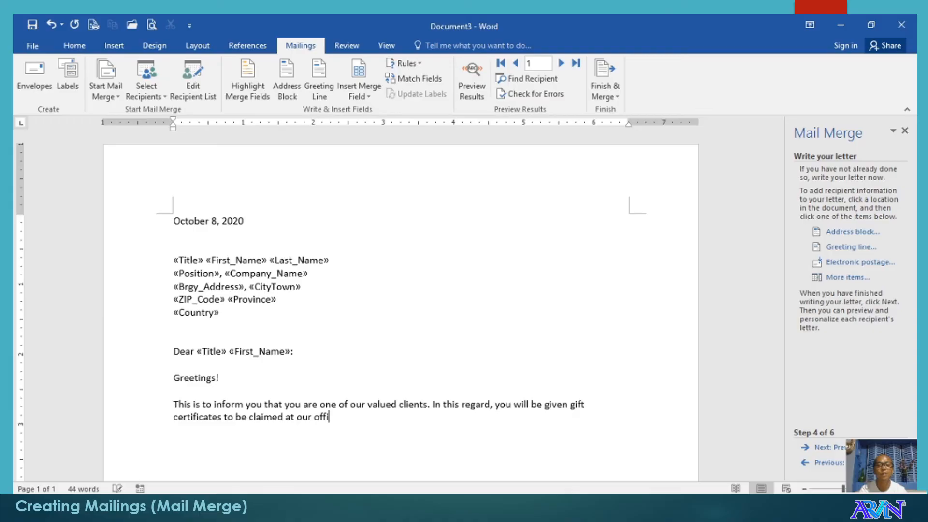
text(ce.)
text(Thank you.)
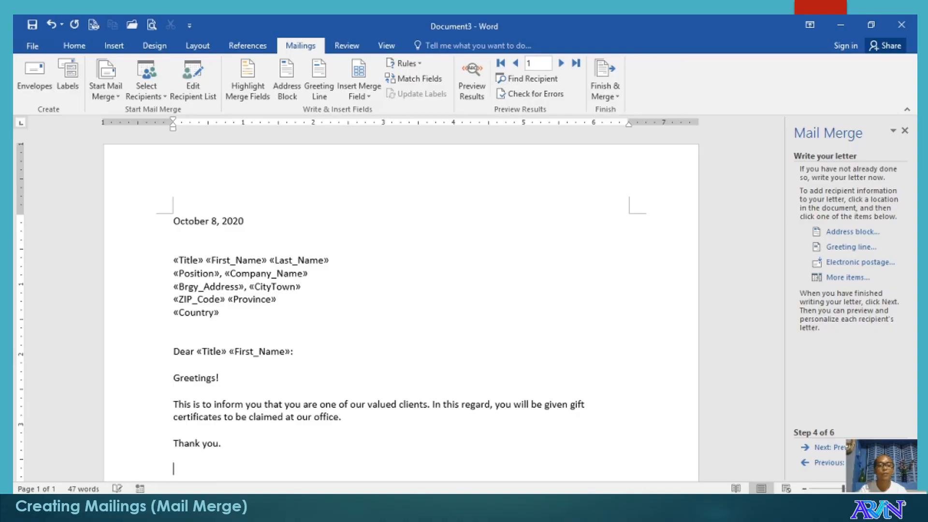
Type 'Respectfully yours,' signed Yna G Wapa, Marketing Director, ABA Company
text(Respe)
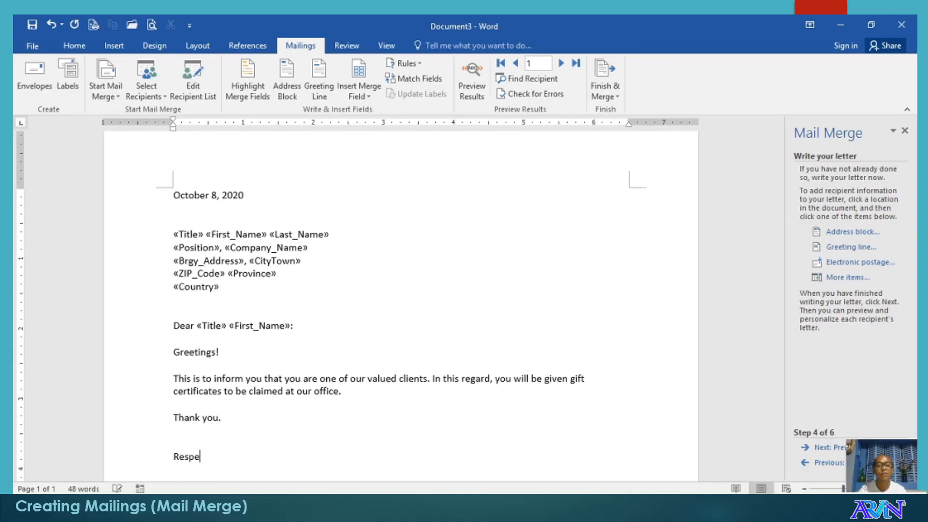
text(ctfu)
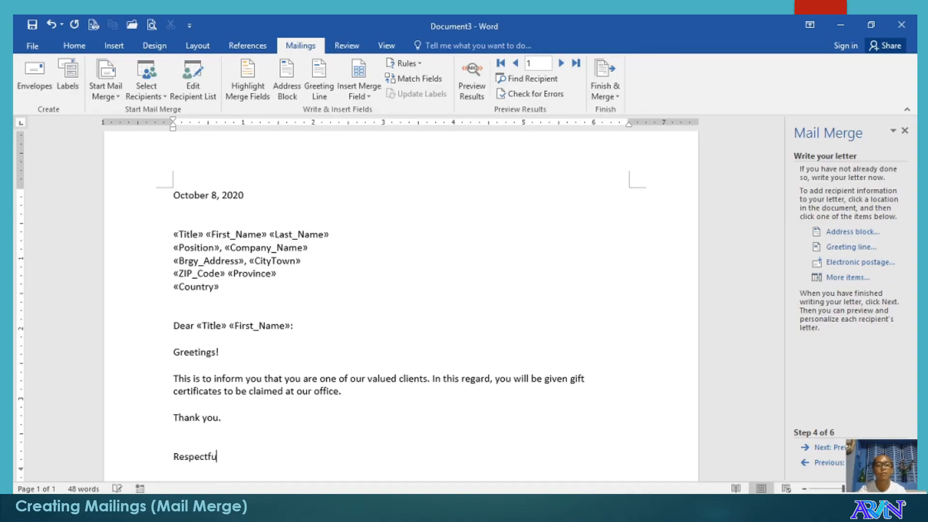
text(lly yours,)
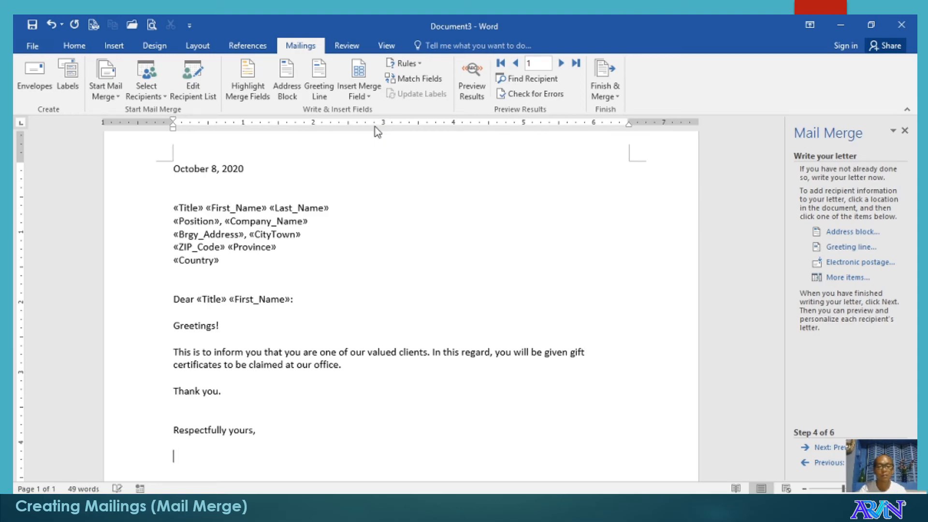
text(Y)
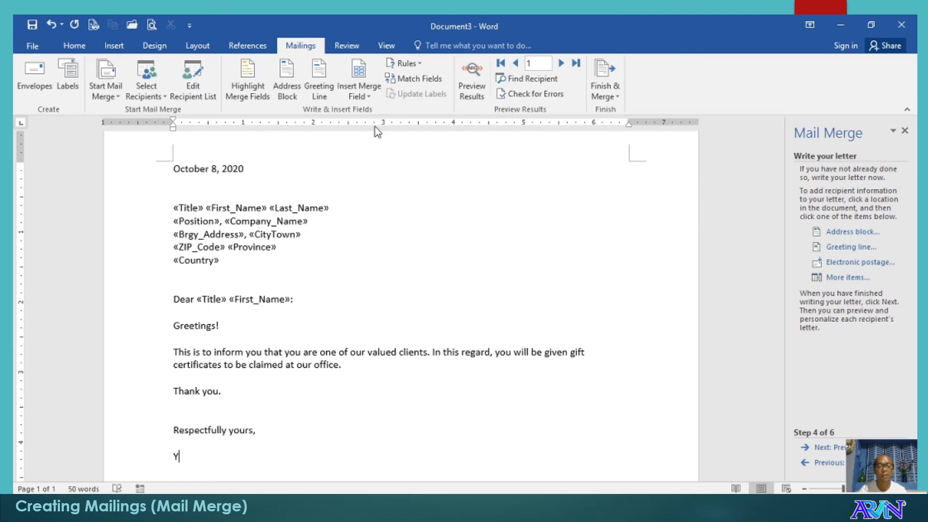
text(n)
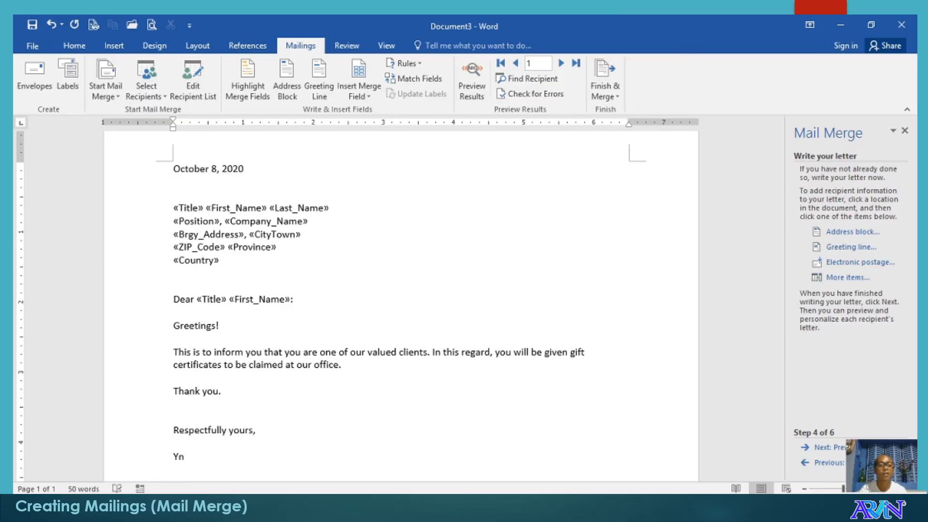
text(a G)
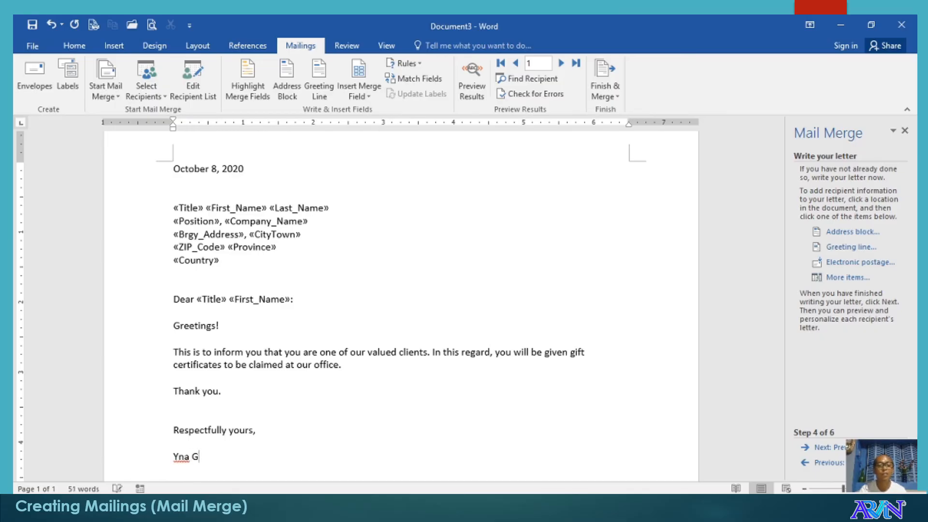
text(Wapa)
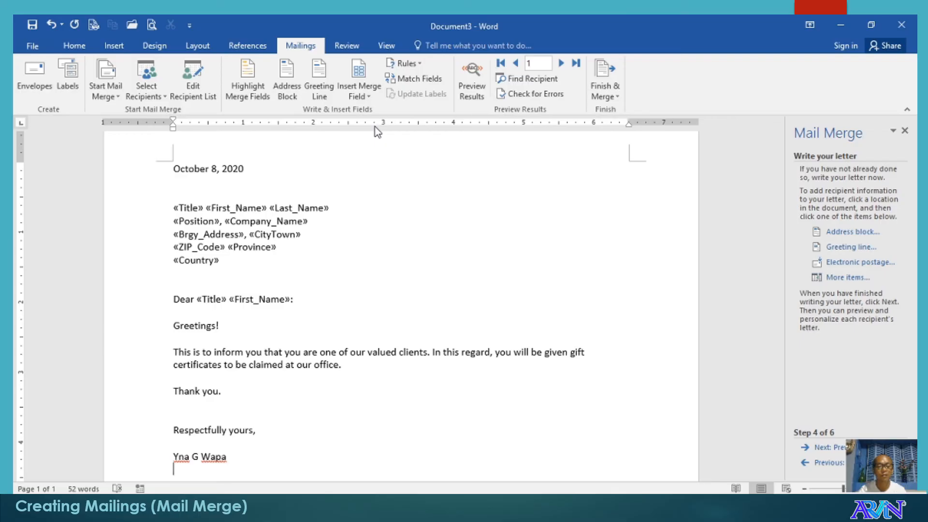
text(Marke)
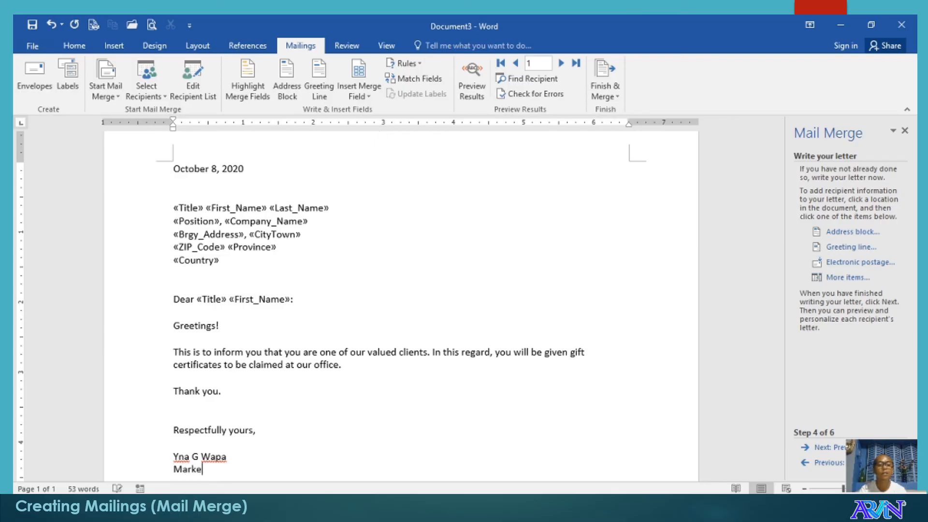
text(ting Director)
text(AB)
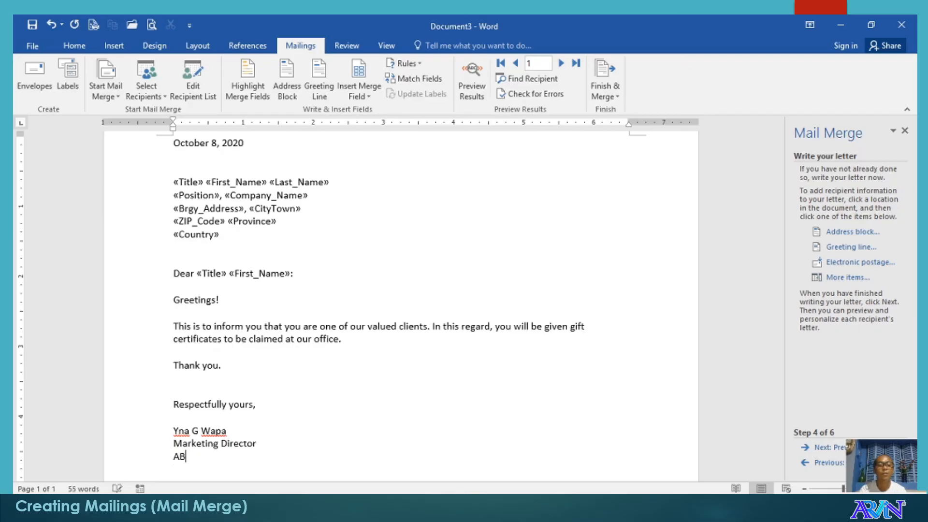
text(A)
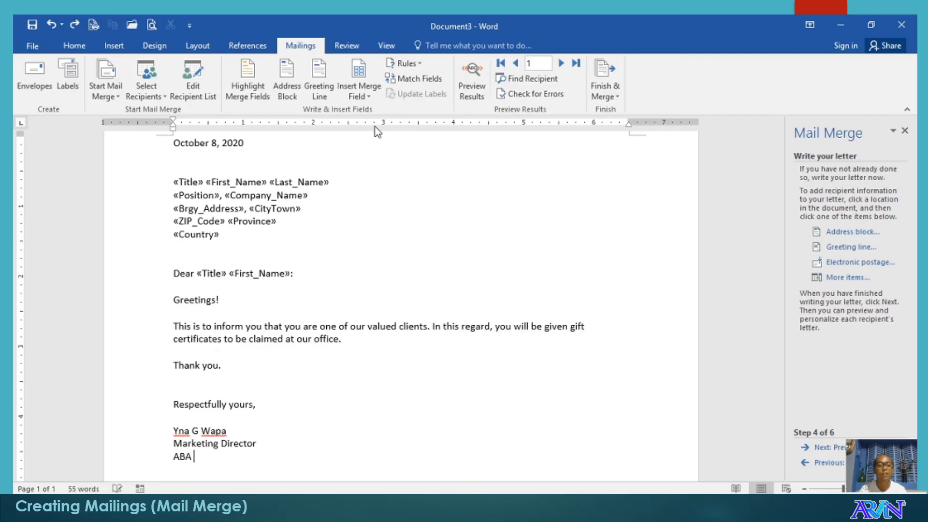
text(Com)
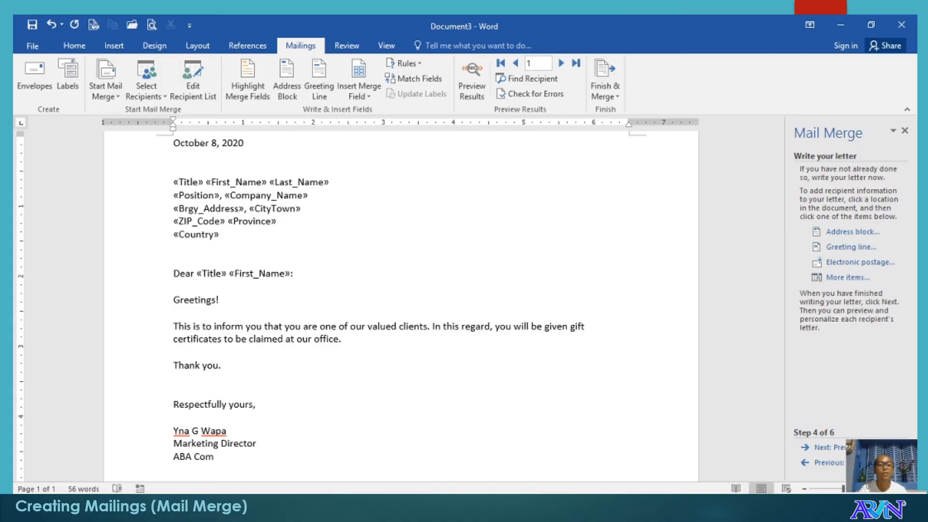
text(pany)
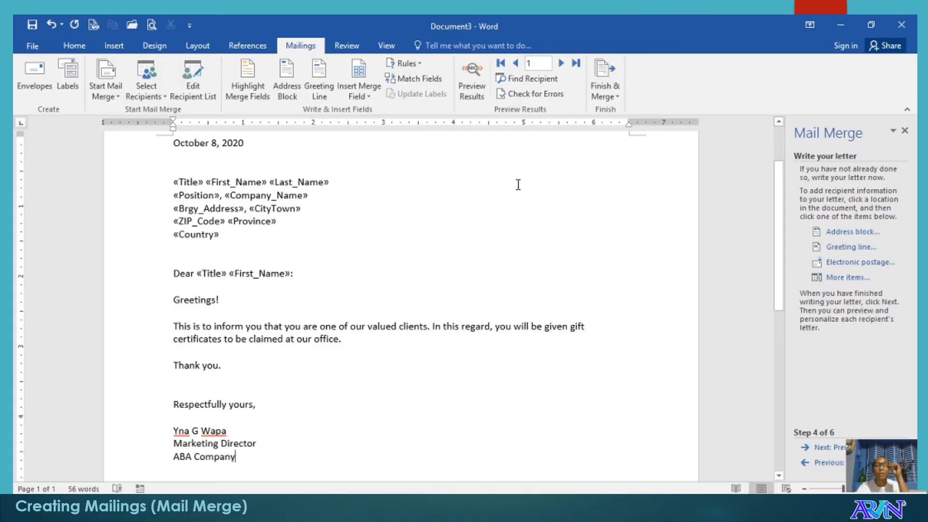
mouse_move(544, 135)
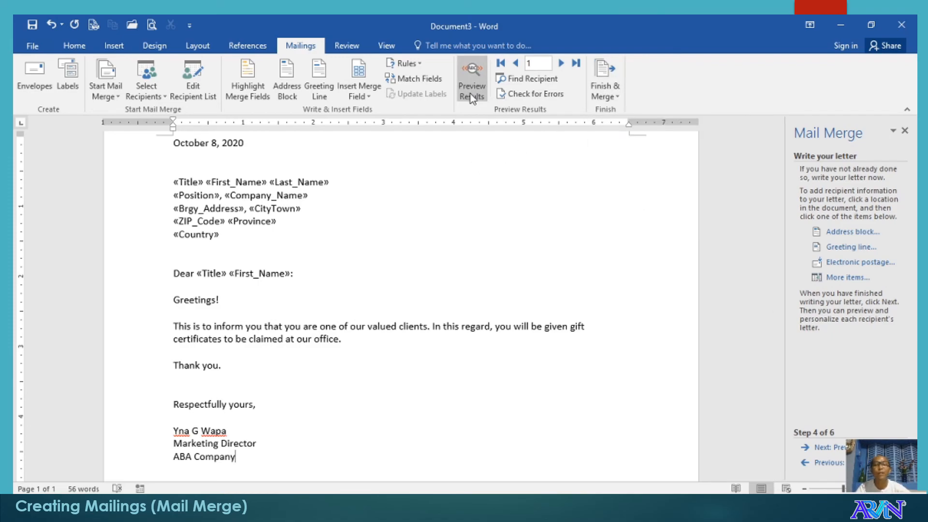
mouse_move(471, 97)
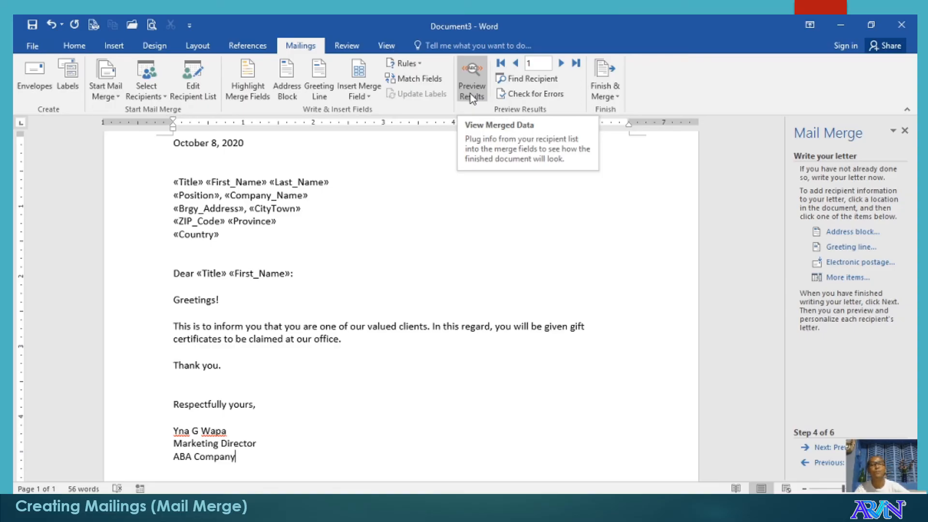
mouse_move(474, 97)
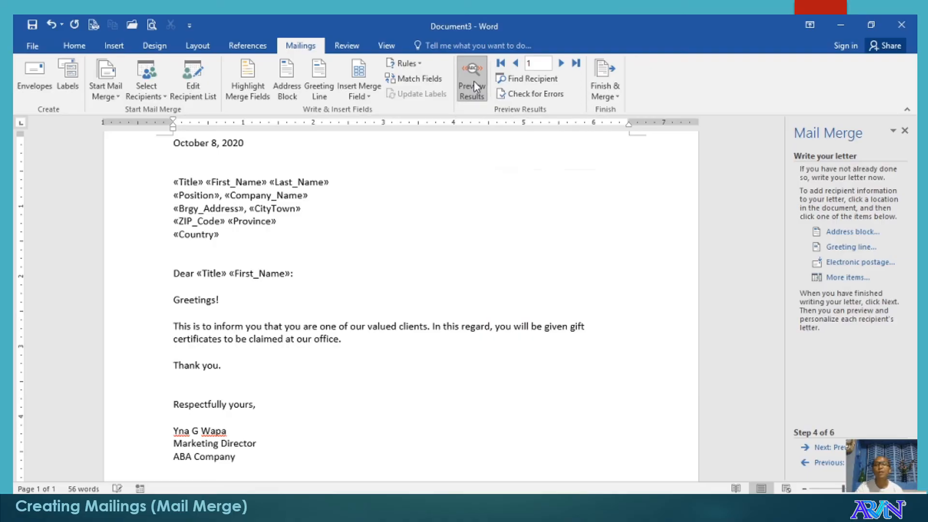
click(471, 78)
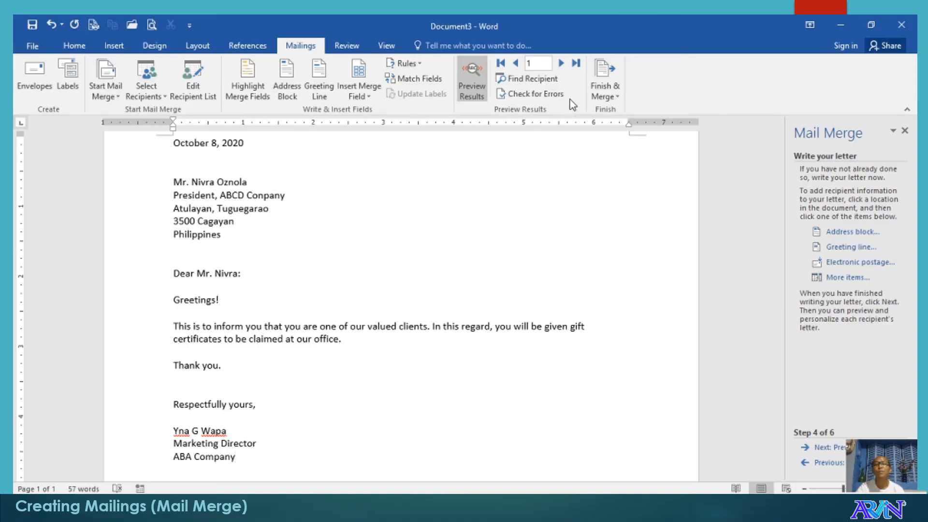
click(560, 63)
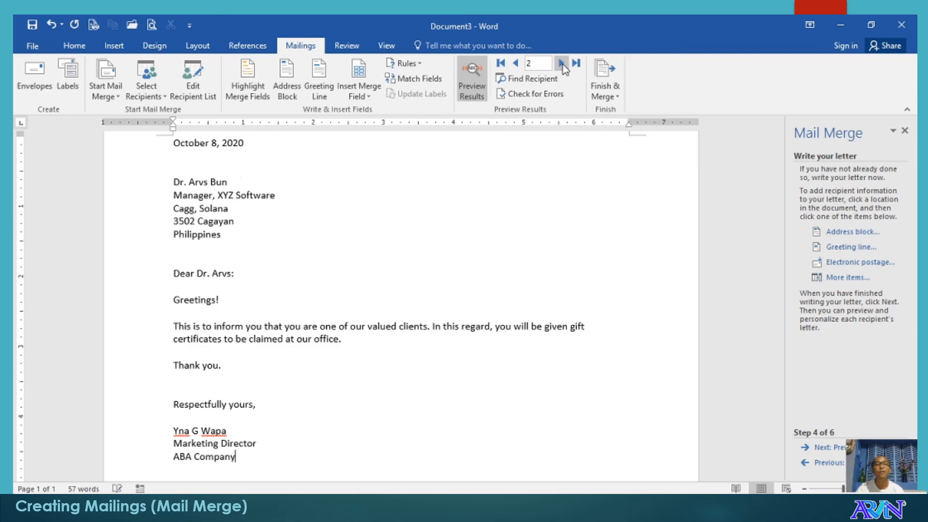
click(560, 63)
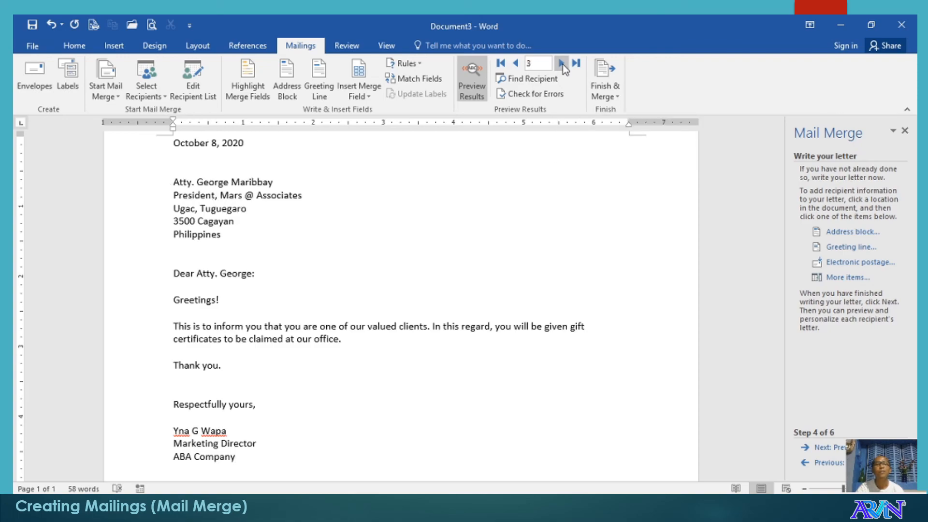
click(511, 63)
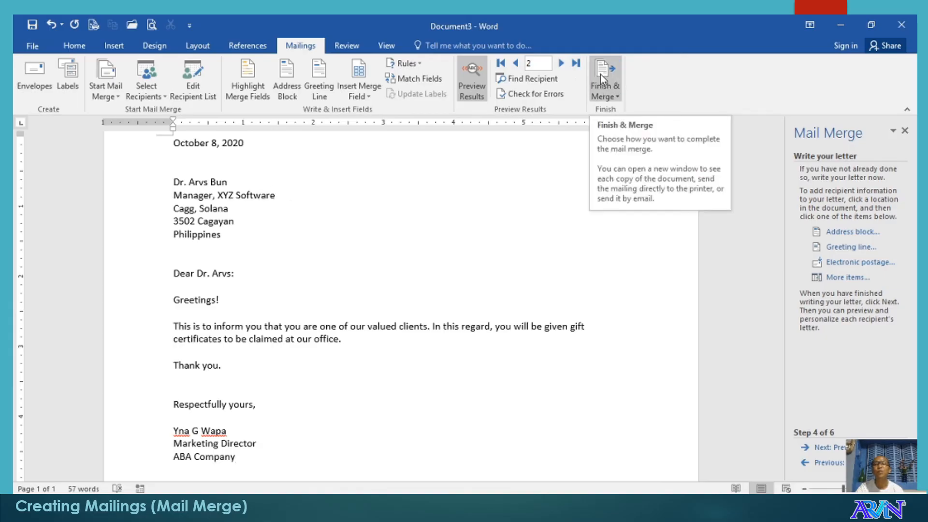
Choose Finish & Merge > Edit Individual Documents to open the Merge to New Document dialog
click(605, 72)
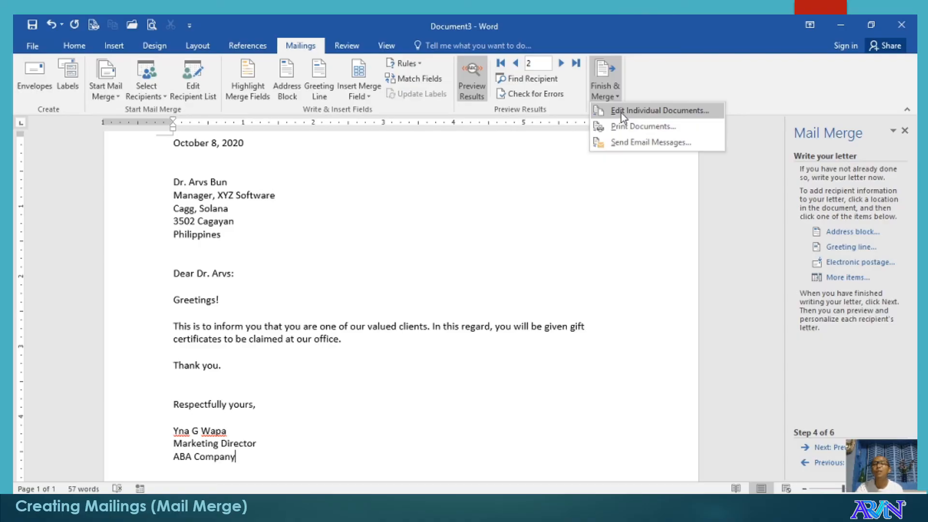
mouse_move(629, 127)
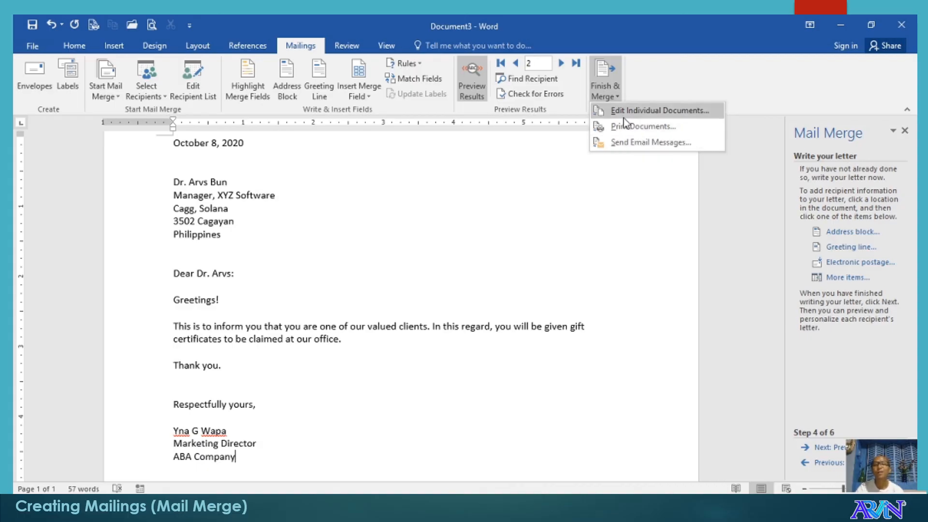
click(659, 110)
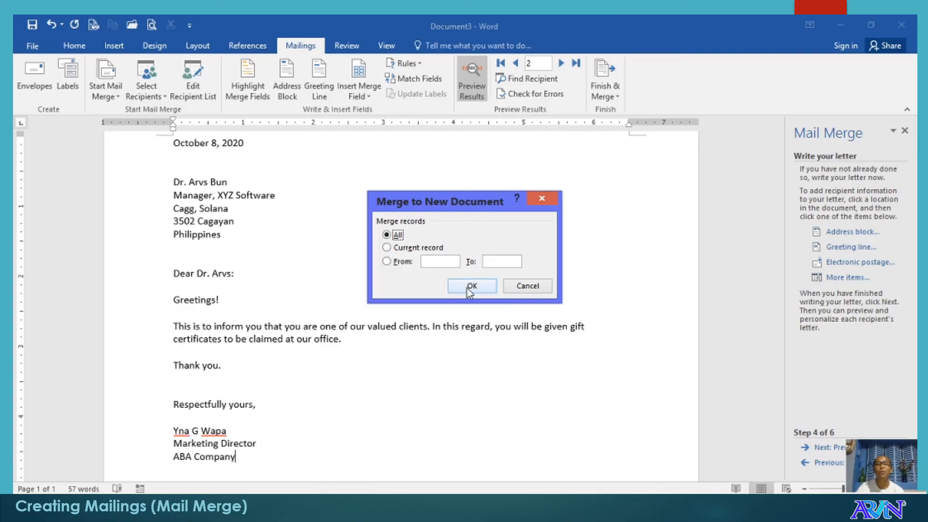
Merge all records into the three-page Letters1 document, look through it, and close without saving
click(472, 285)
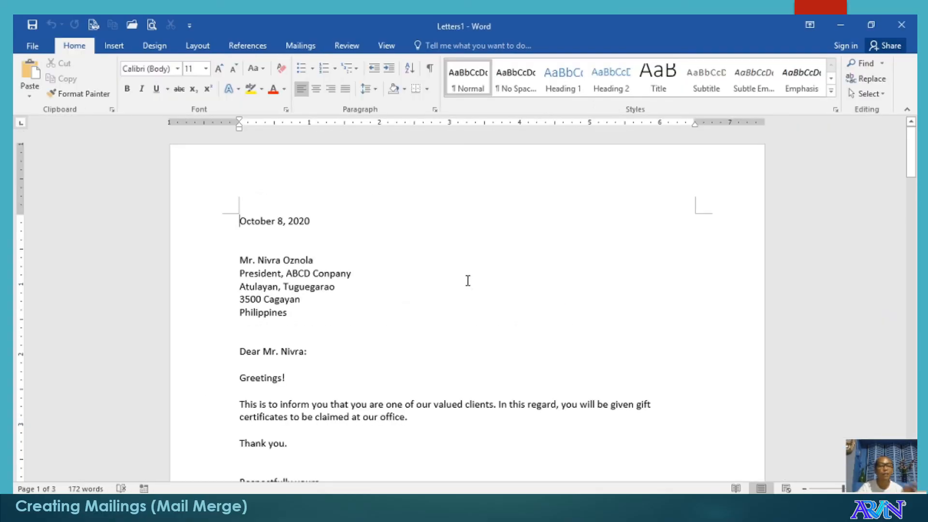
mouse_move(631, 290)
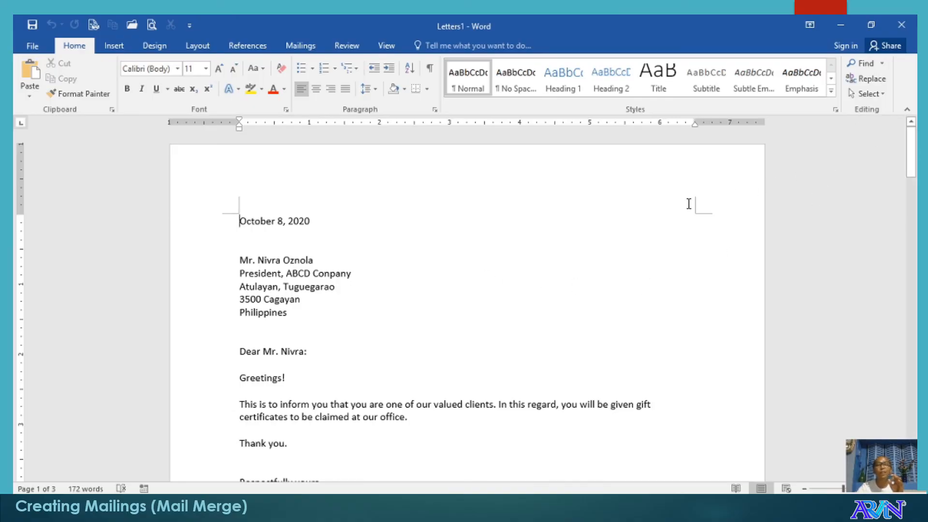
scroll(down, 3)
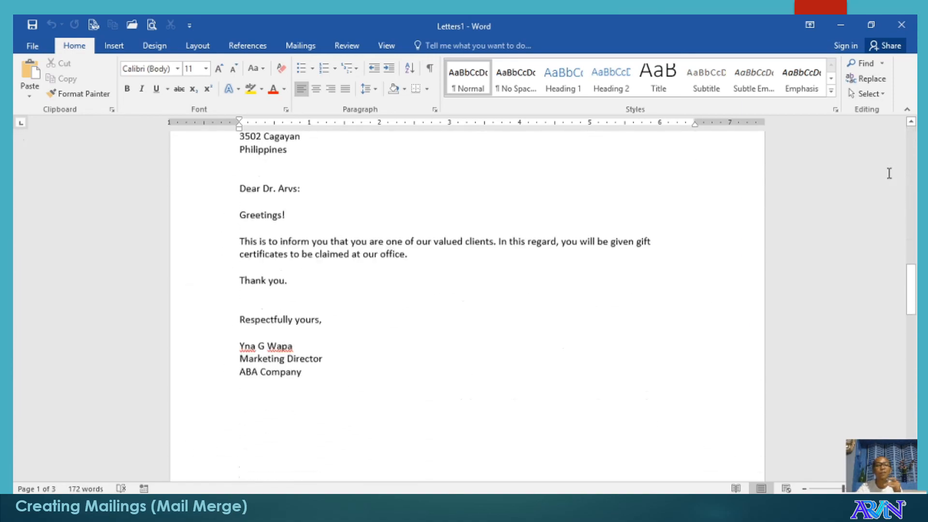
scroll(down, 3)
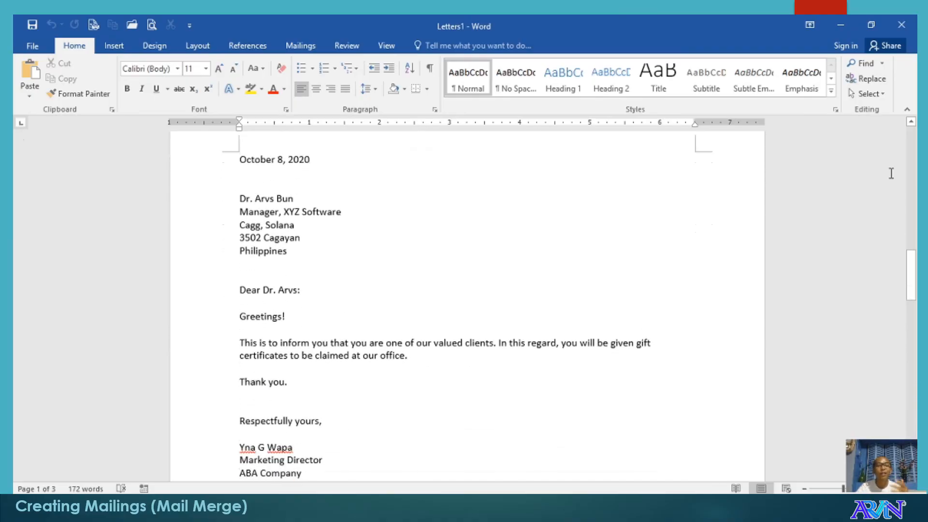
scroll(down, 3)
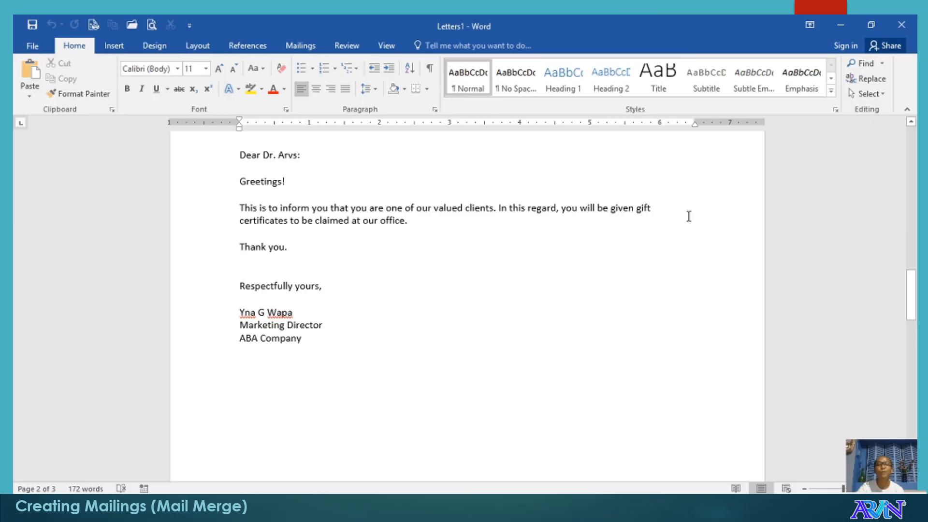
scroll(up, 3)
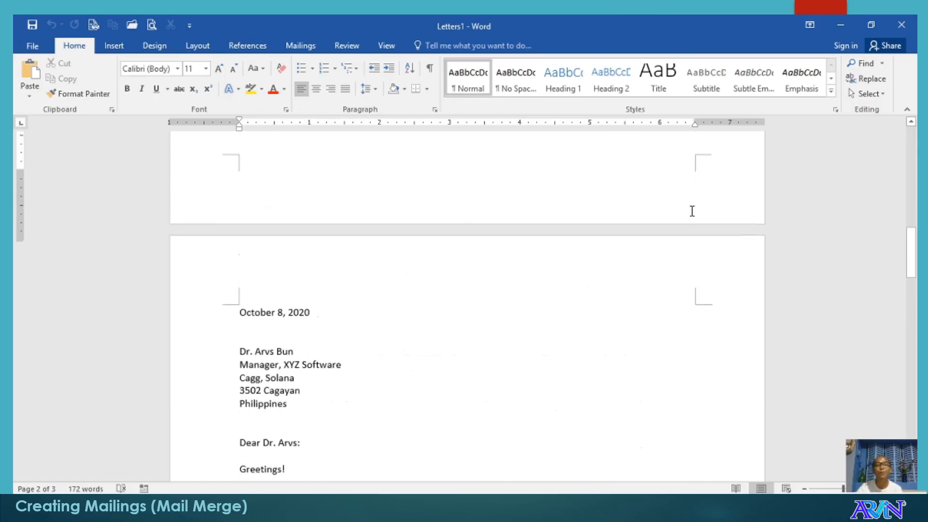
scroll(down, 3)
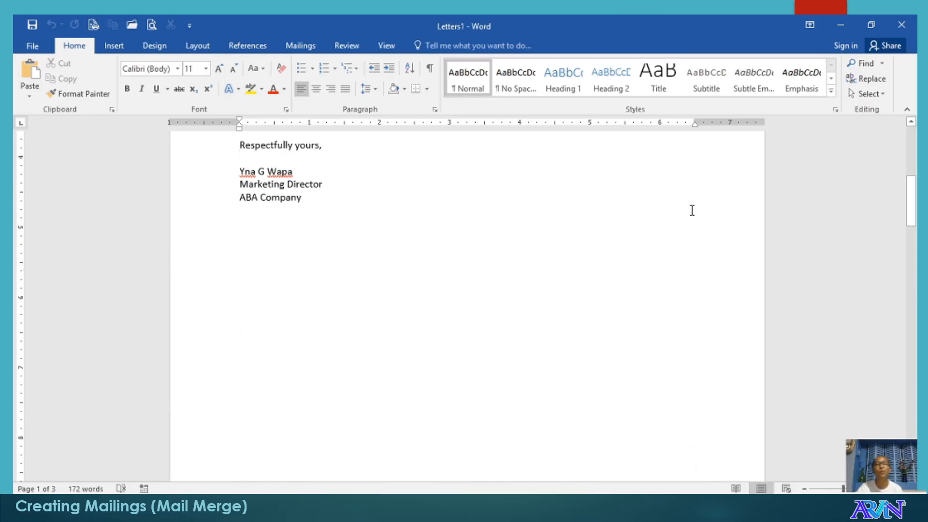
scroll(up, 3)
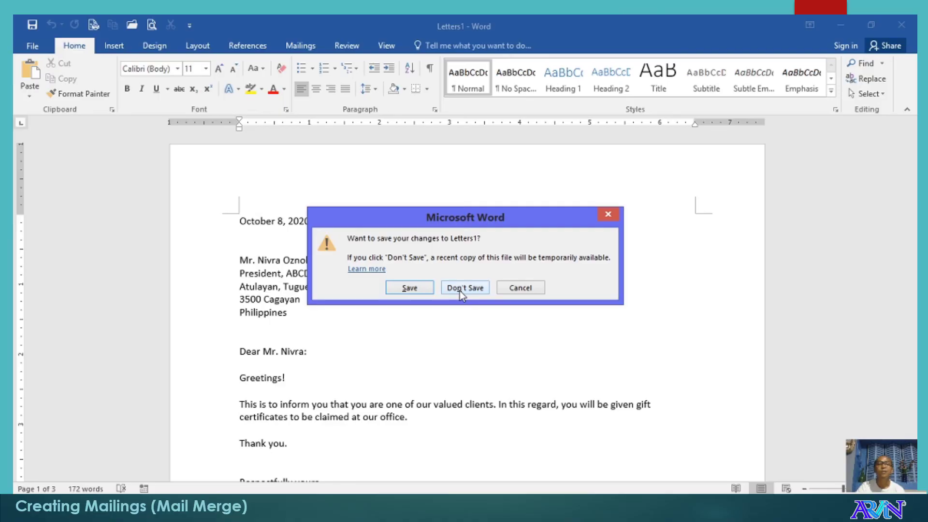
click(464, 287)
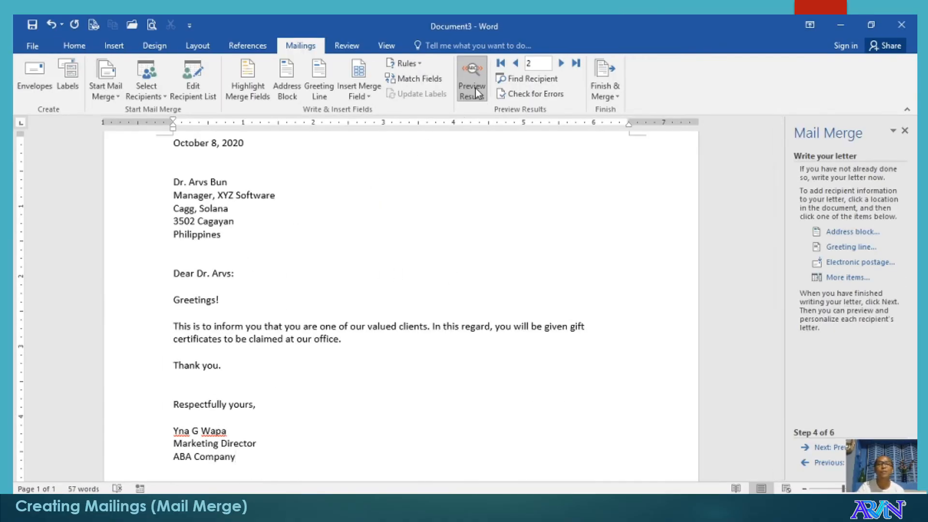
Turn off Preview Results and save the main letter as 'mailmerge for…'
click(472, 77)
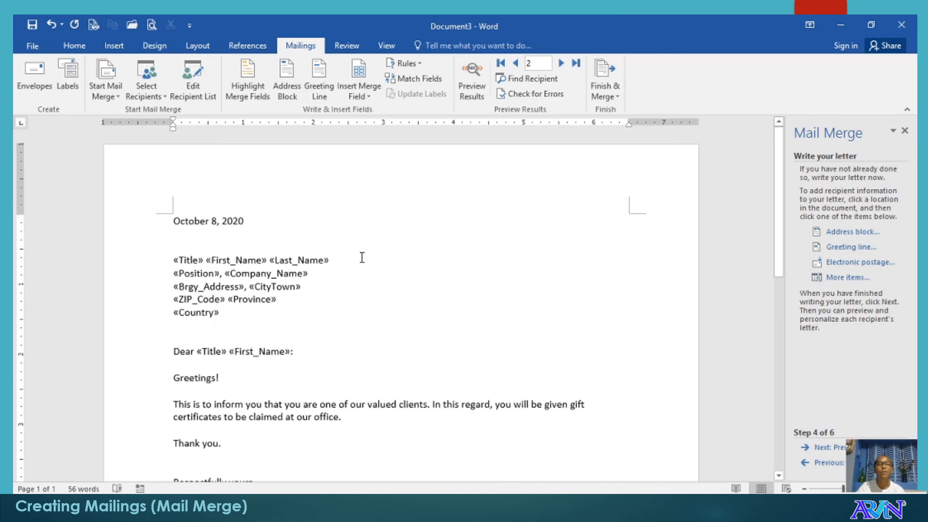
scroll(down, 3)
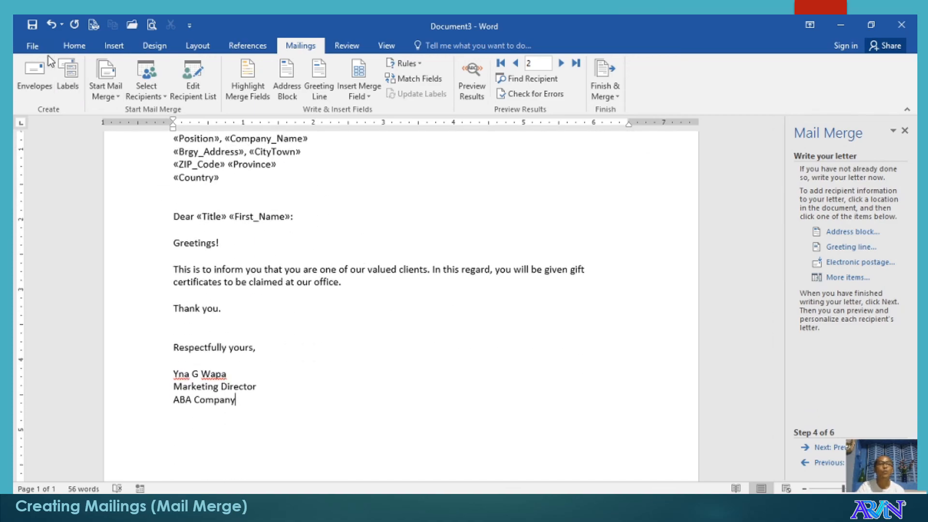
click(32, 45)
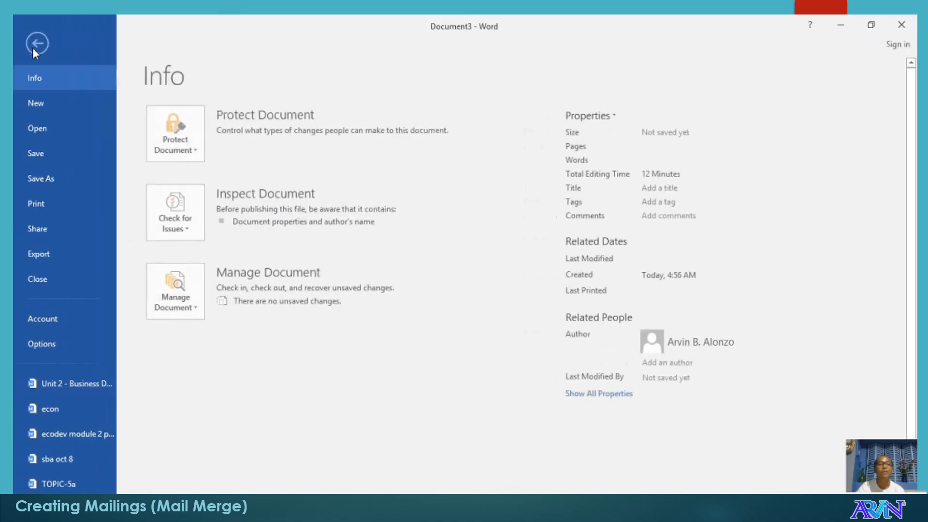
click(40, 178)
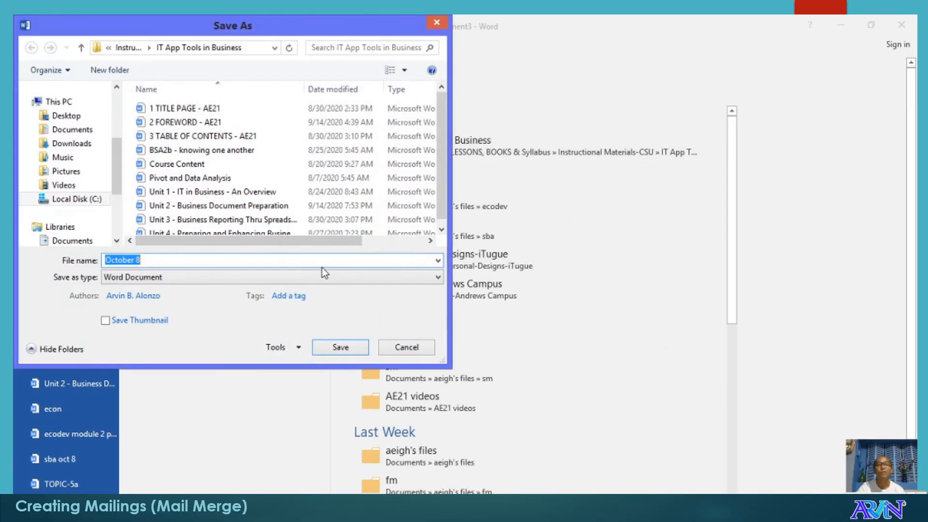
text(mail)
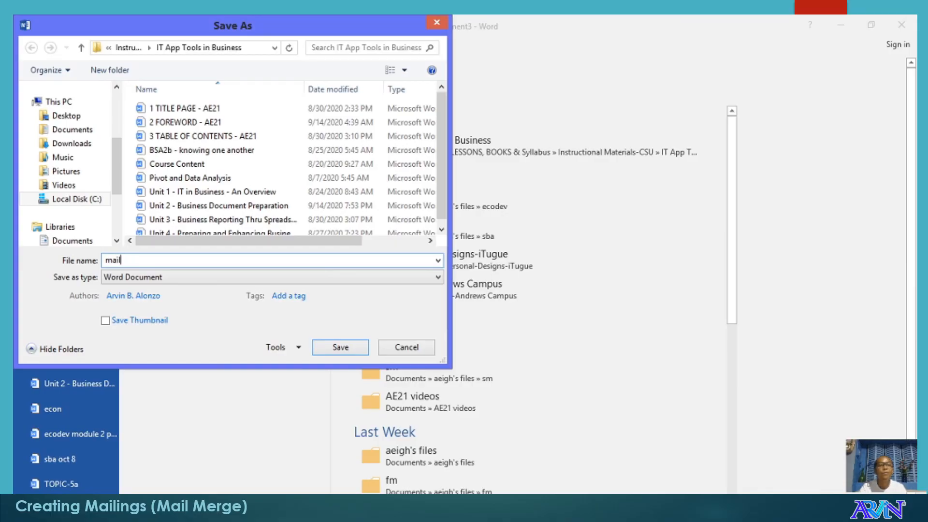
text(merge for)
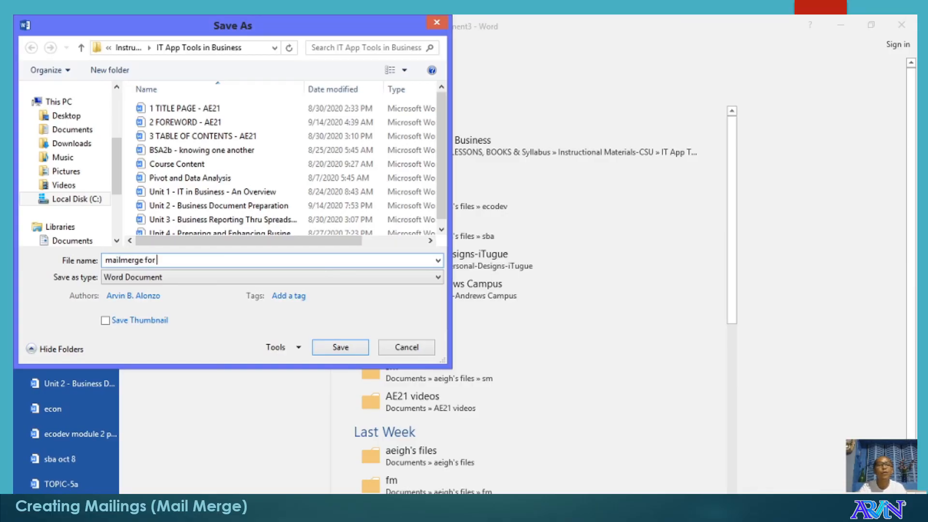
click(340, 347)
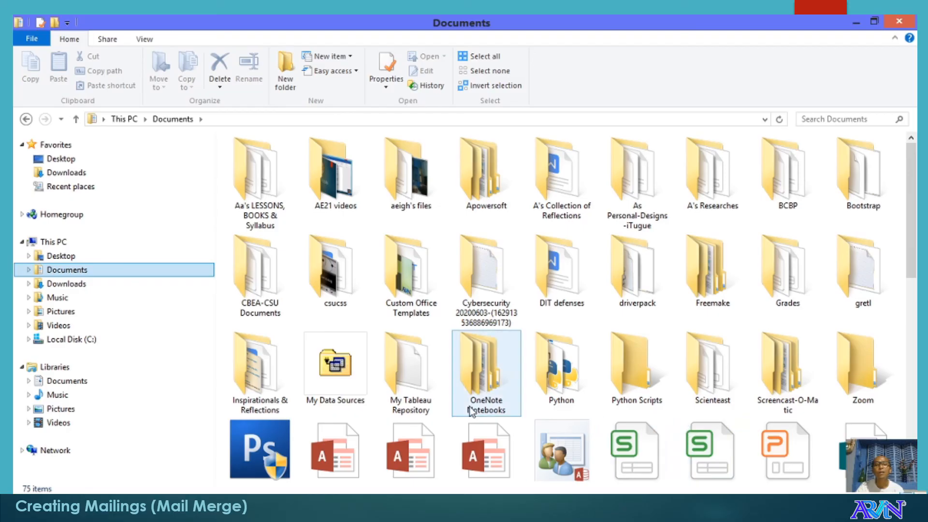
Open the My Data Sources folder and the DATA-customers Access database file
click(335, 372)
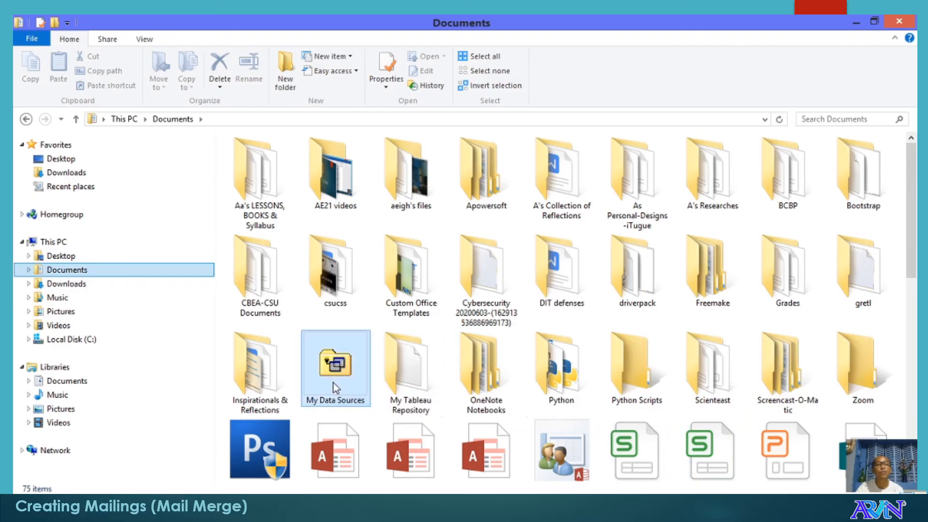
double_click(335, 364)
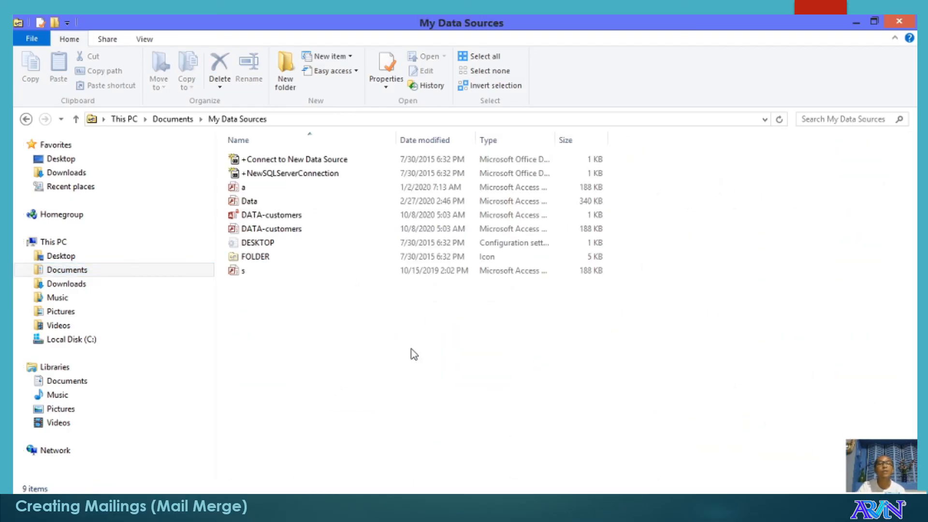
click(271, 228)
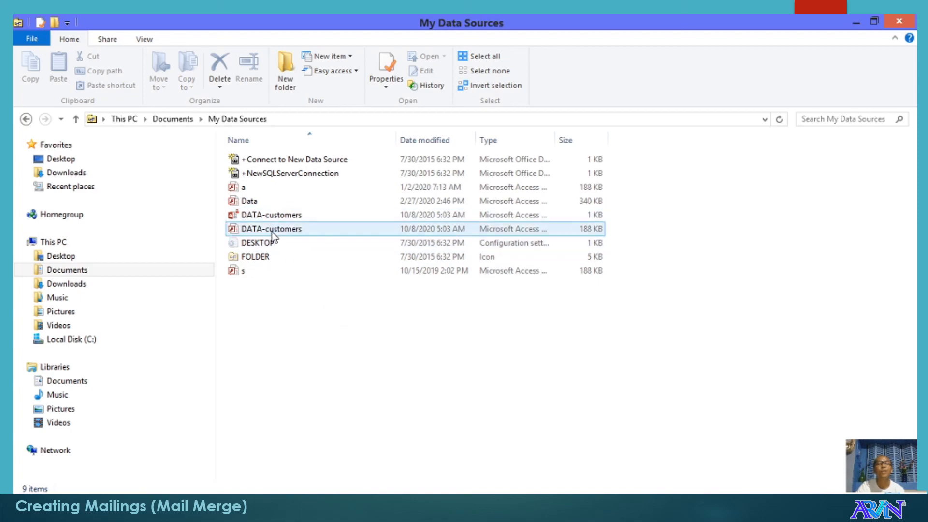
double_click(271, 229)
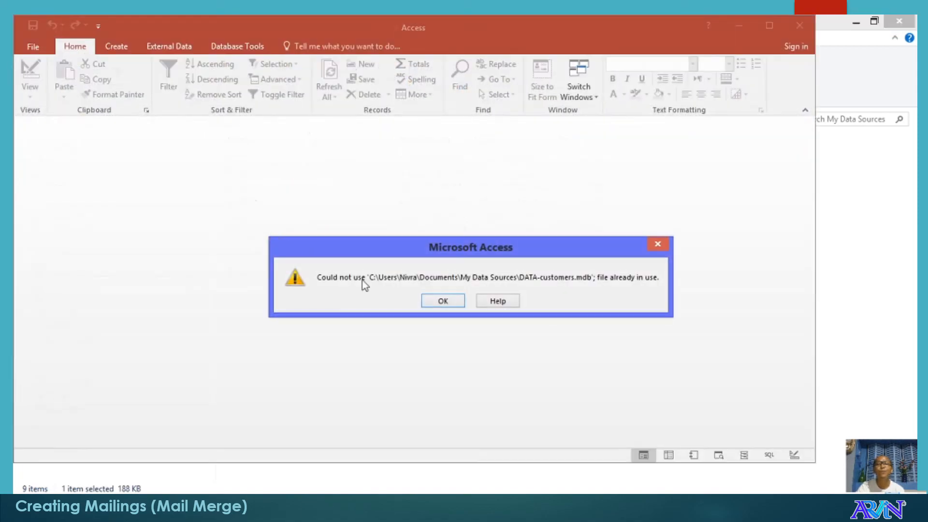
Dismiss the file-in-use warning and open Office_Address_List to view its three recipient records
click(443, 300)
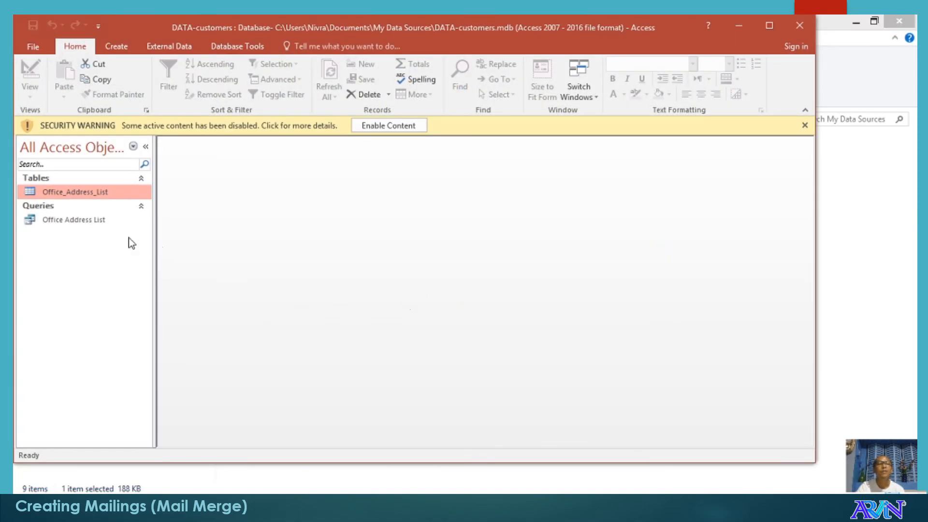
mouse_move(97, 192)
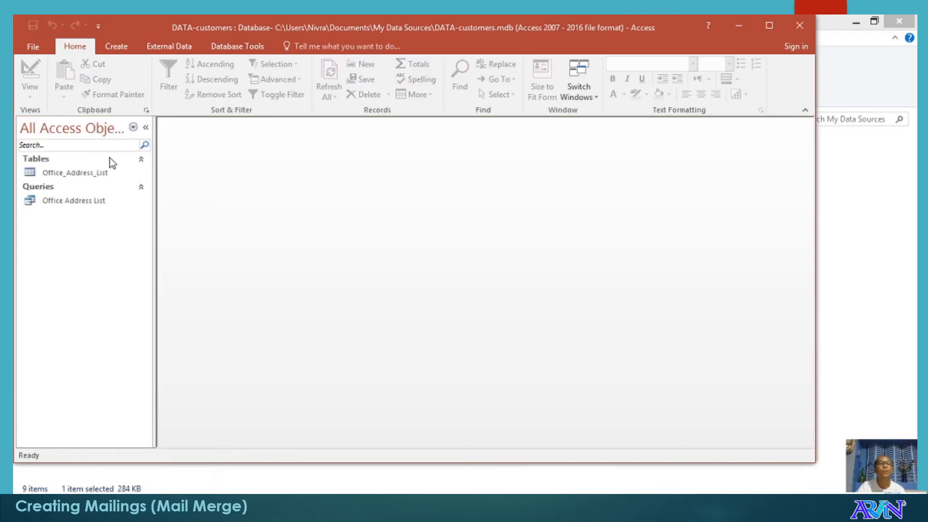
double_click(73, 172)
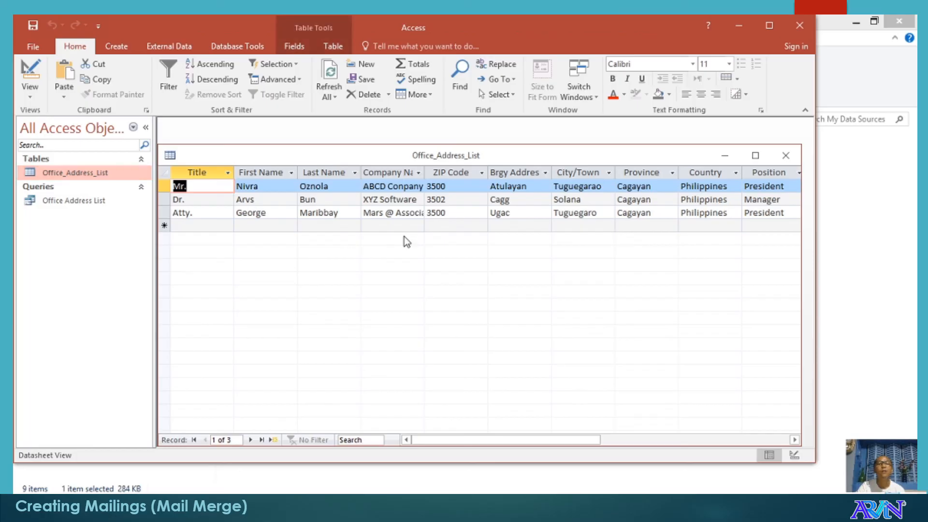
click(201, 225)
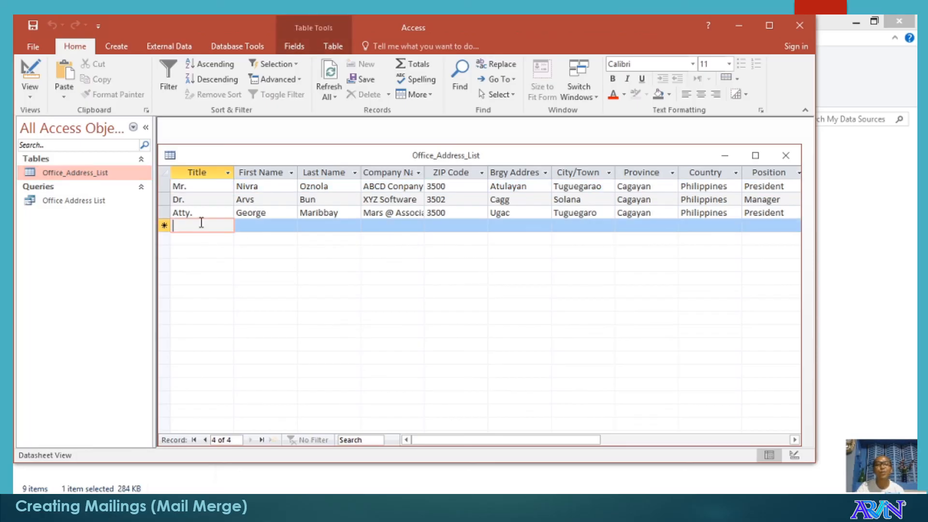